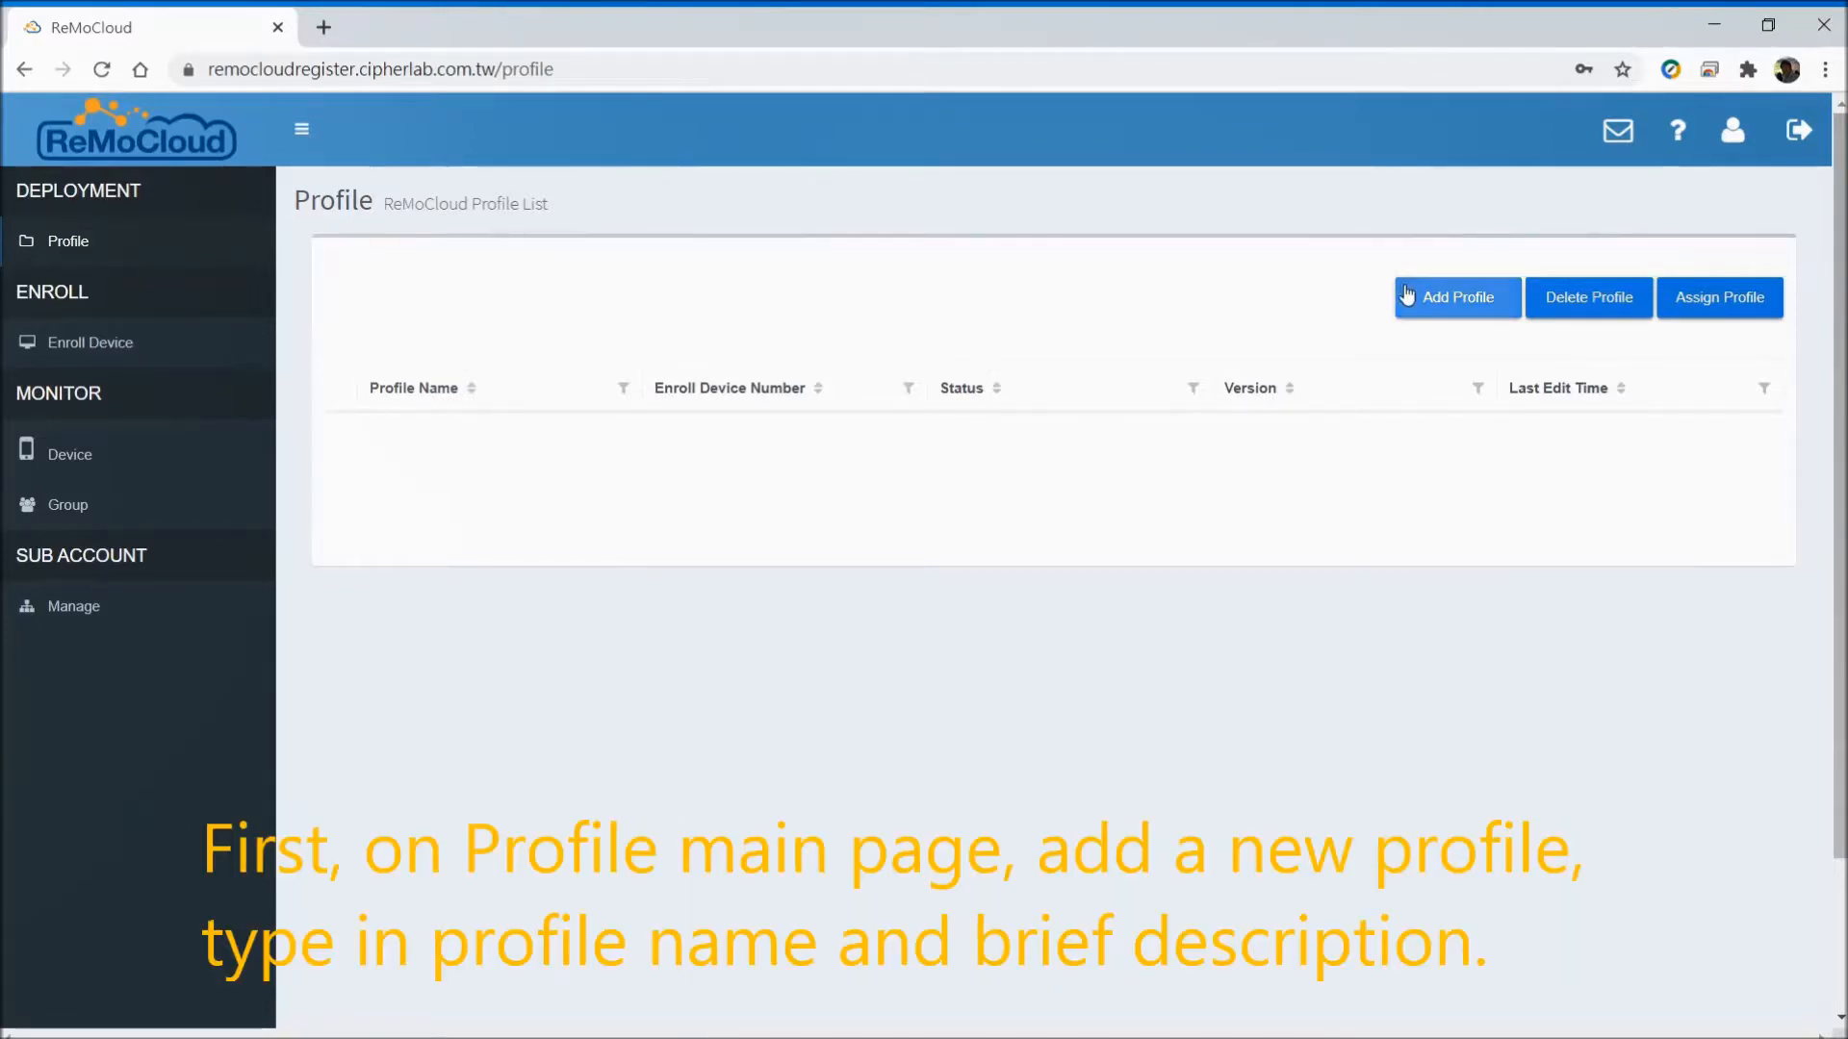
- Add a new profile named 'profile1' with description 'demo'
{"action": "left_click", "coordinate": [1456, 298]}
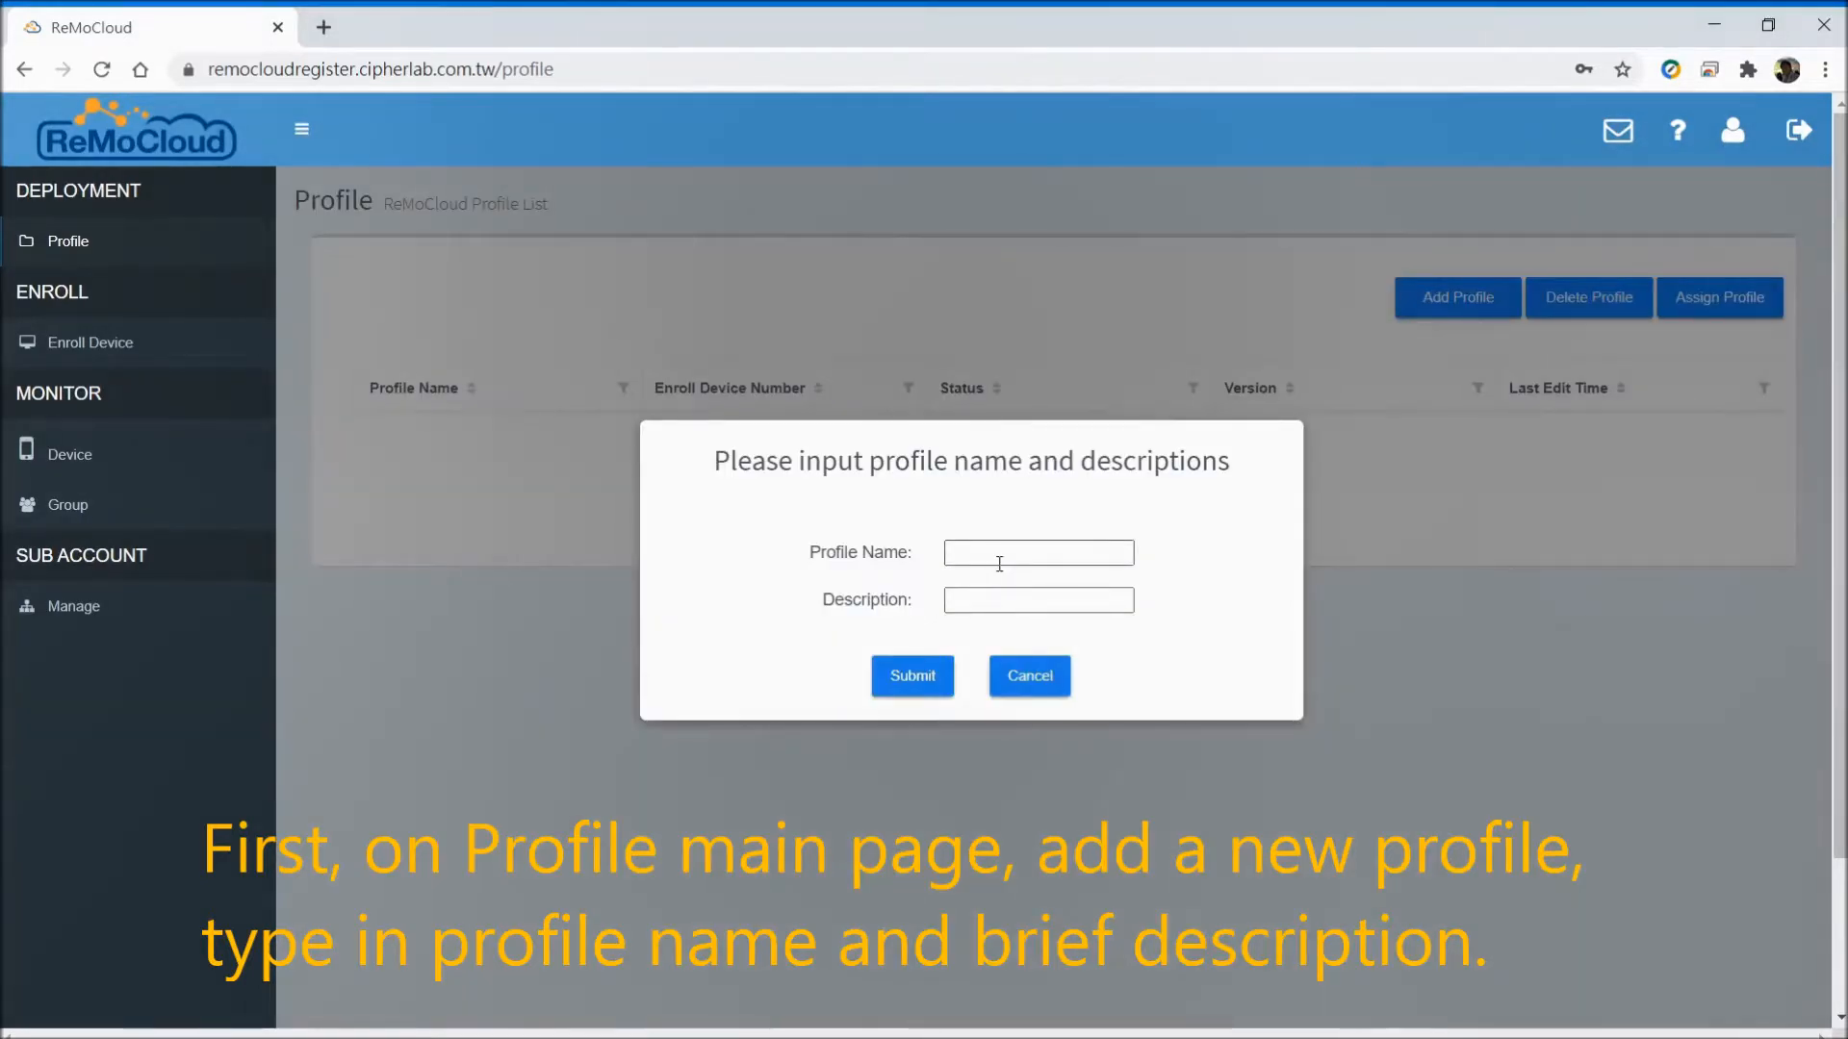
{"action": "type", "text": "profile1"}
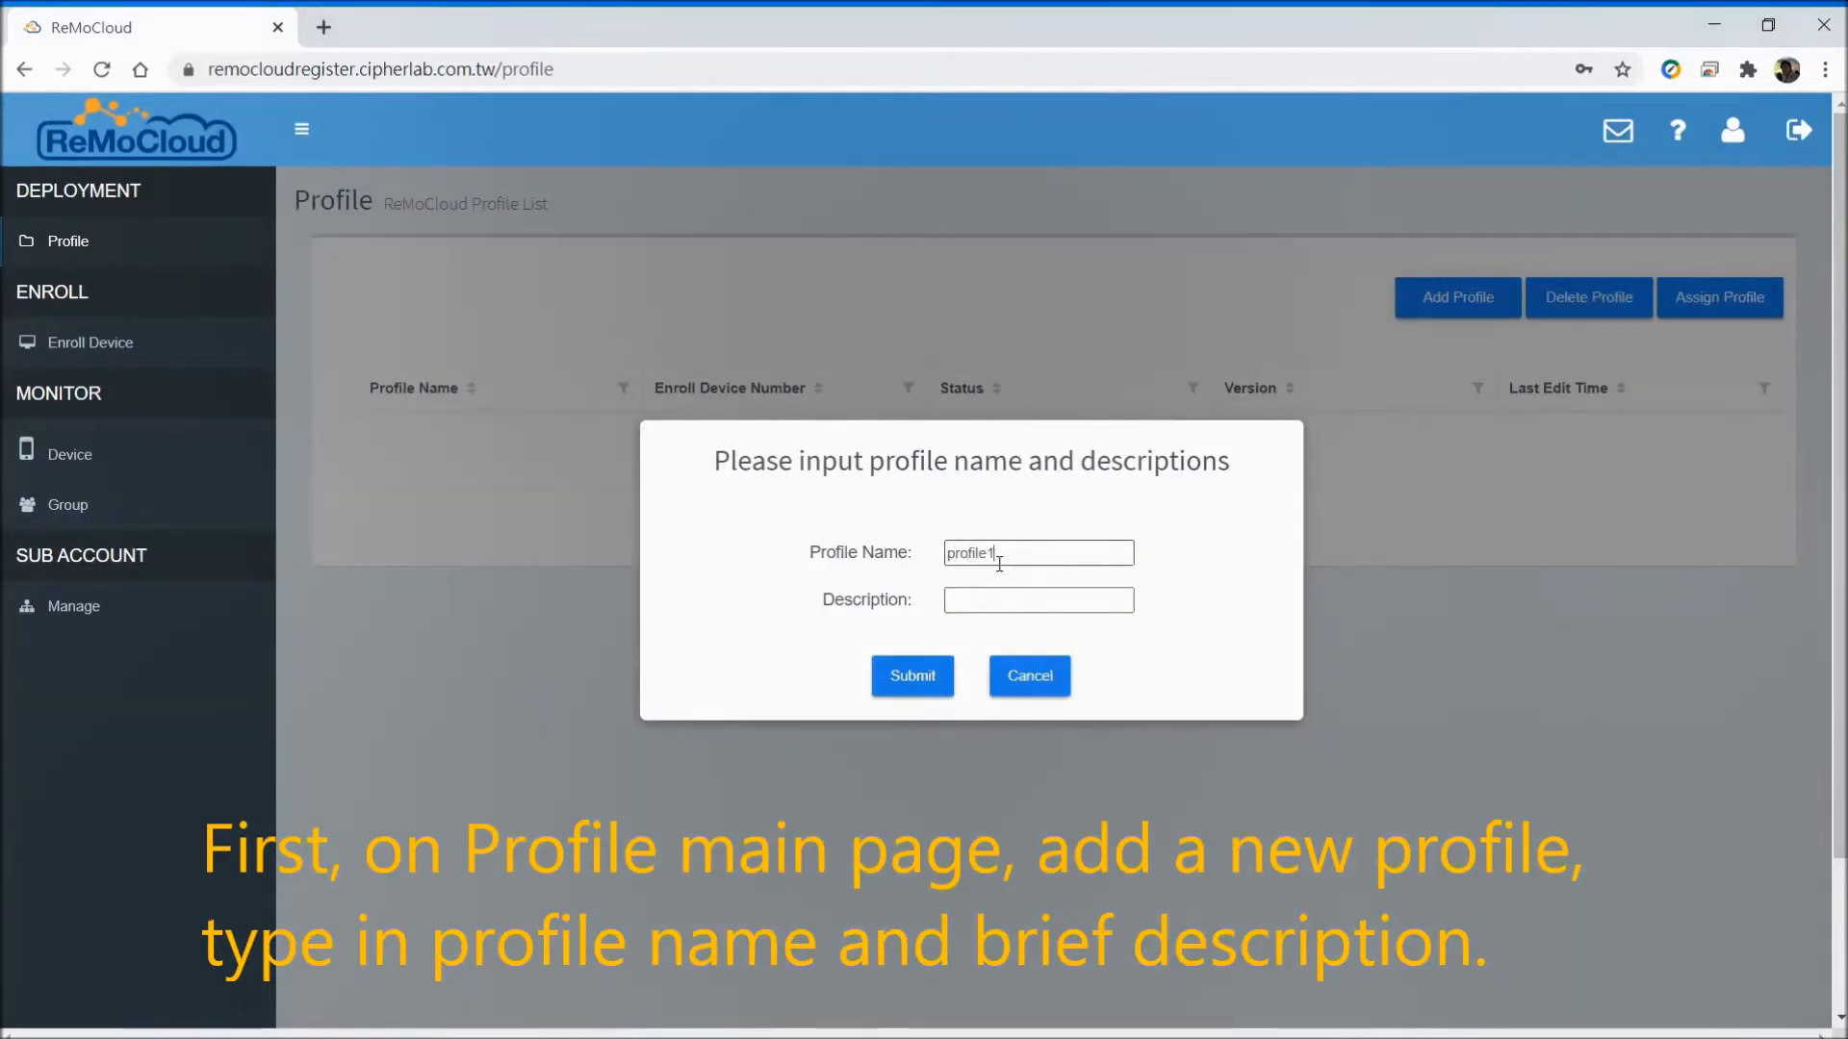
{"action": "type", "text": "demo"}
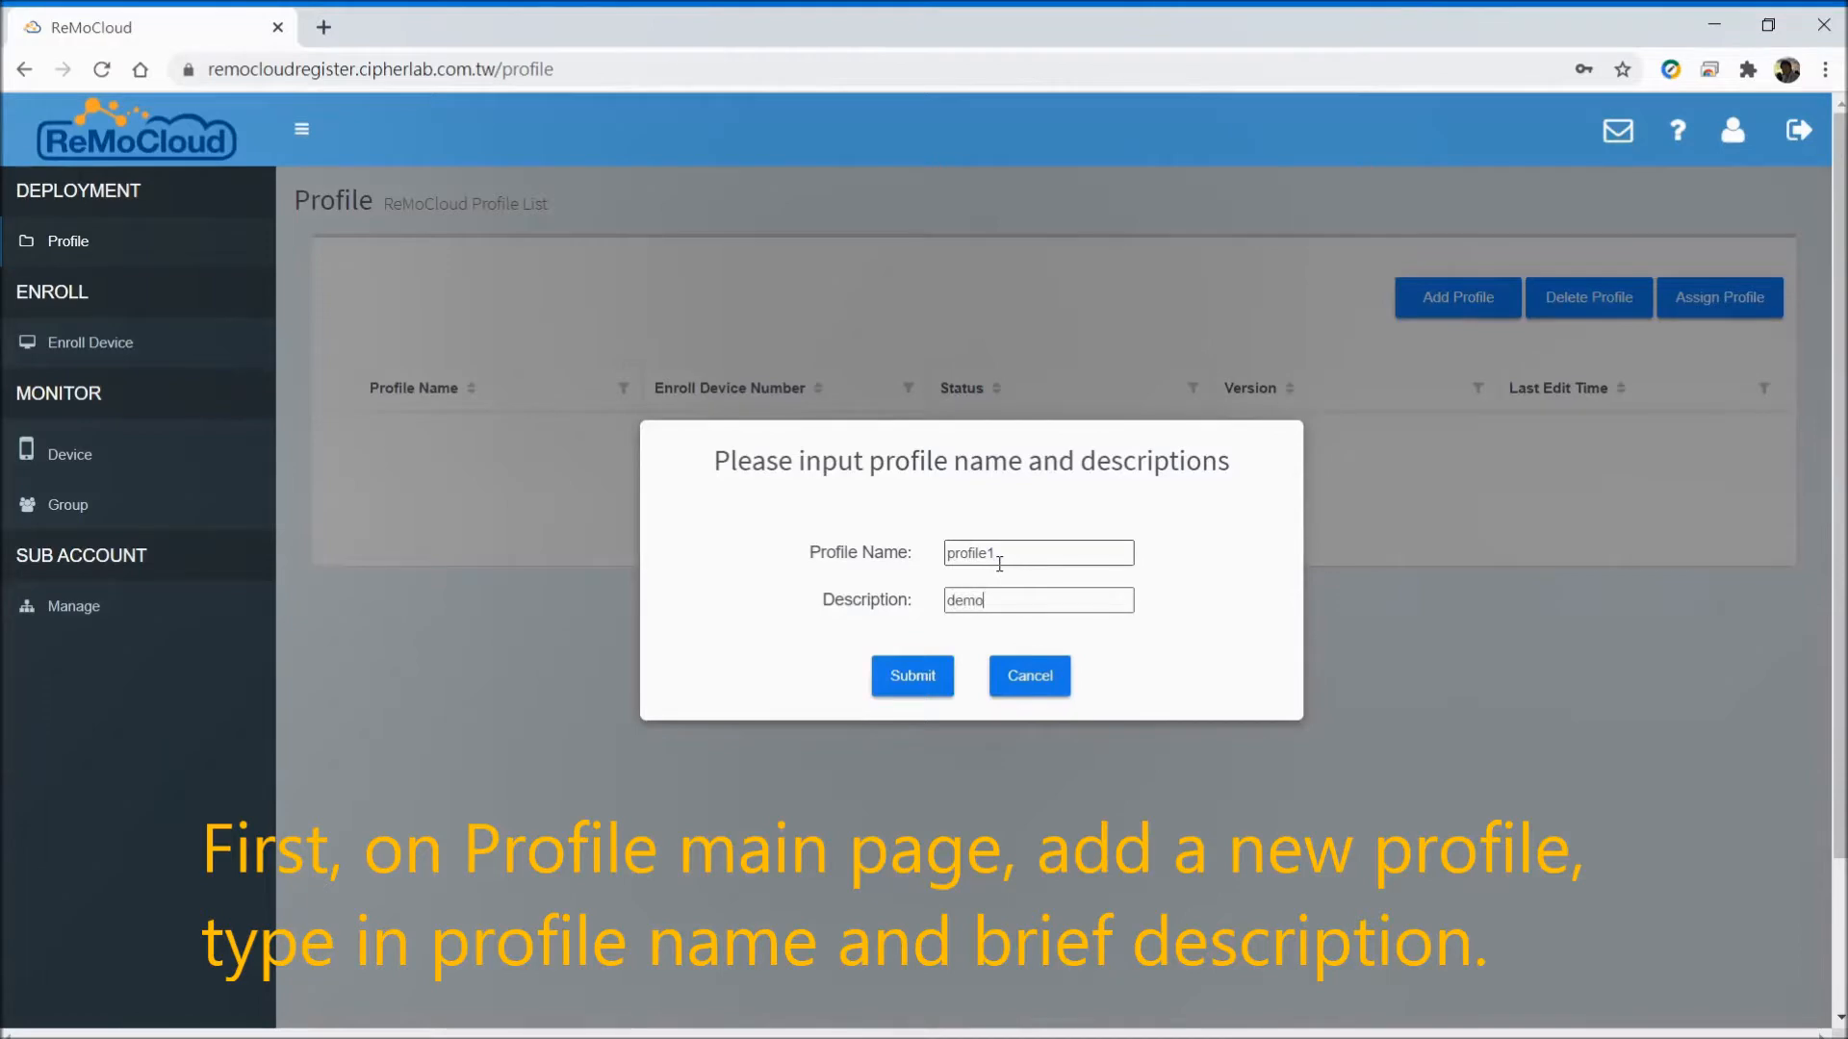
{"action": "left_click", "coordinate": [911, 676]}
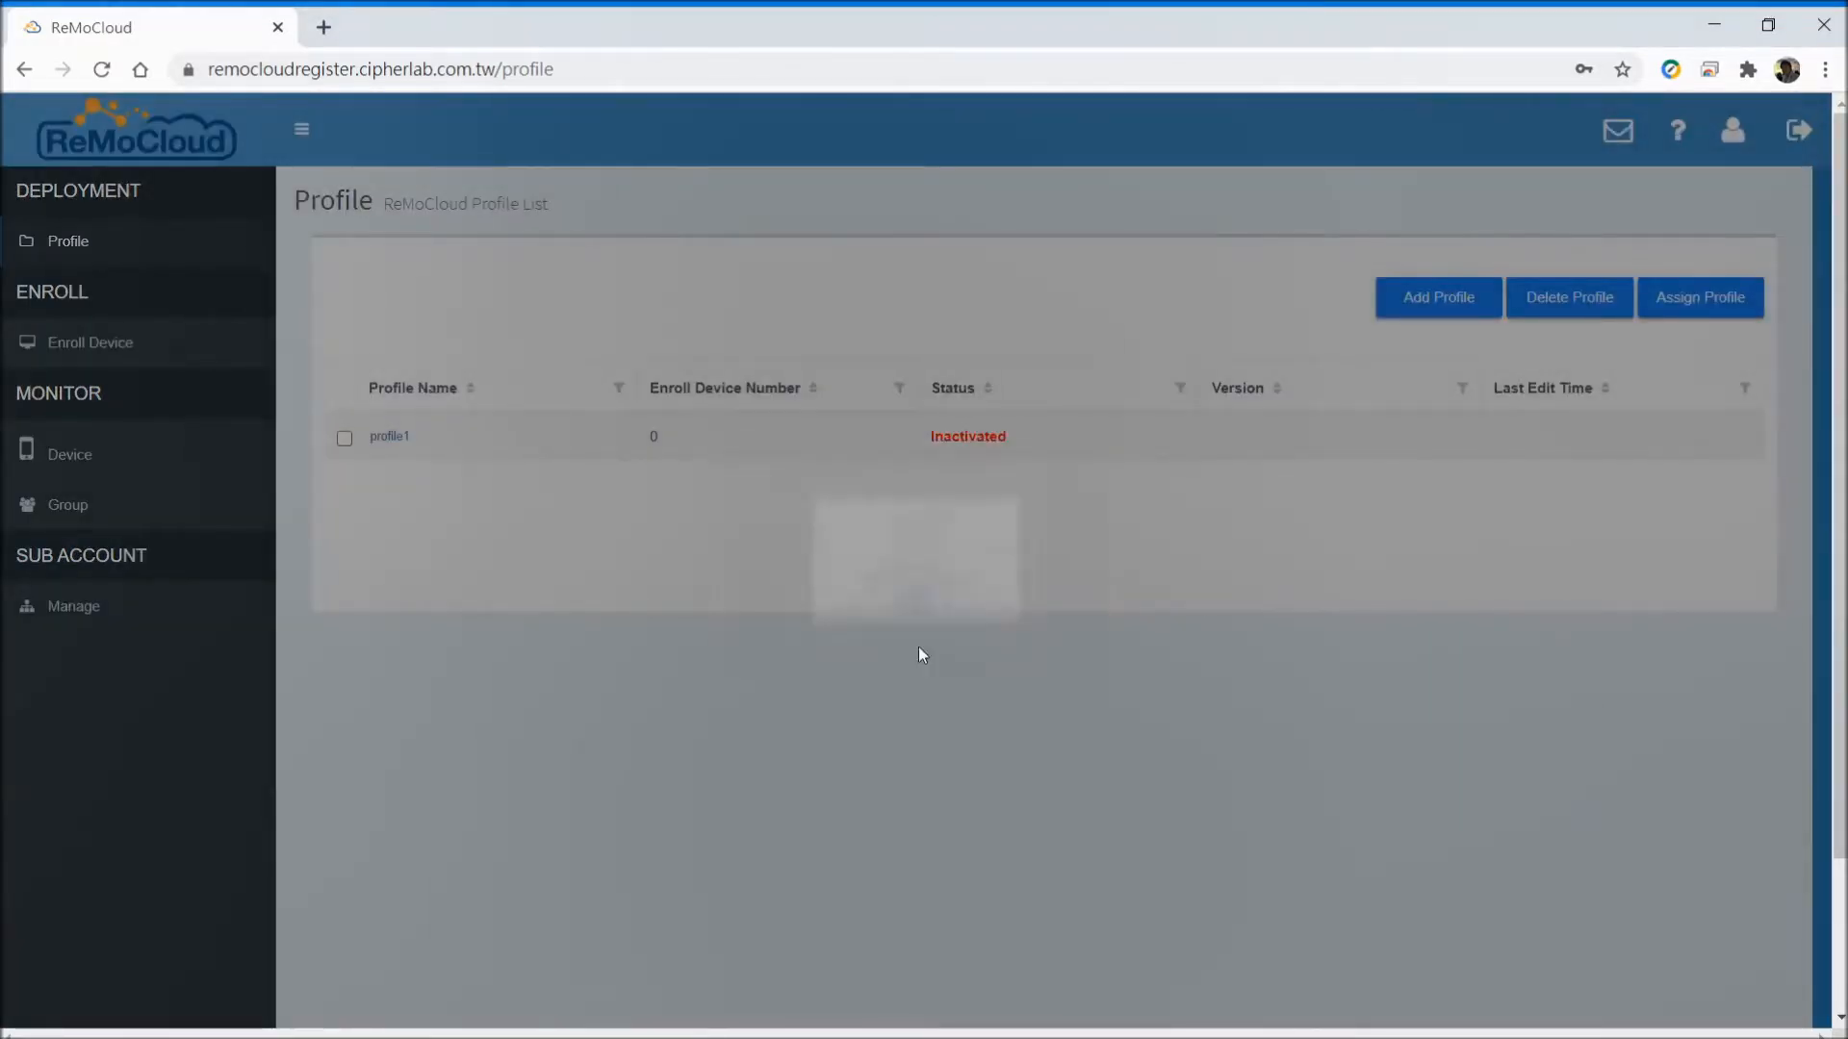
- Open profile1's Profile Information page showing its four default CipherLab apps
{"action": "left_click", "coordinate": [389, 436]}
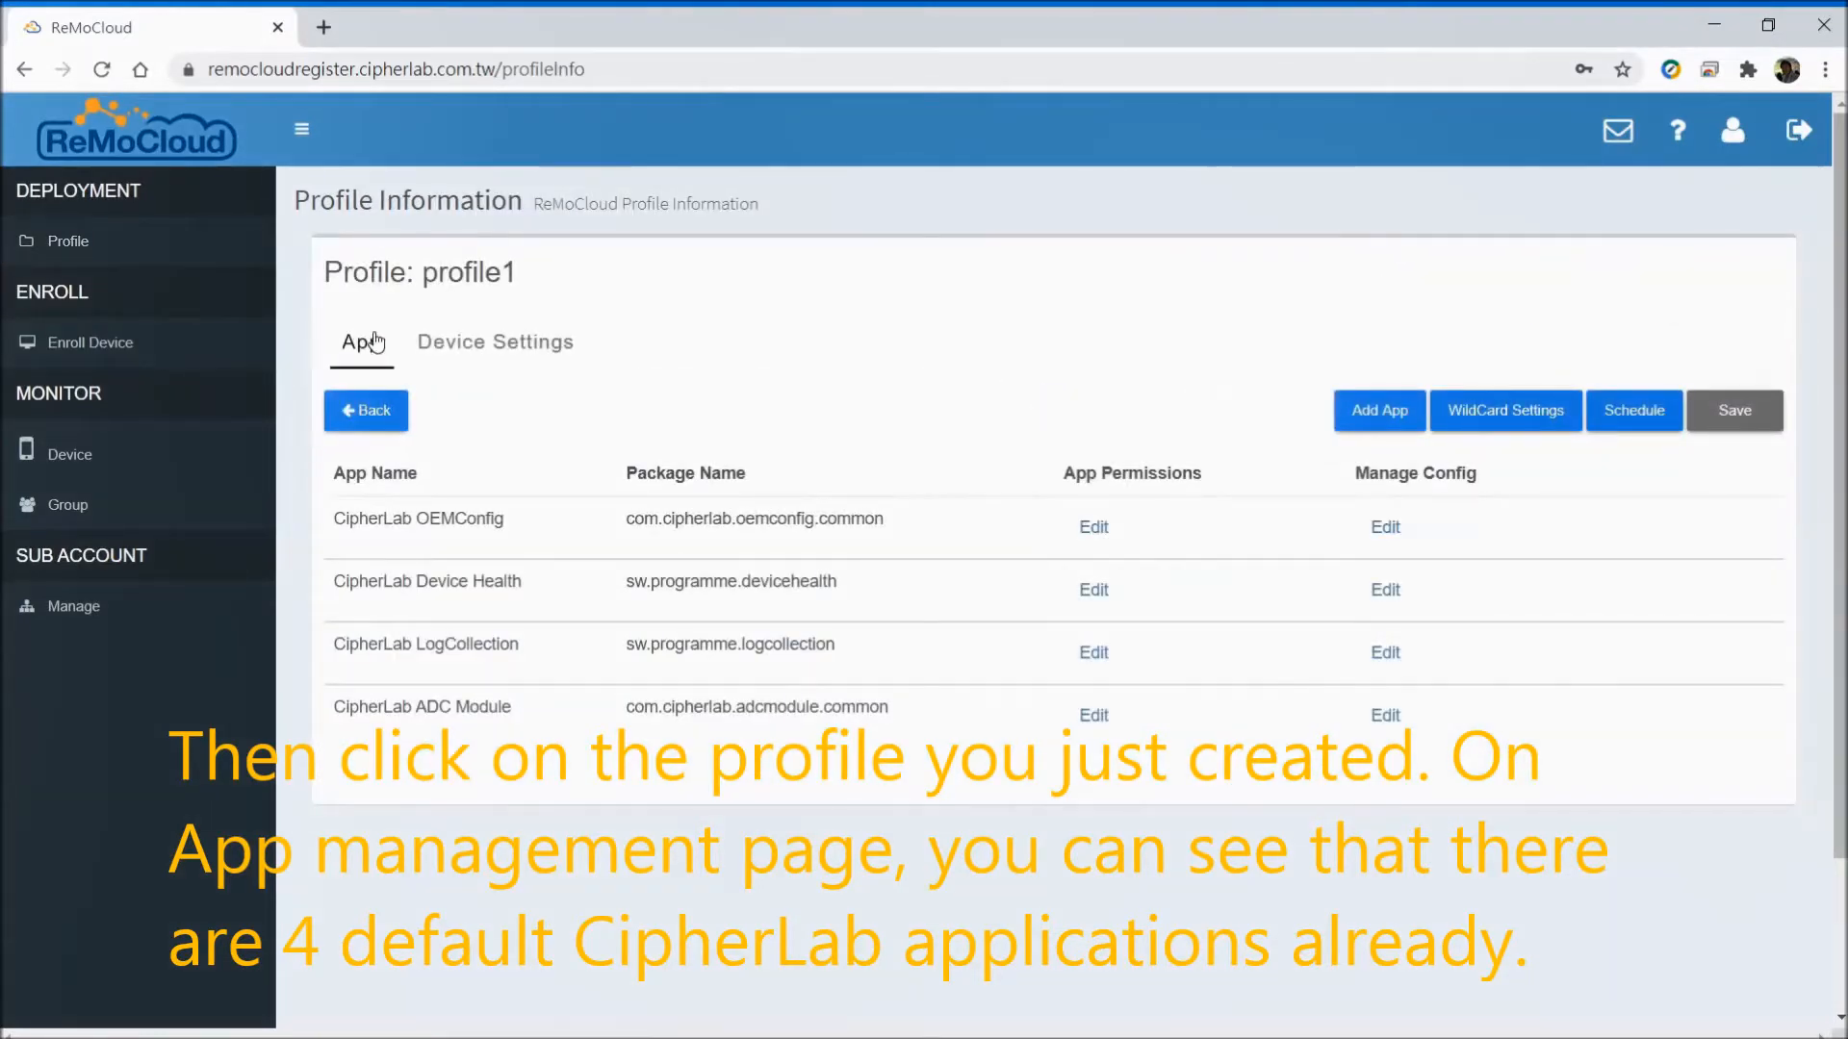
{"action": "mouse_move", "coordinate": [566, 589]}
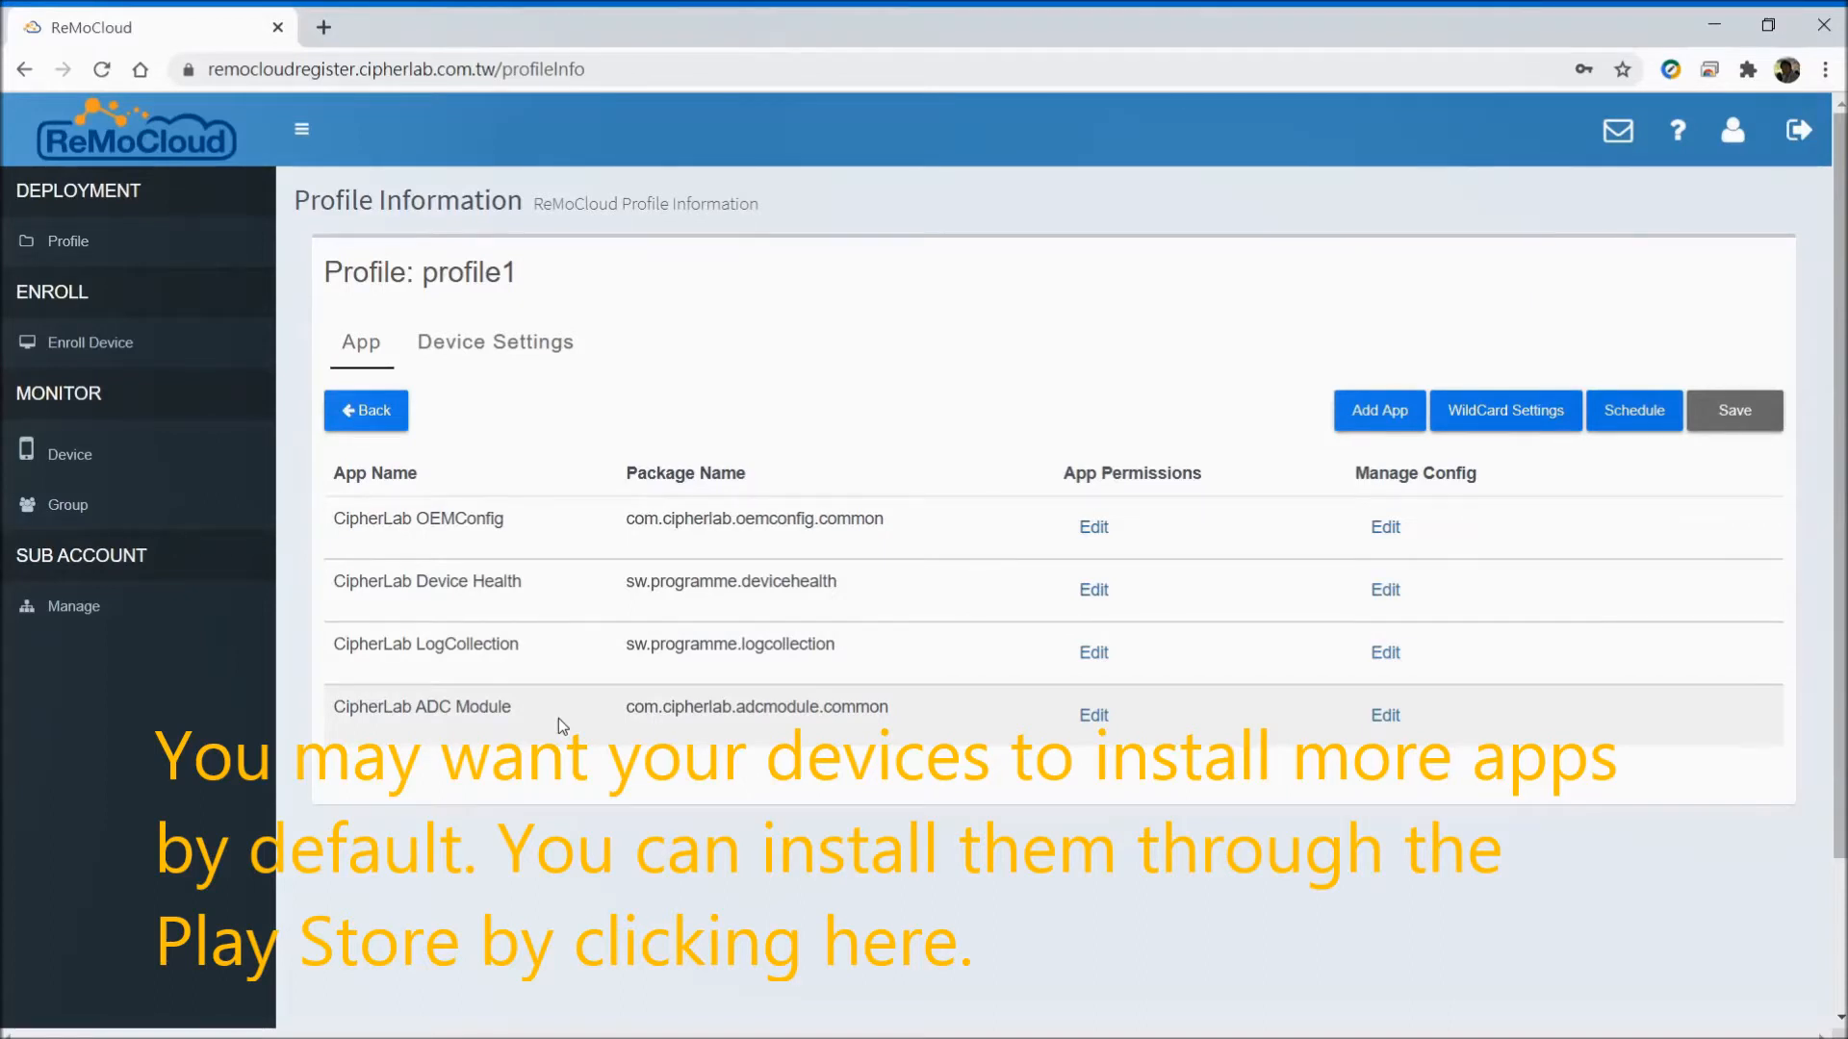
{"action": "mouse_move", "coordinate": [1078, 525]}
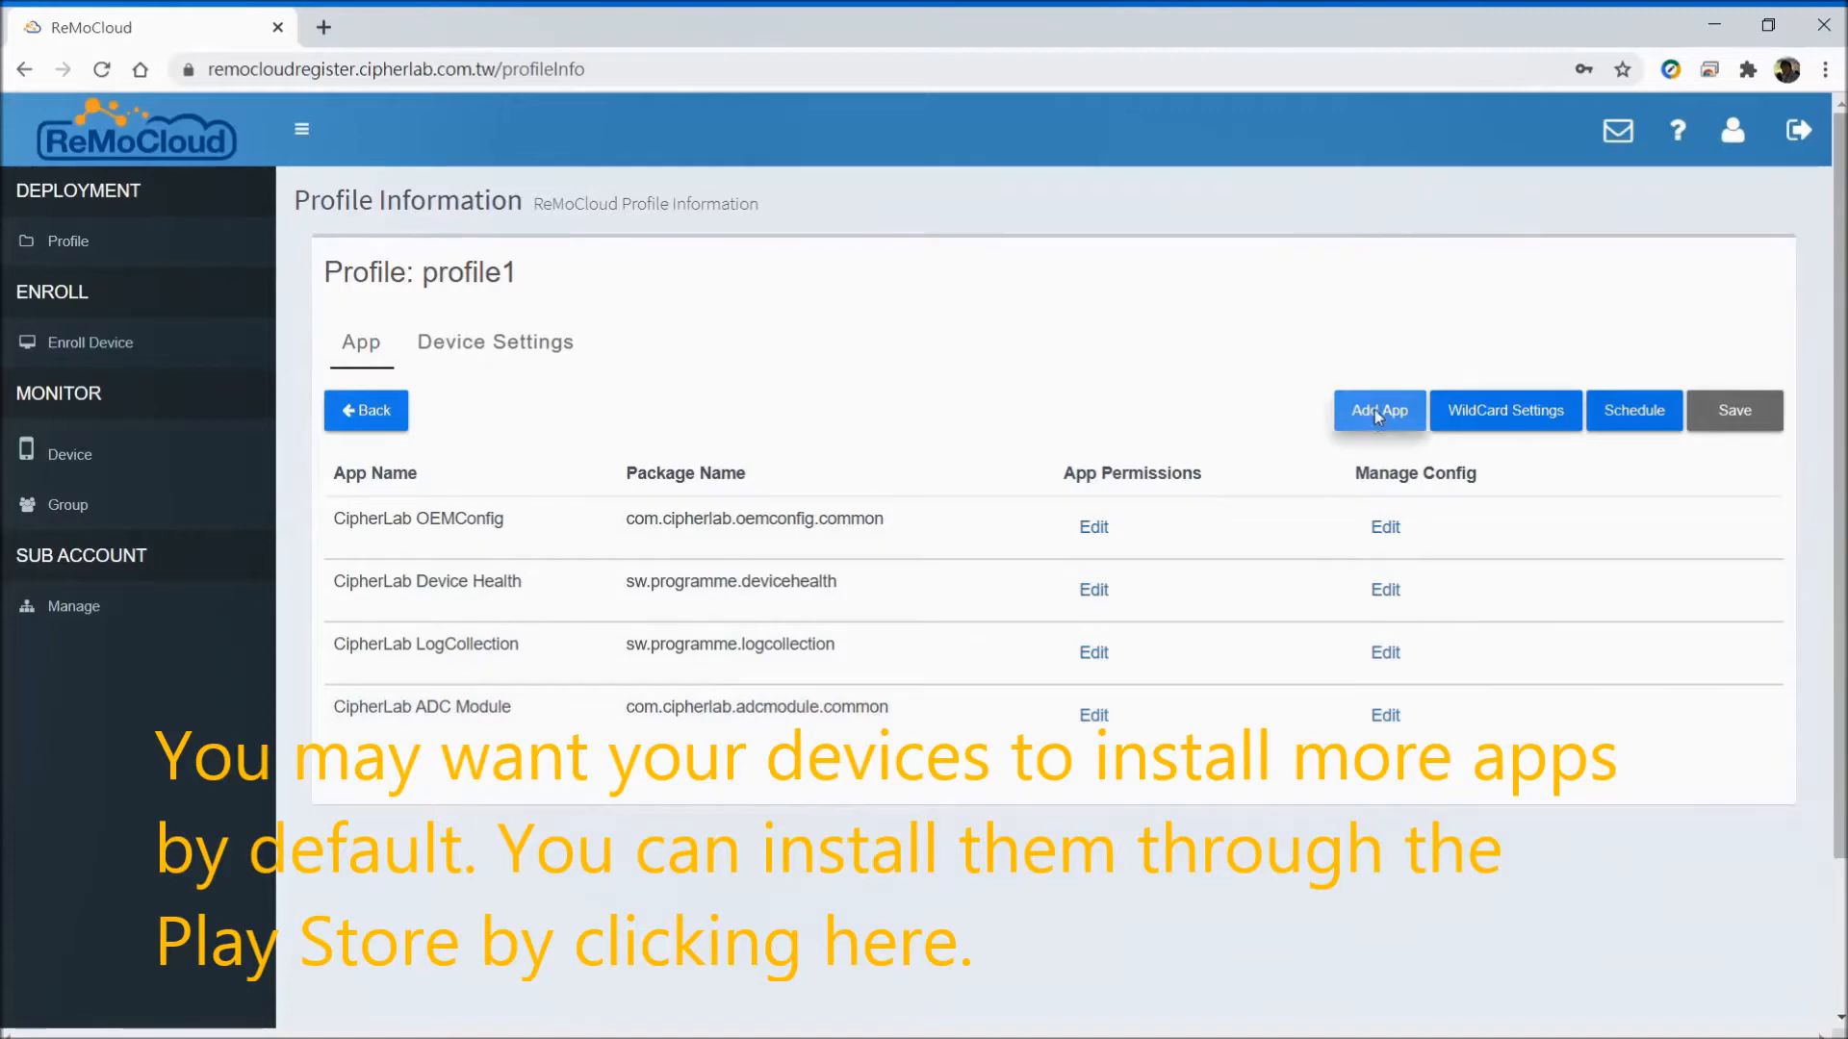
- Open Managed Google Play via Add App and browse the empty Private apps section
{"action": "left_click", "coordinate": [1377, 409]}
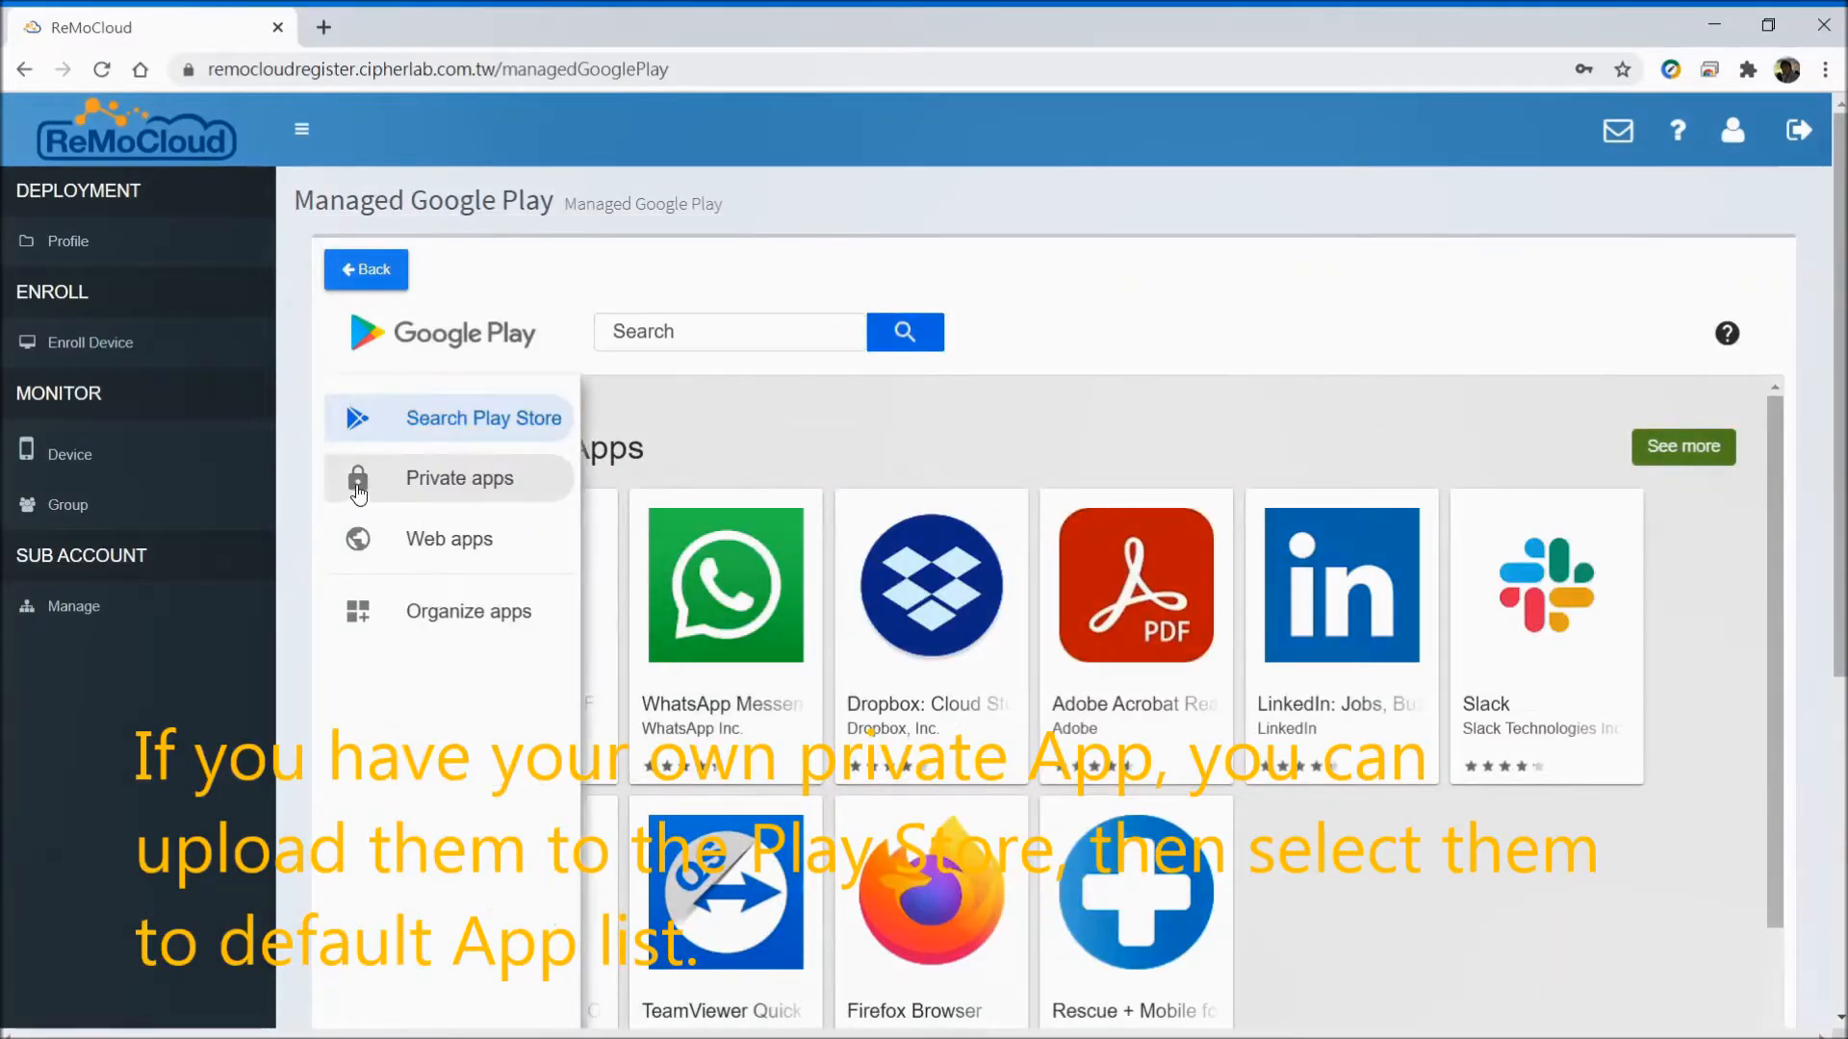
{"action": "left_click", "coordinate": [458, 477]}
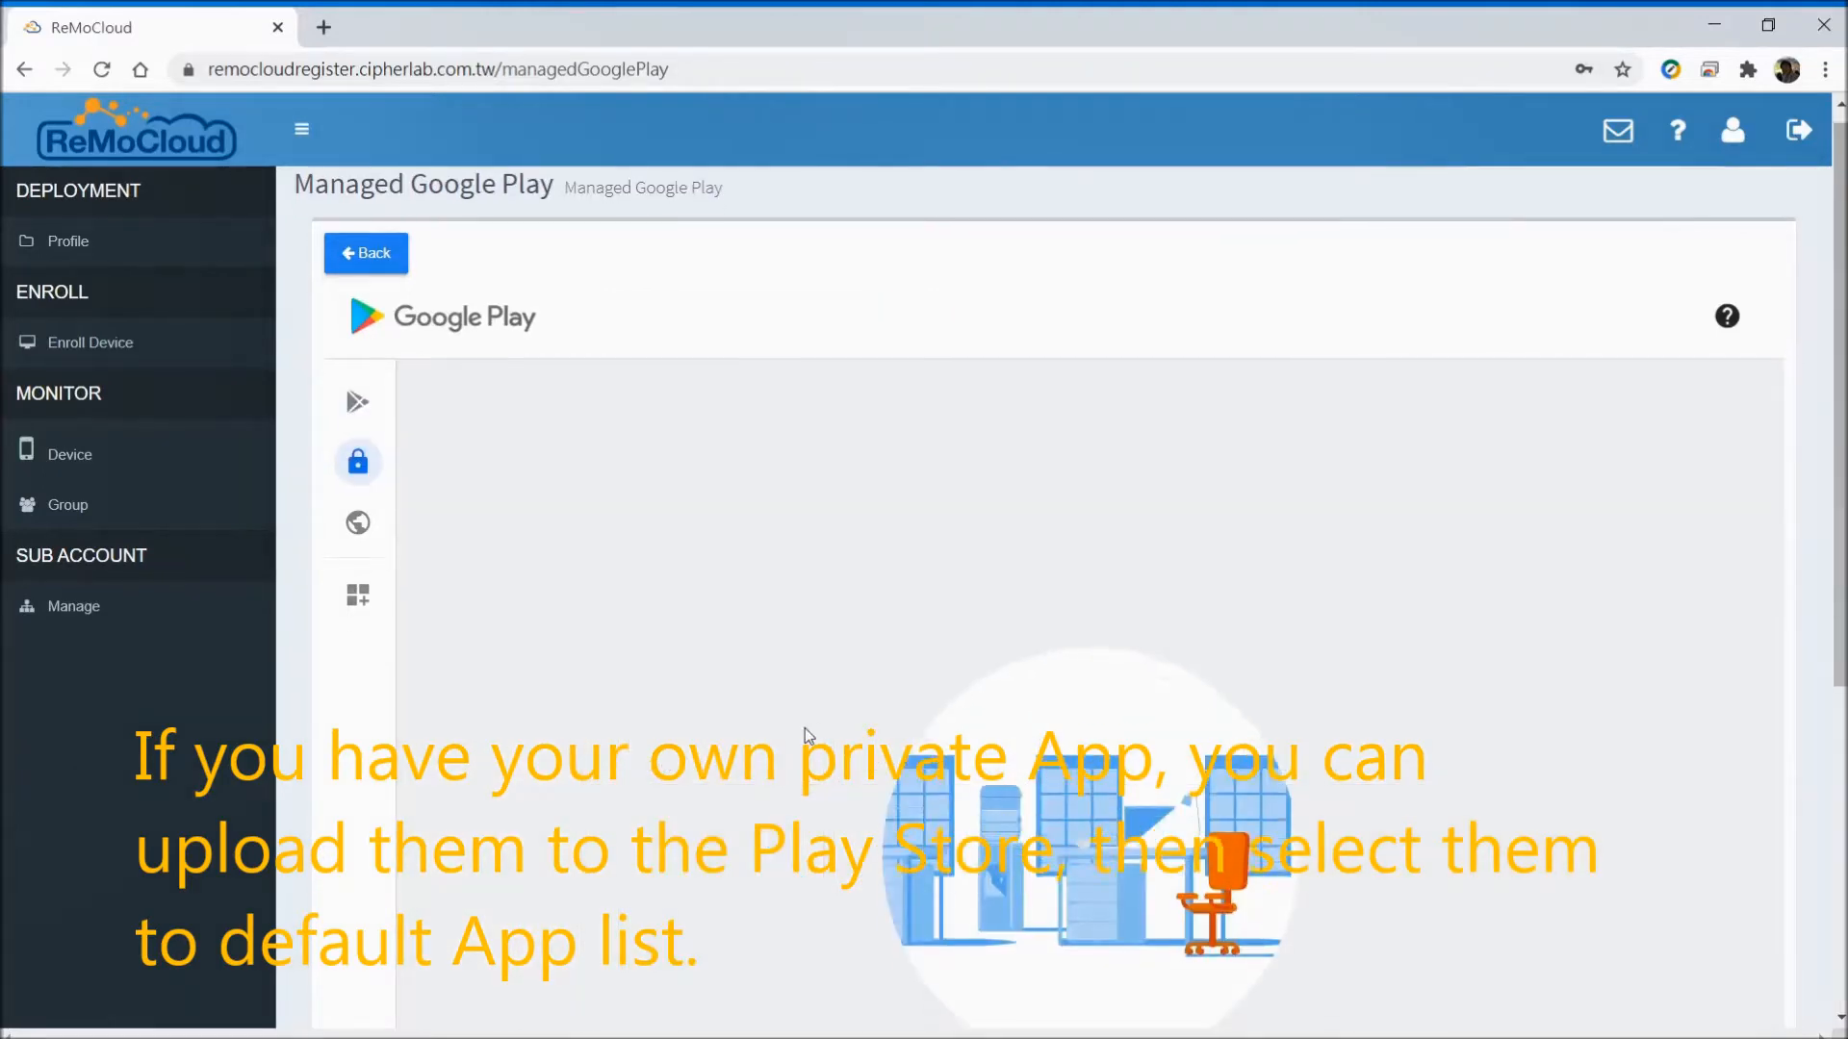
{"action": "scroll", "scroll_direction": "down", "scroll_amount": 3}
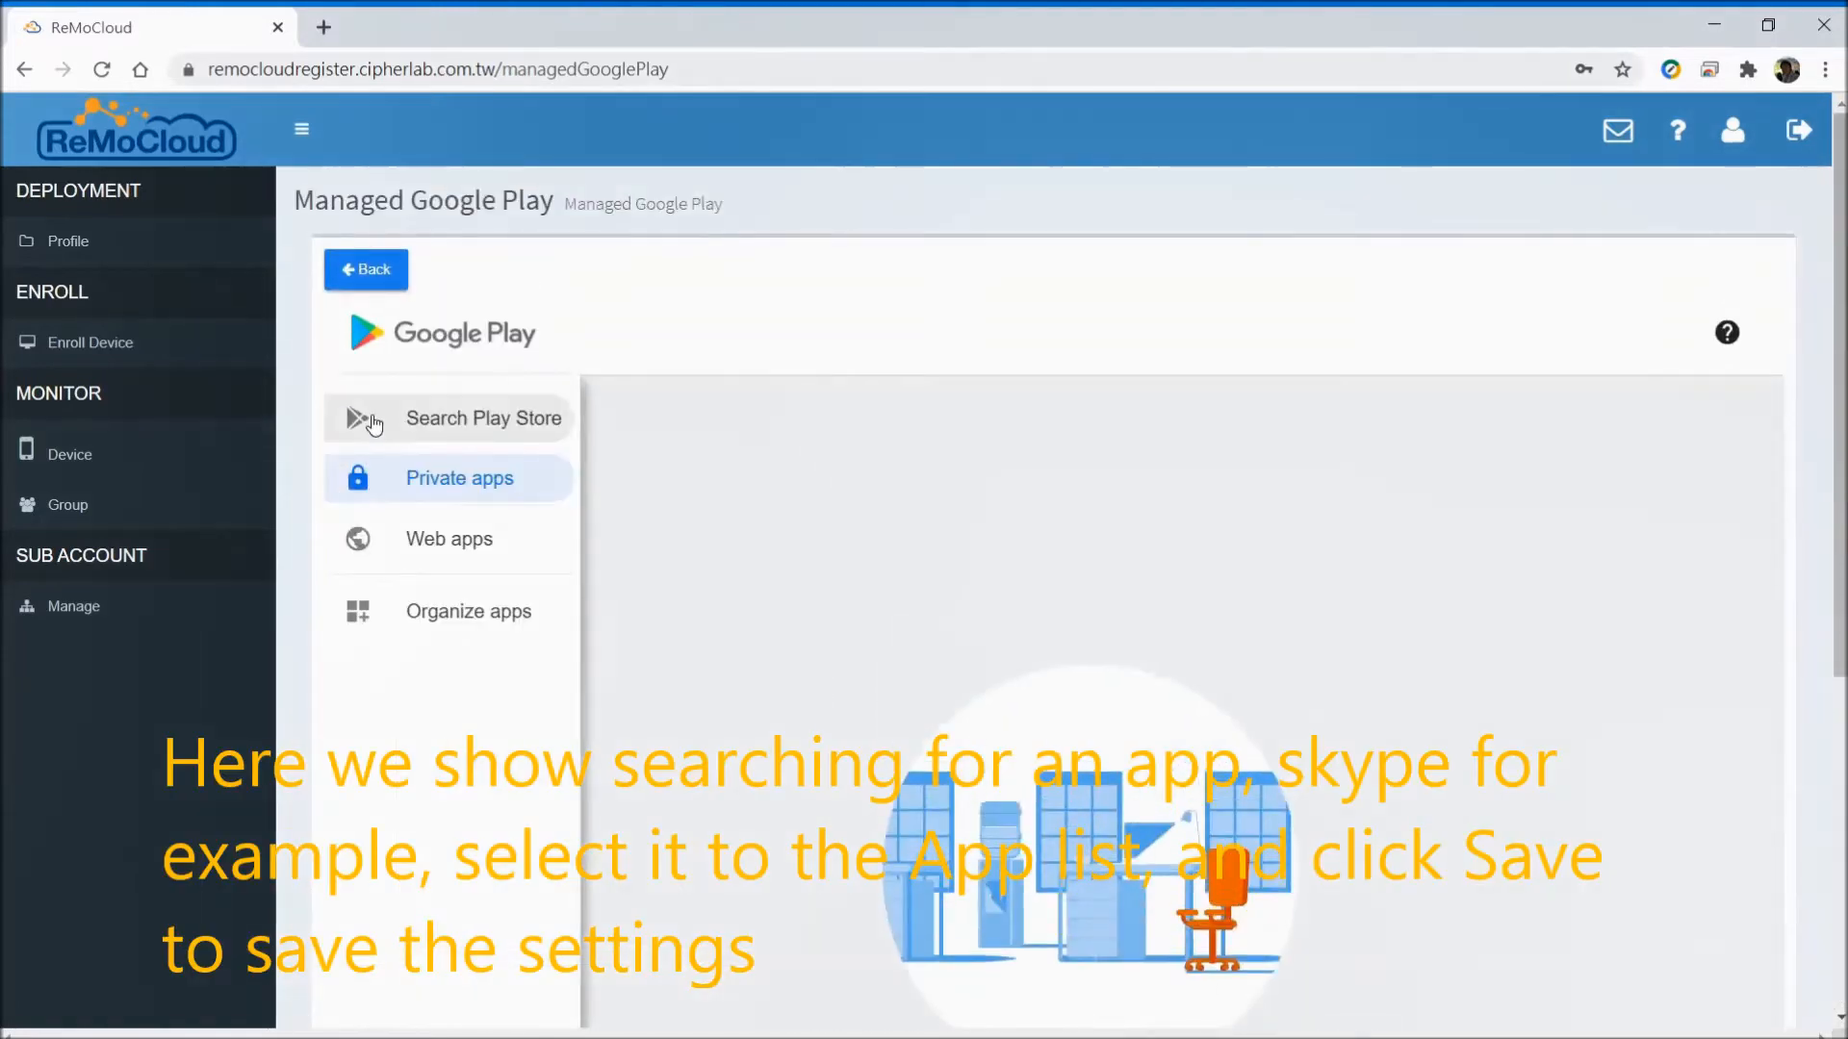
- Search the Play Store for skype and select Skype - free IM & video calls
{"action": "left_click", "coordinate": [483, 419]}
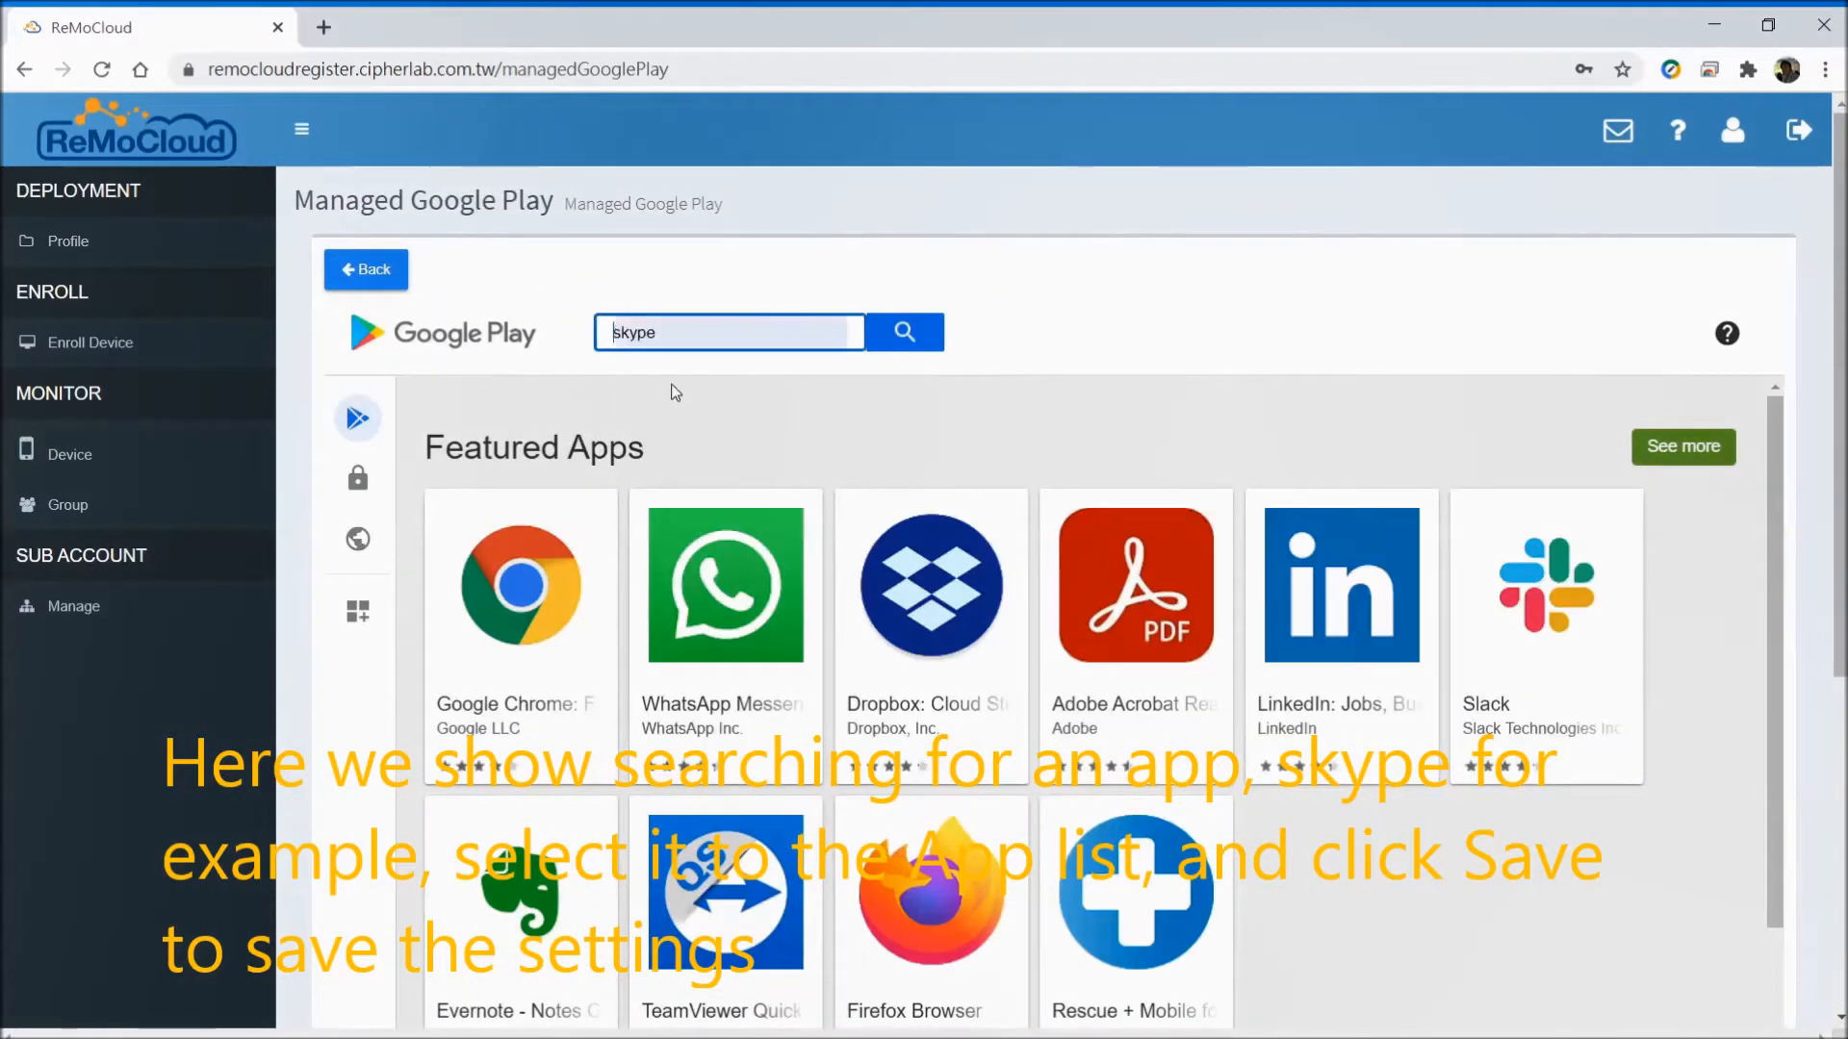
{"action": "left_click", "coordinate": [903, 331]}
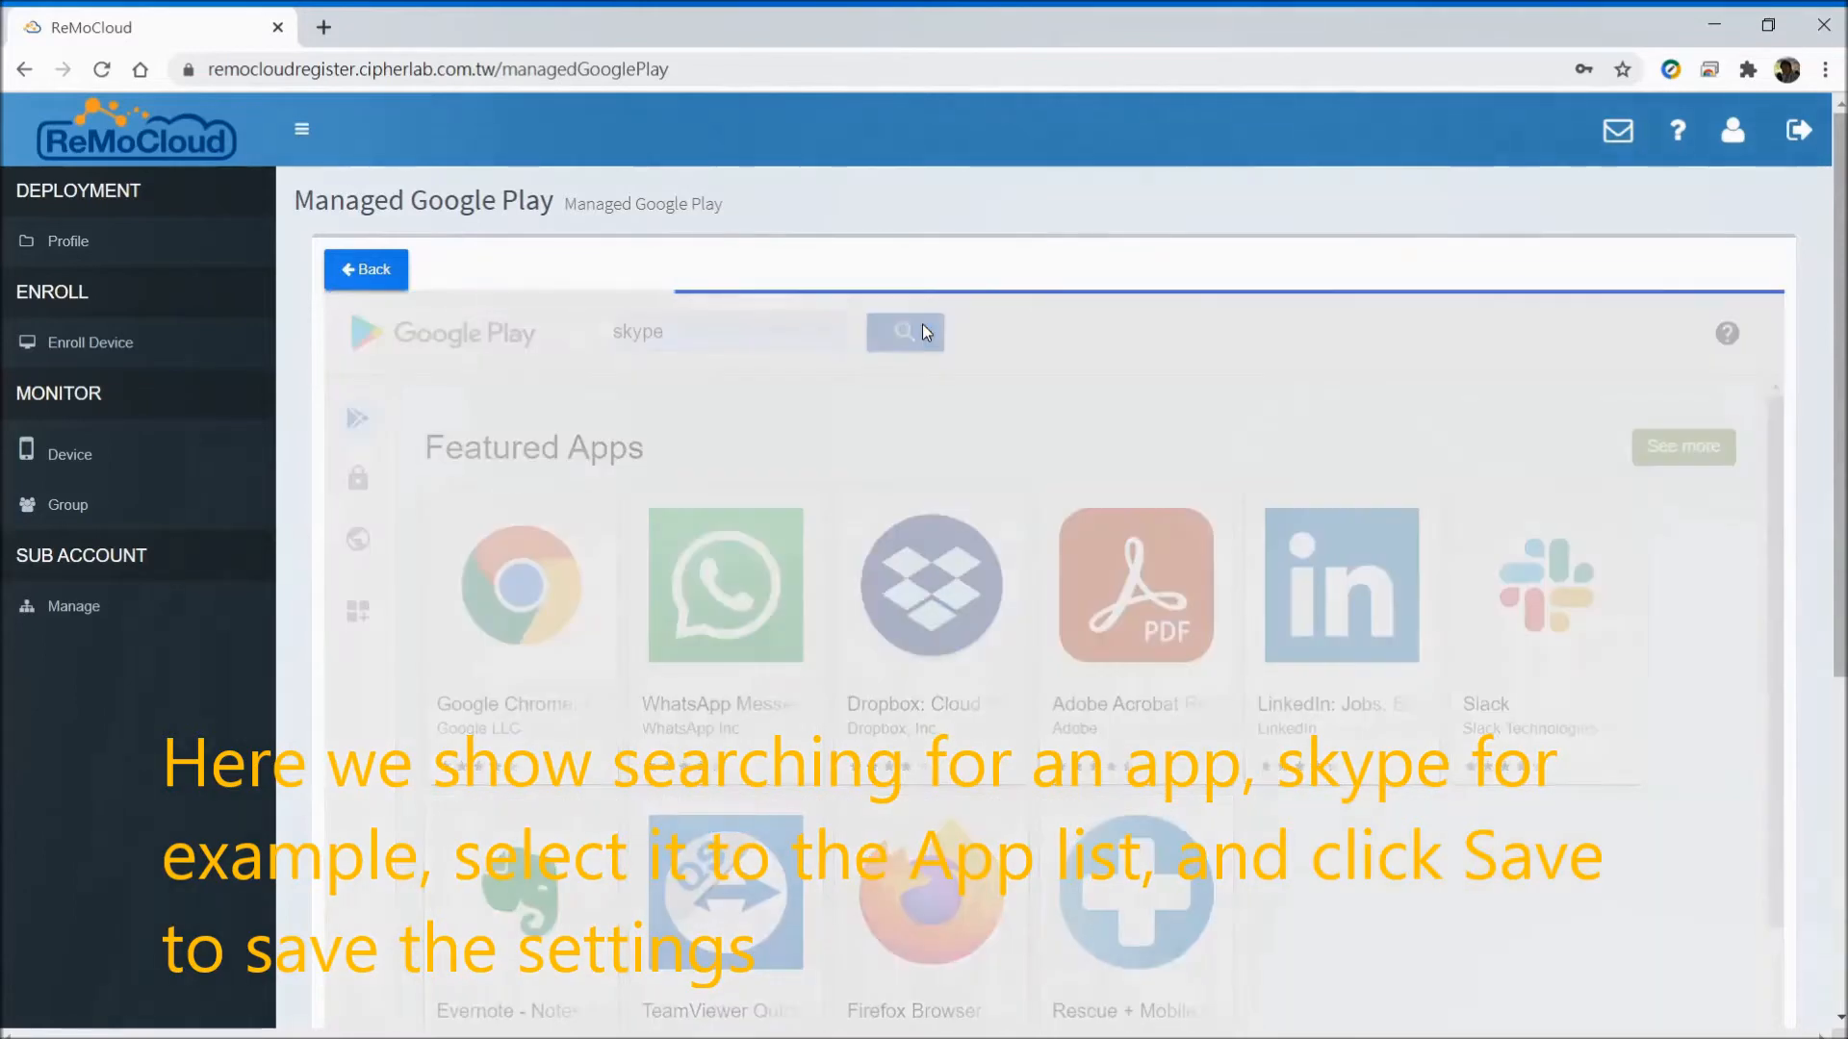
{"action": "left_click", "coordinate": [904, 331]}
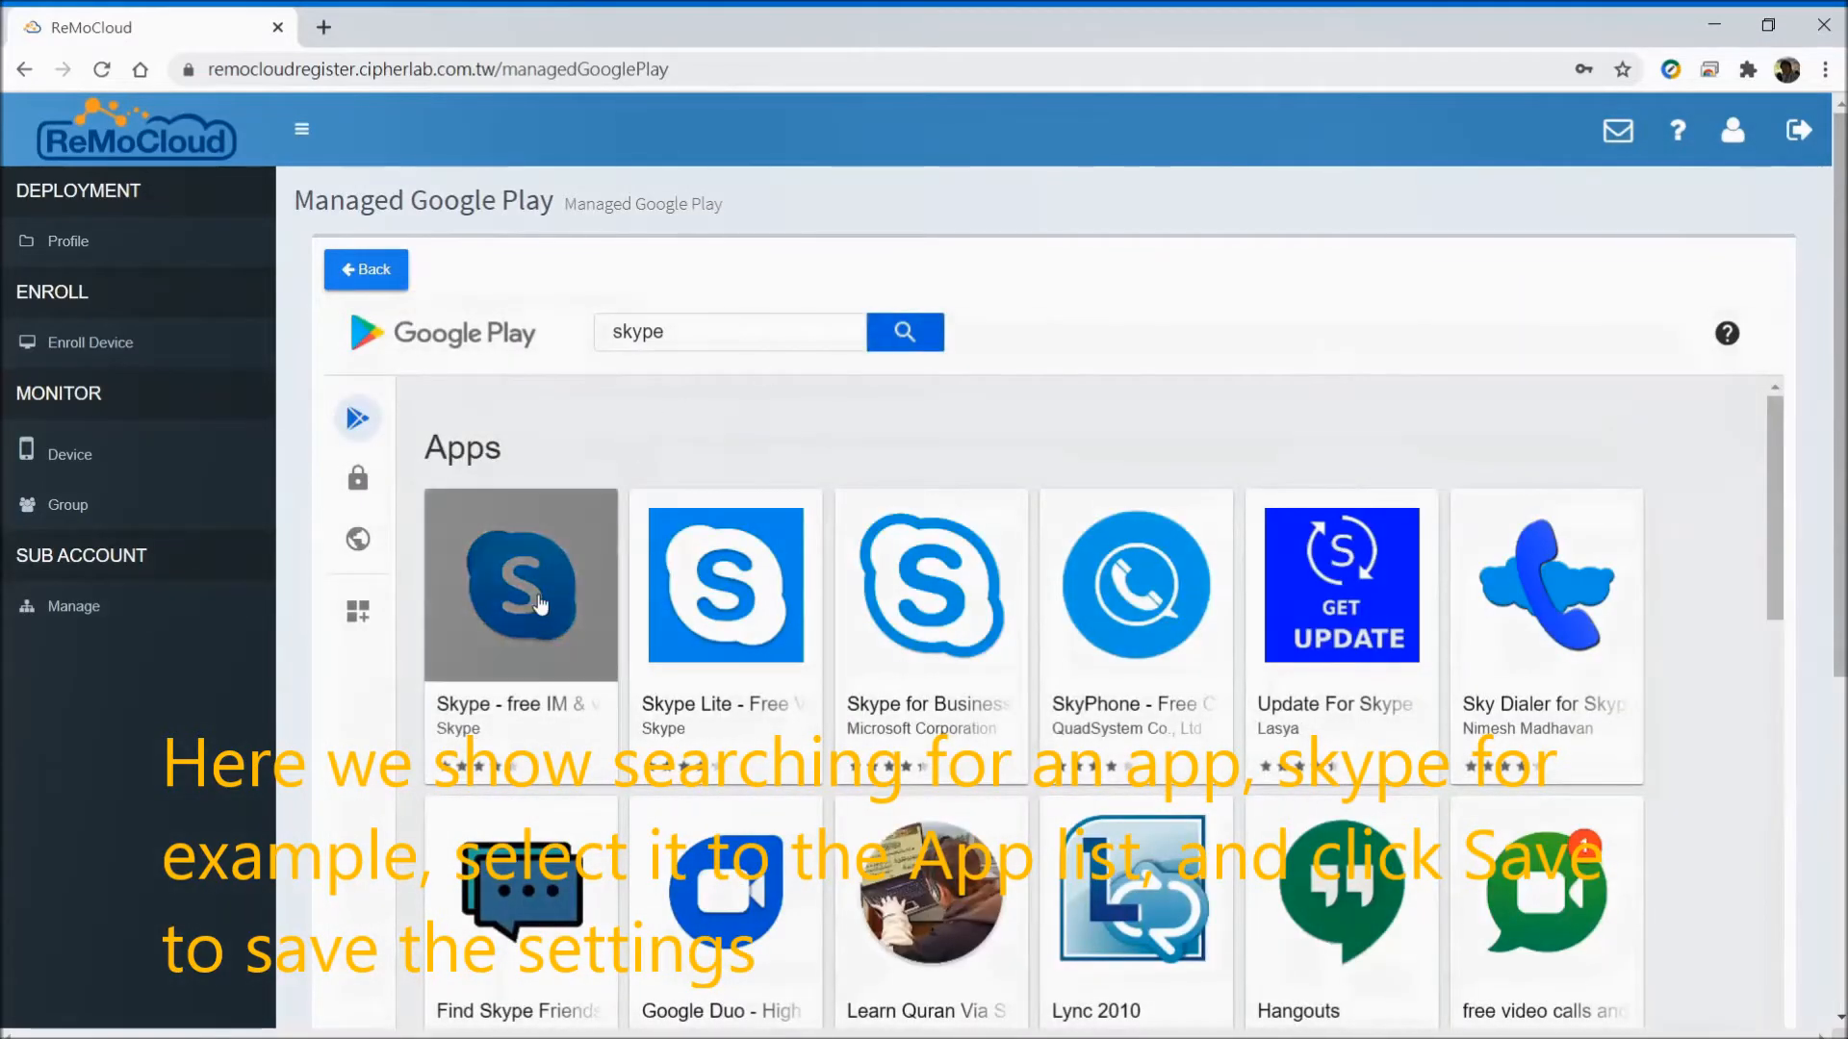
{"action": "left_click", "coordinate": [520, 586]}
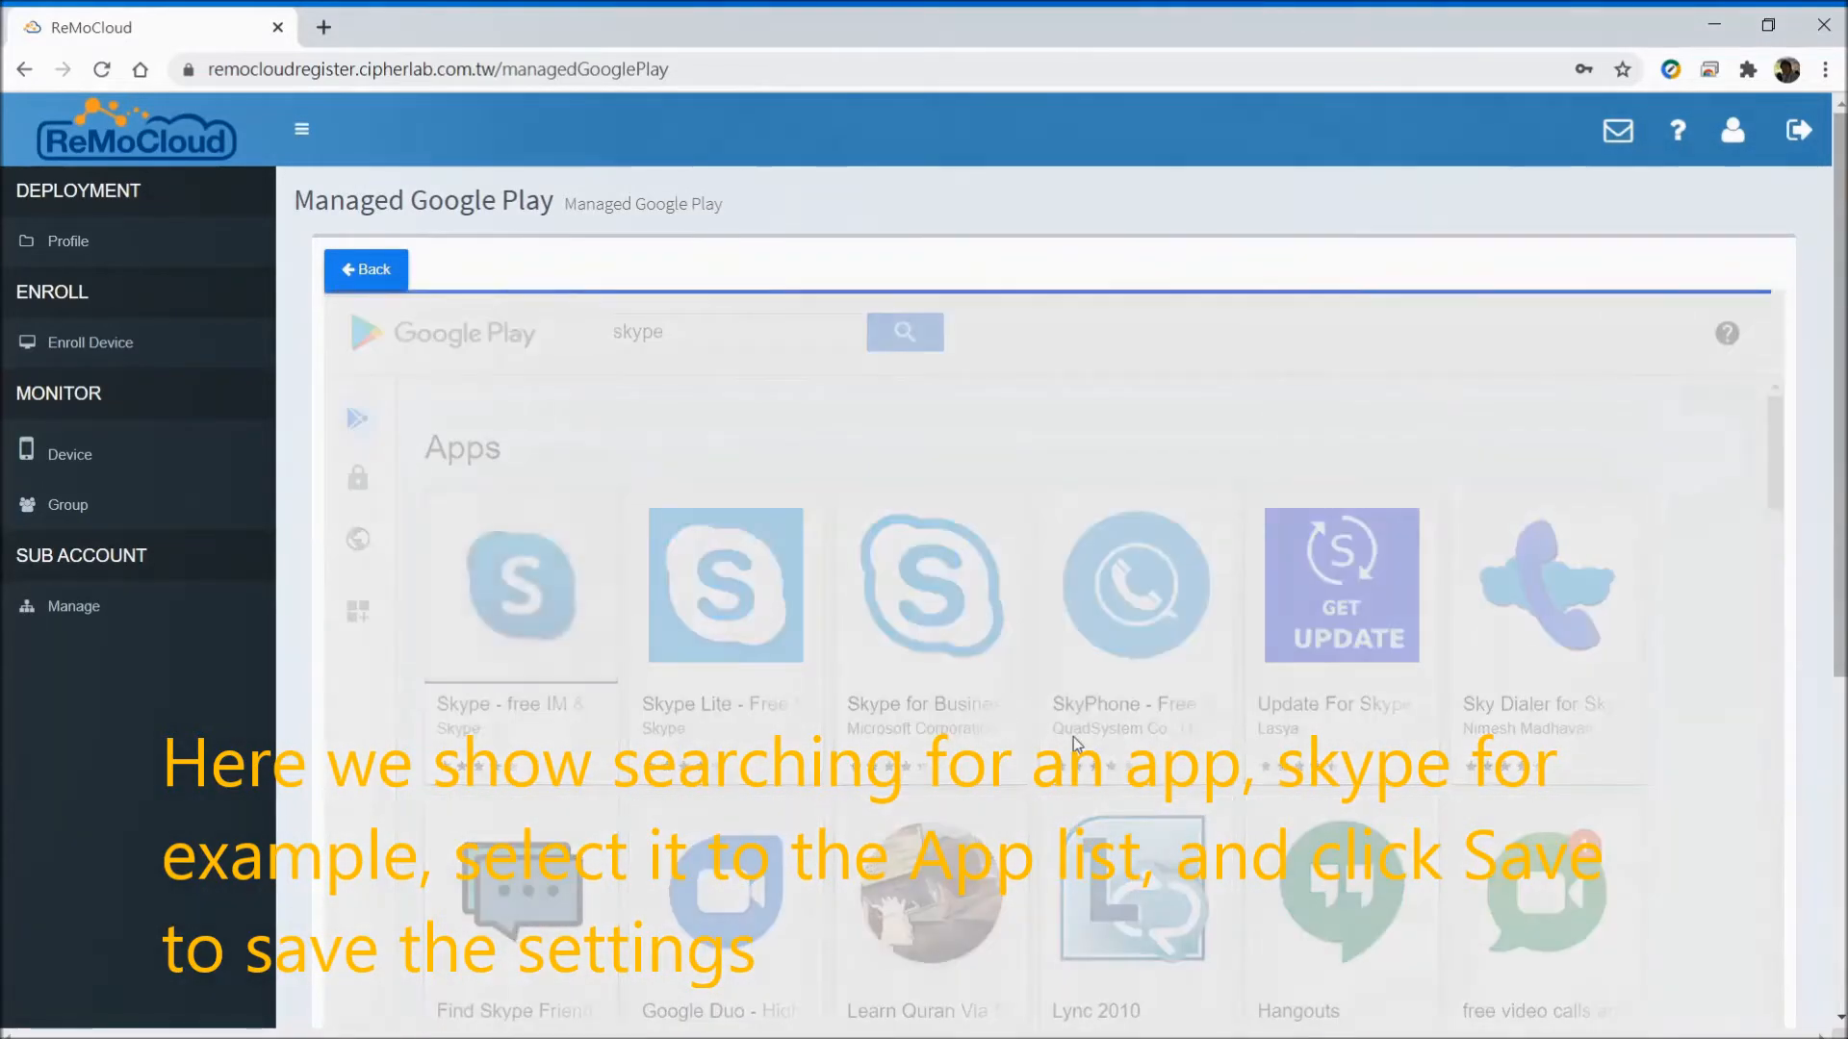
{"action": "left_click", "coordinate": [520, 586]}
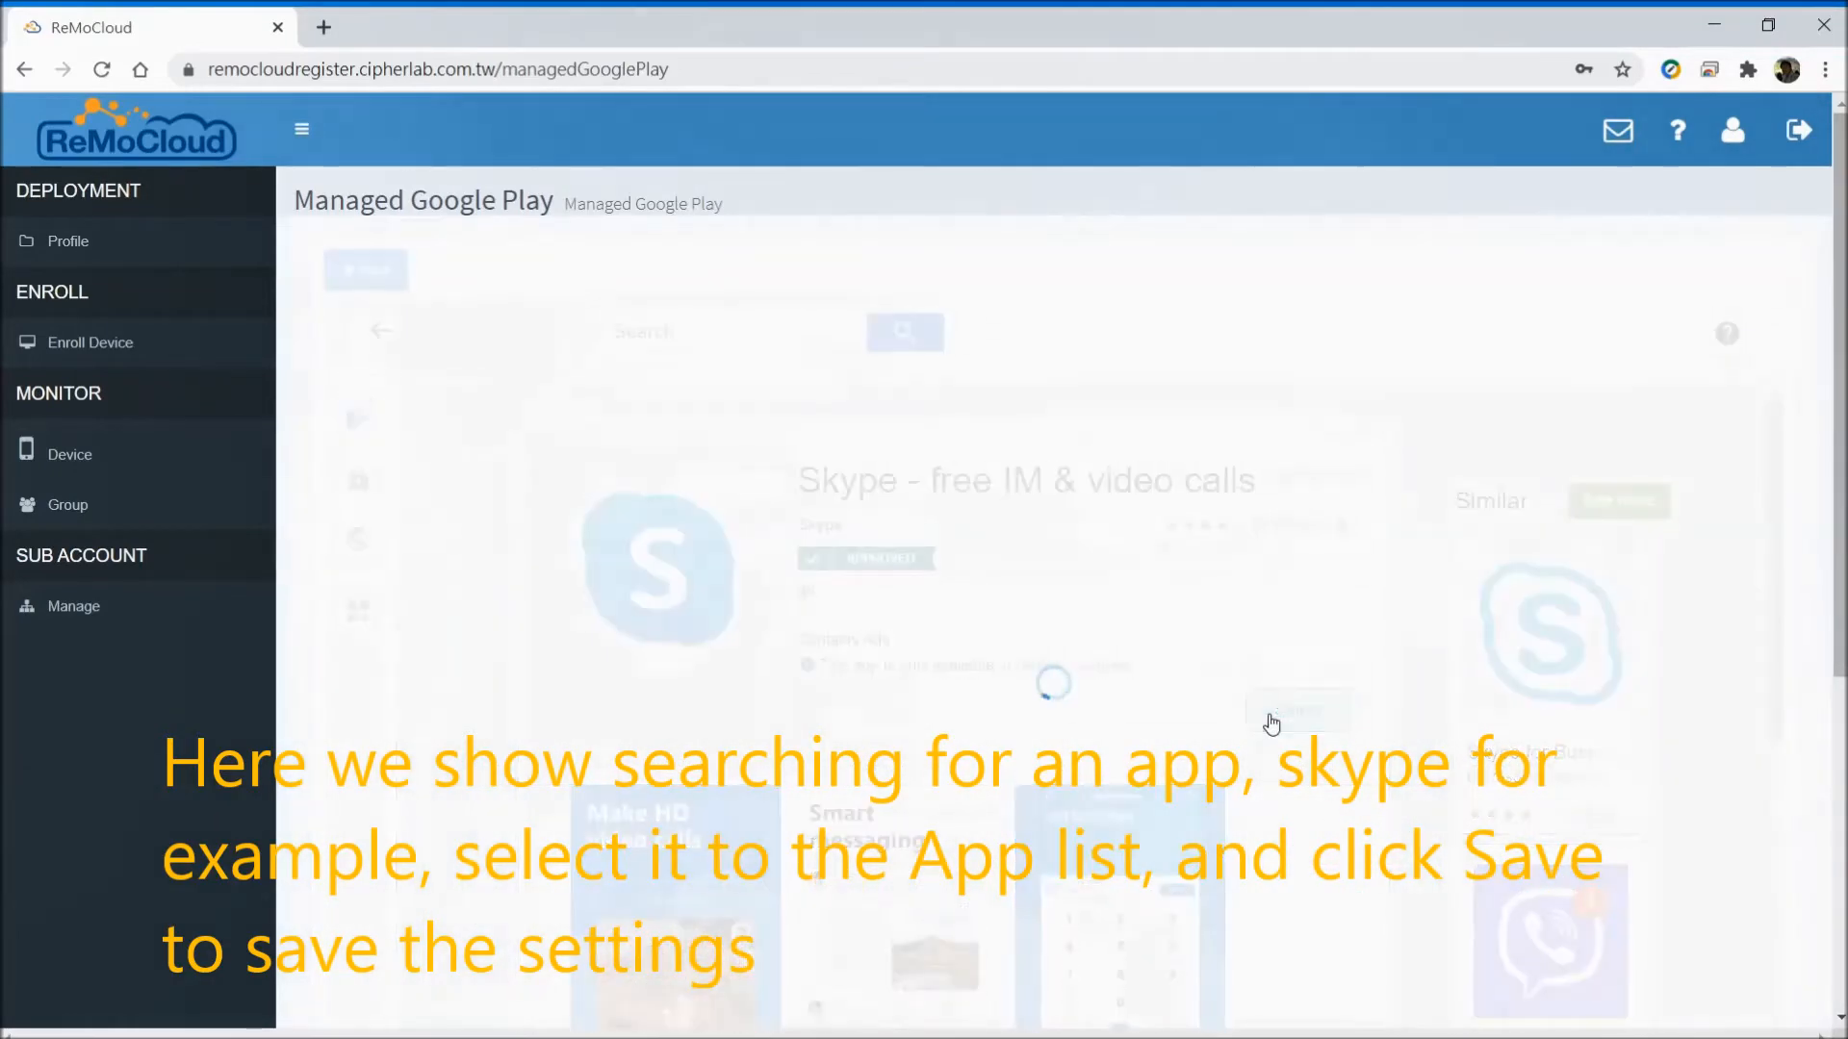
{"action": "left_click", "coordinate": [1733, 410]}
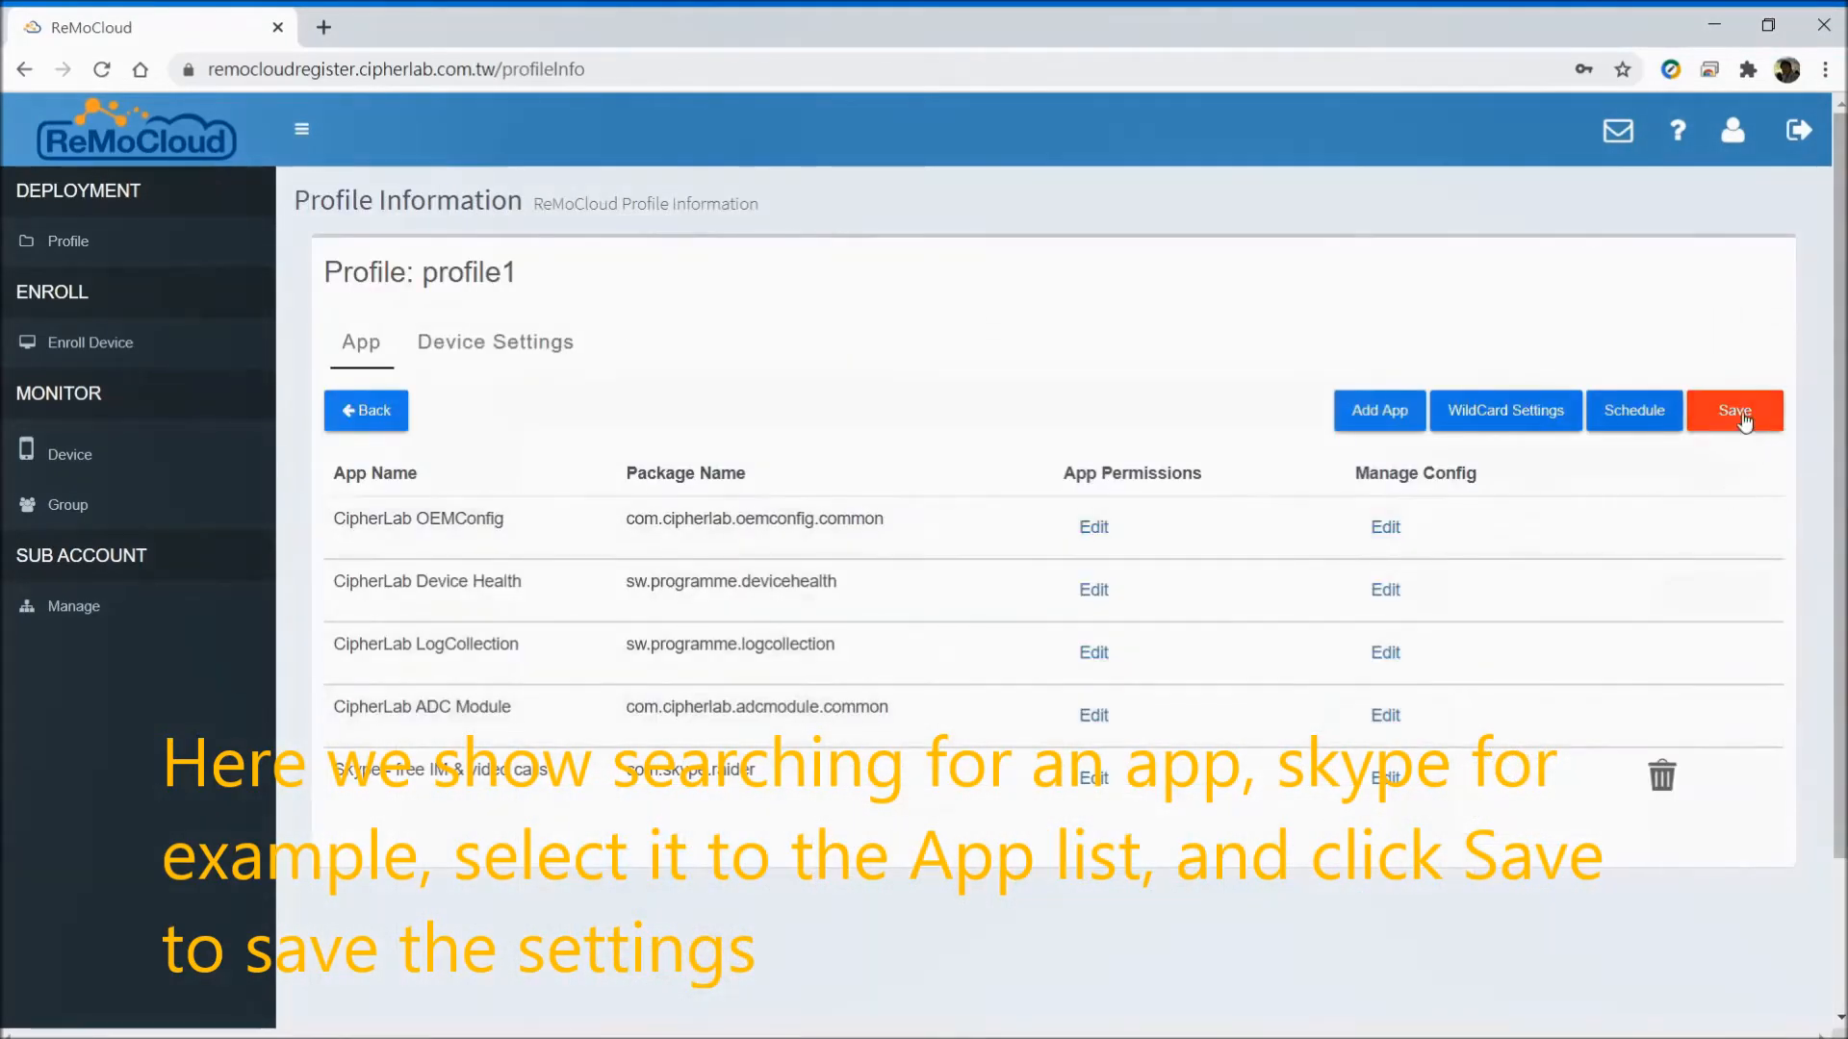
- Save profile1's app list and acknowledge the success message
{"action": "left_click", "coordinate": [1733, 410]}
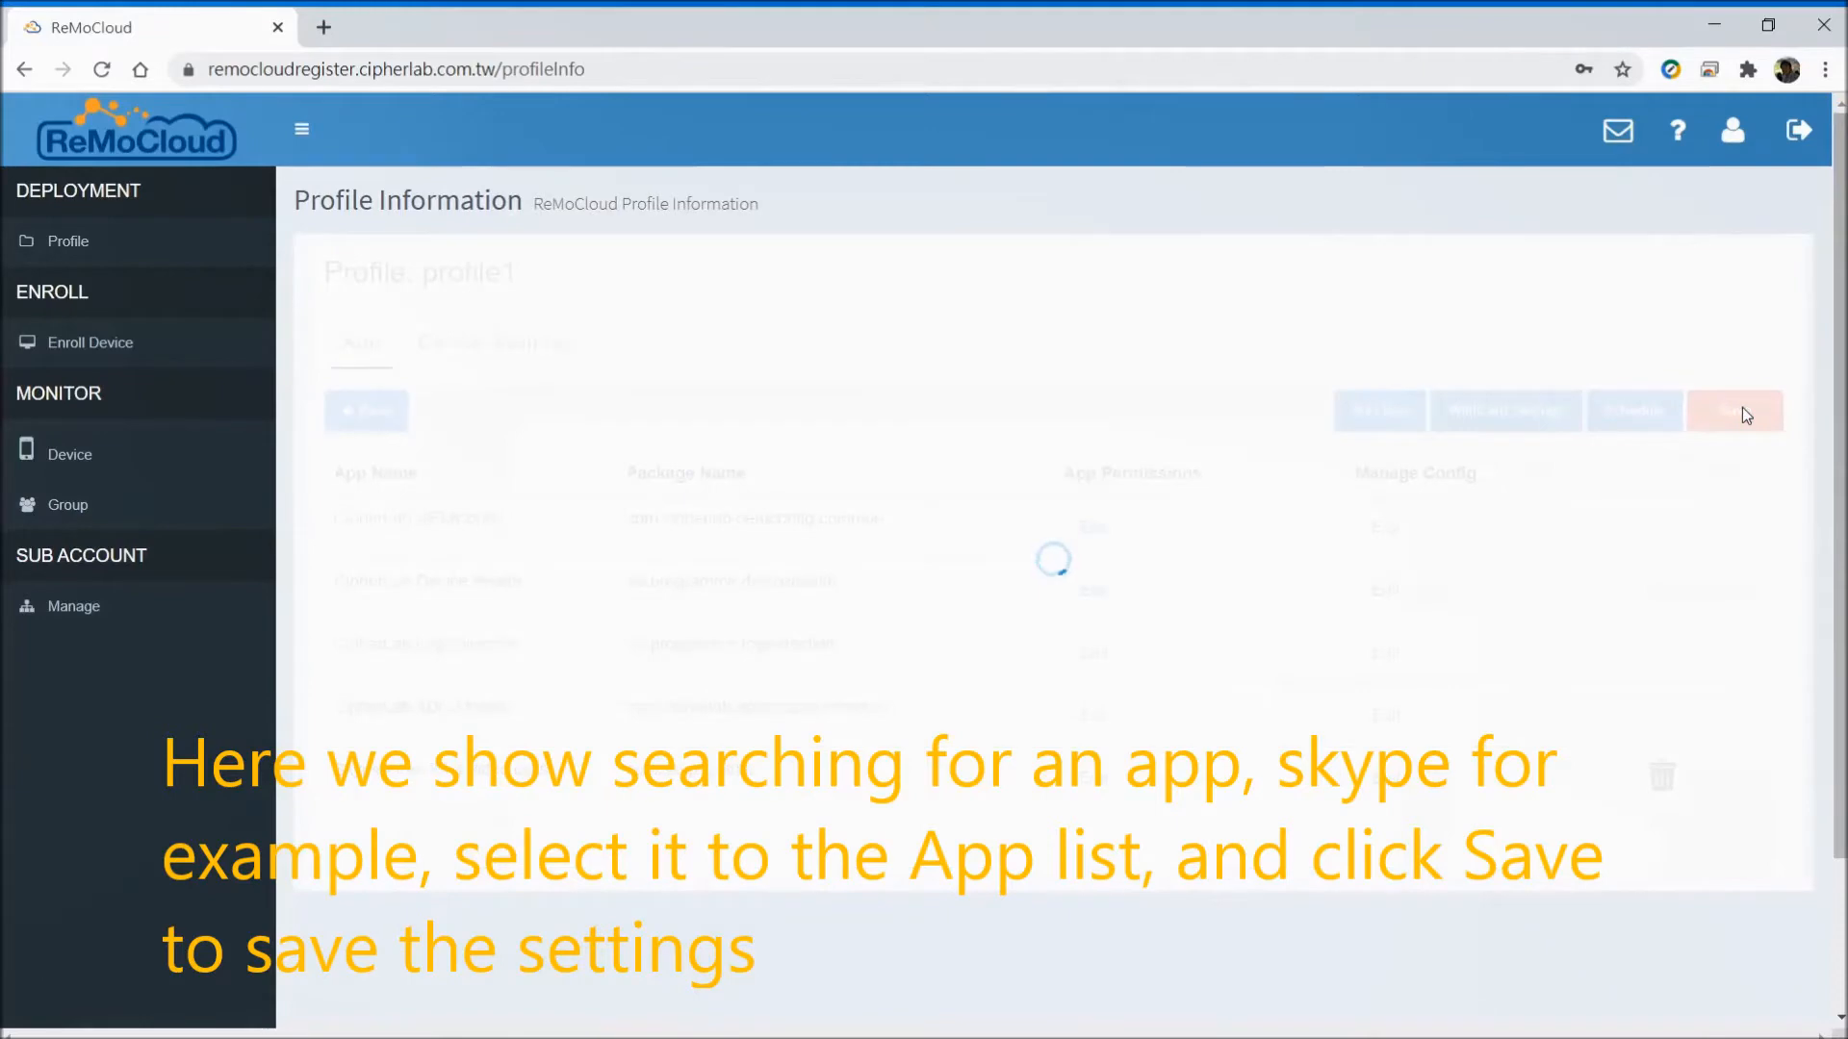
{"action": "left_click", "coordinate": [1716, 410]}
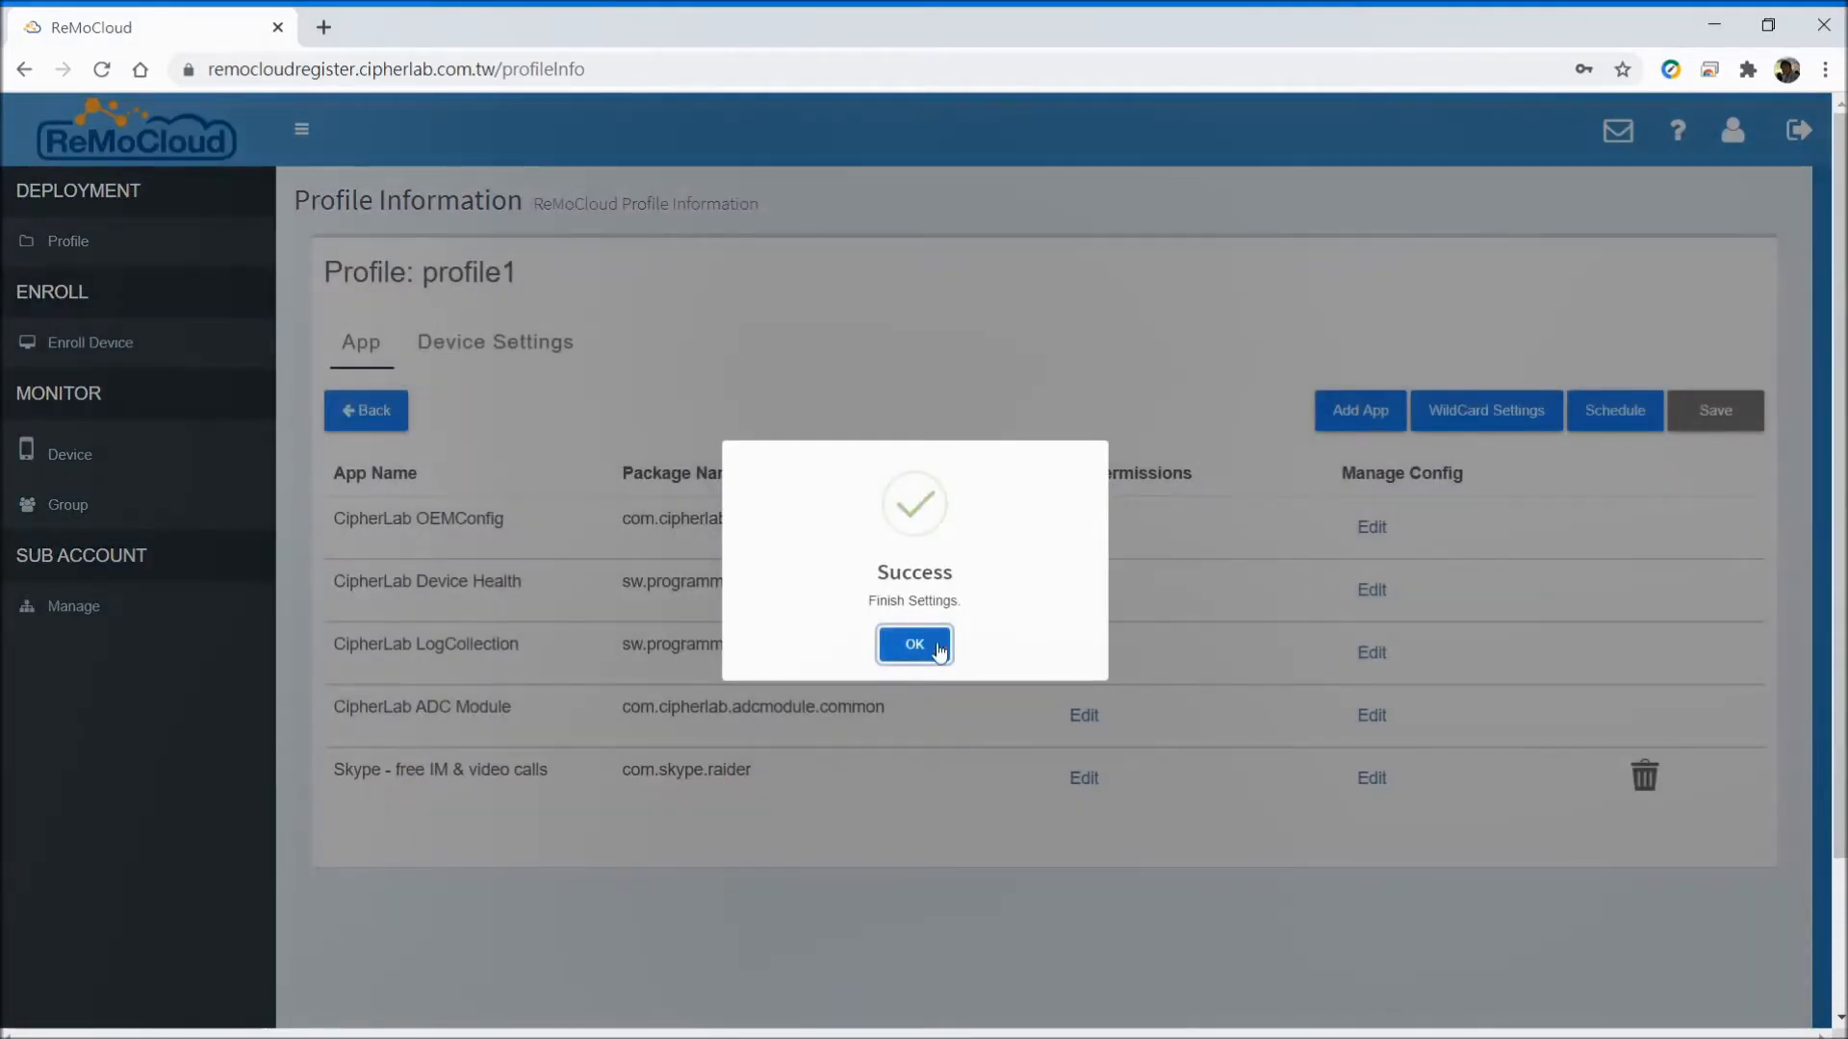
{"action": "left_click", "coordinate": [913, 645]}
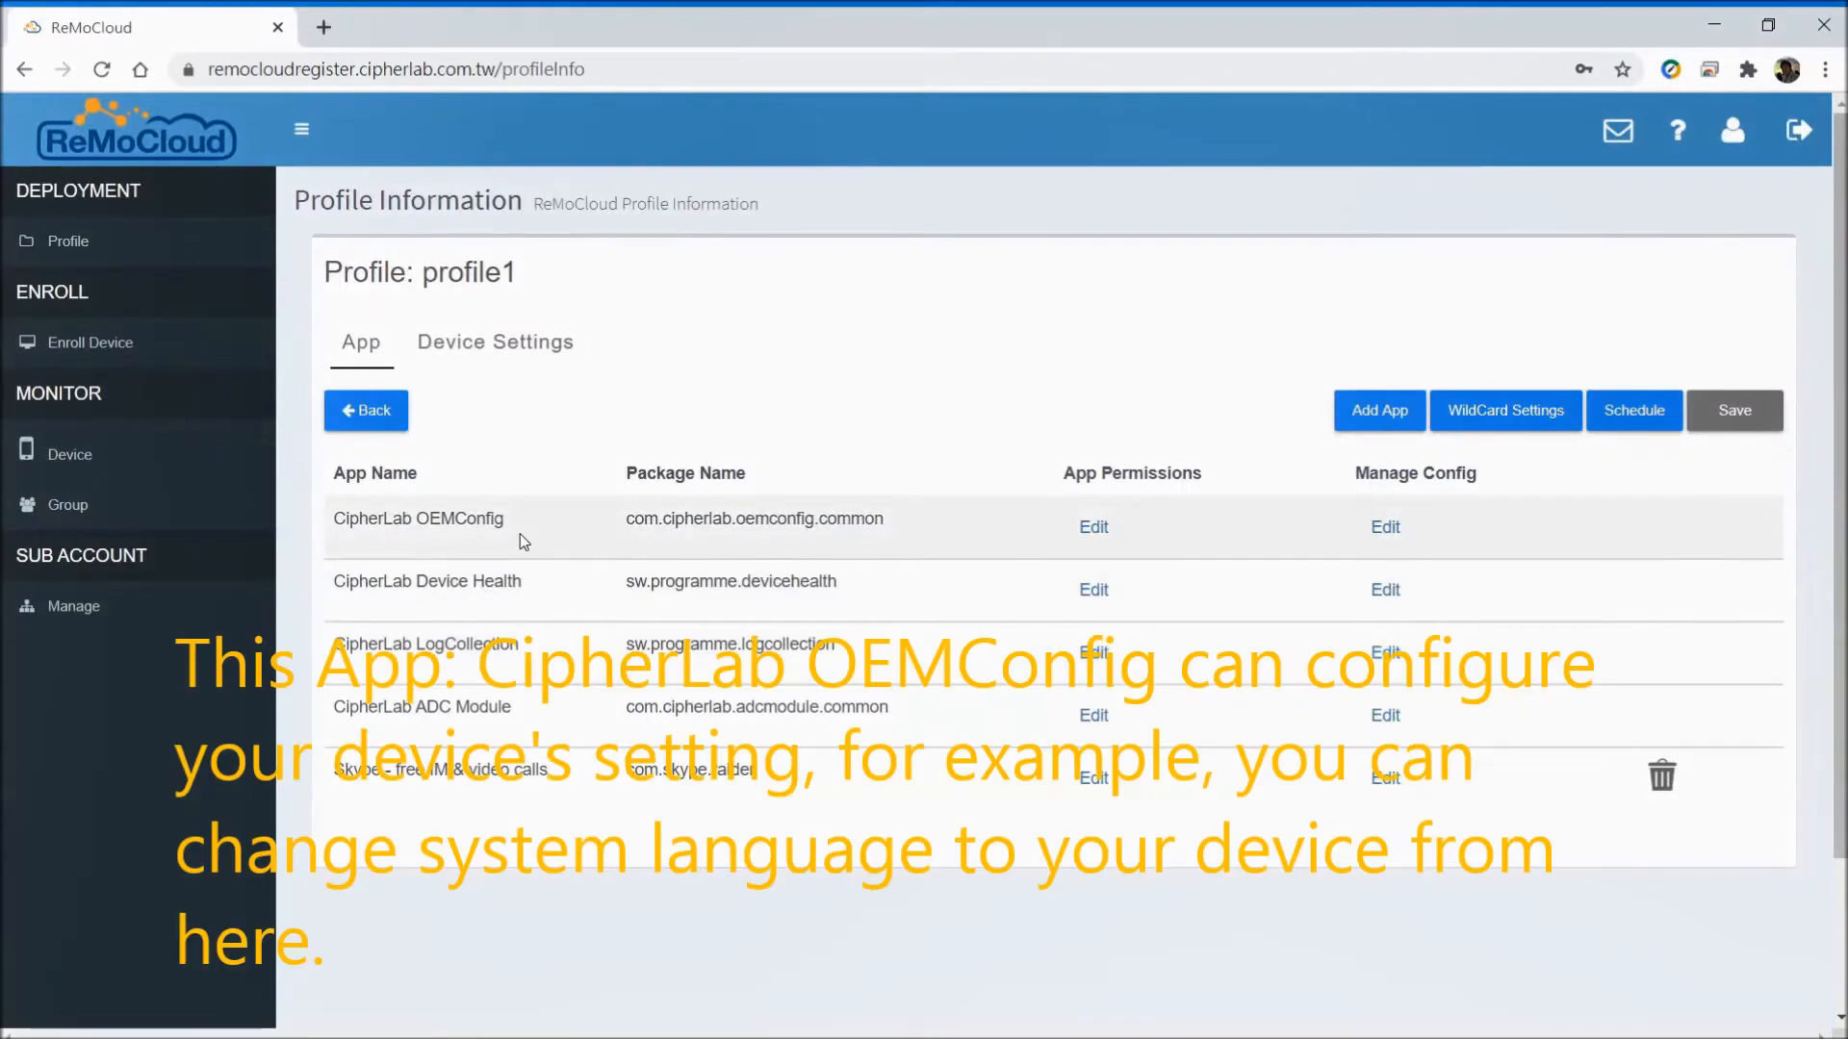
- In CipherLab OEMConfig, enable System Language Controls with Chinese (Traditional Han,Taiwan) and save
{"action": "left_click", "coordinate": [1385, 527]}
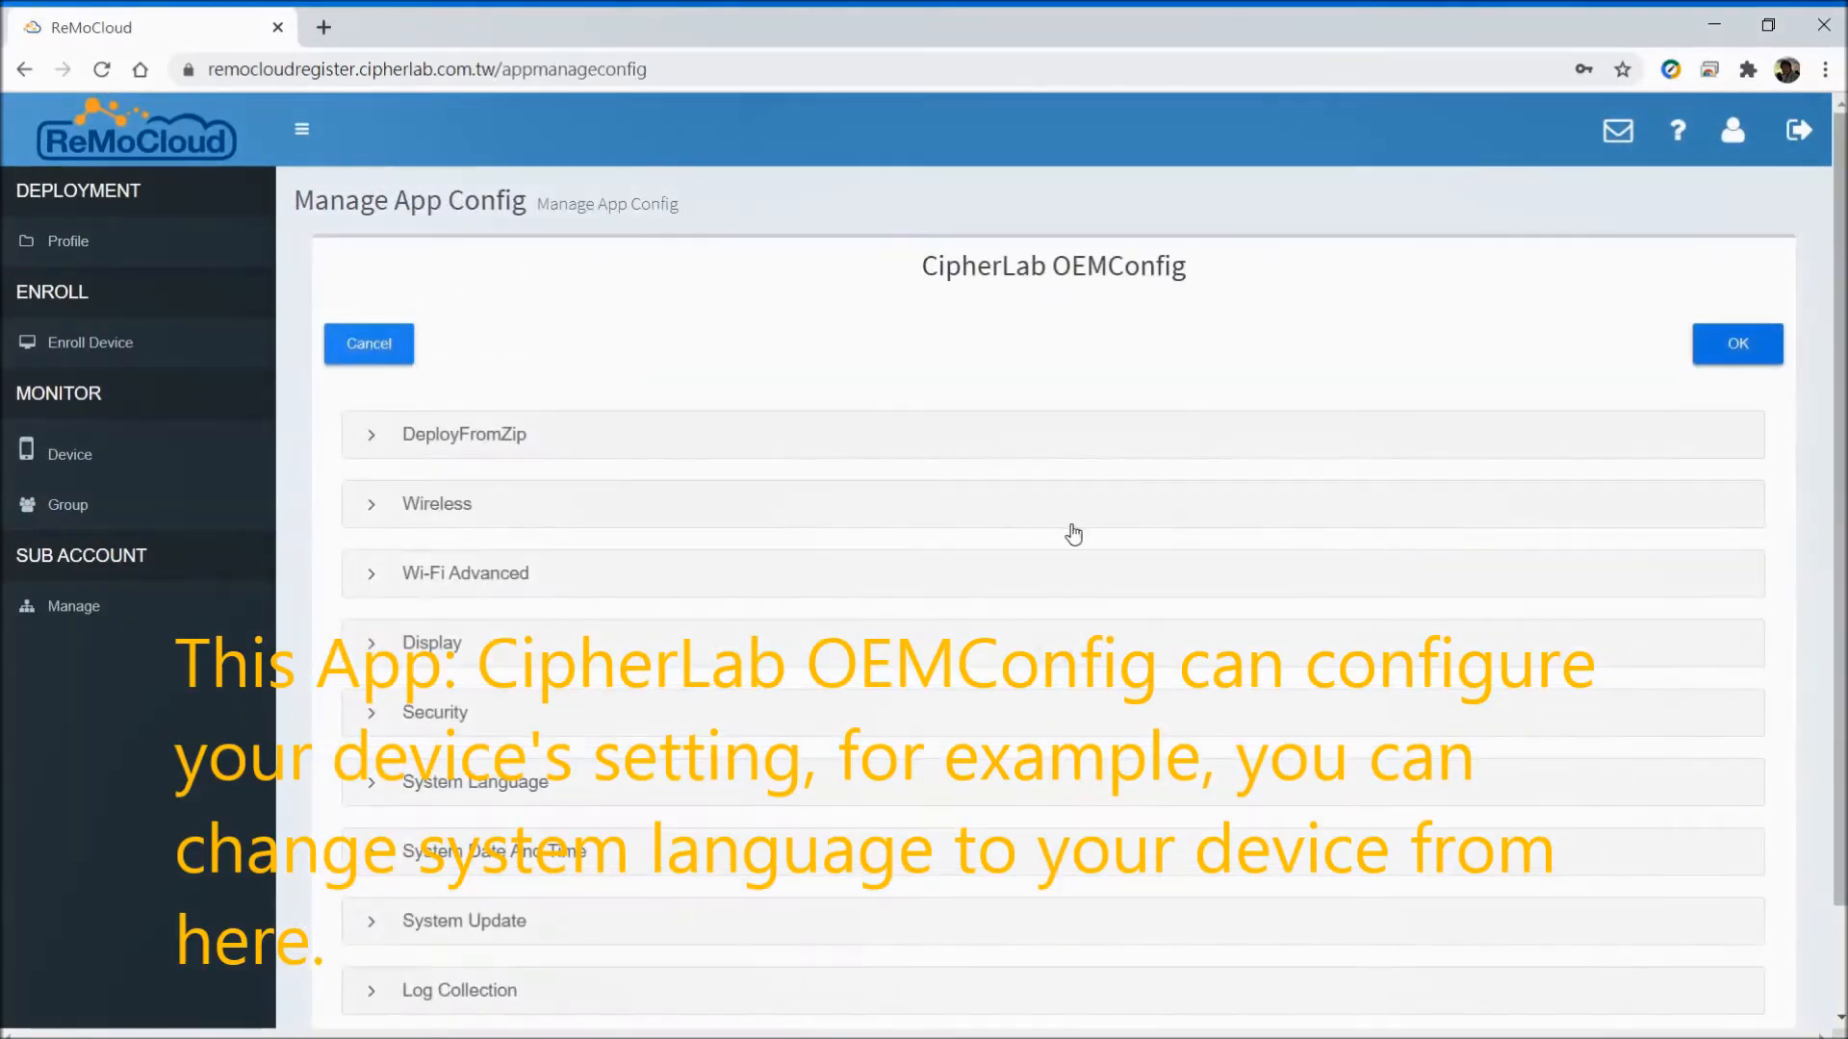
{"action": "mouse_move", "coordinate": [537, 666]}
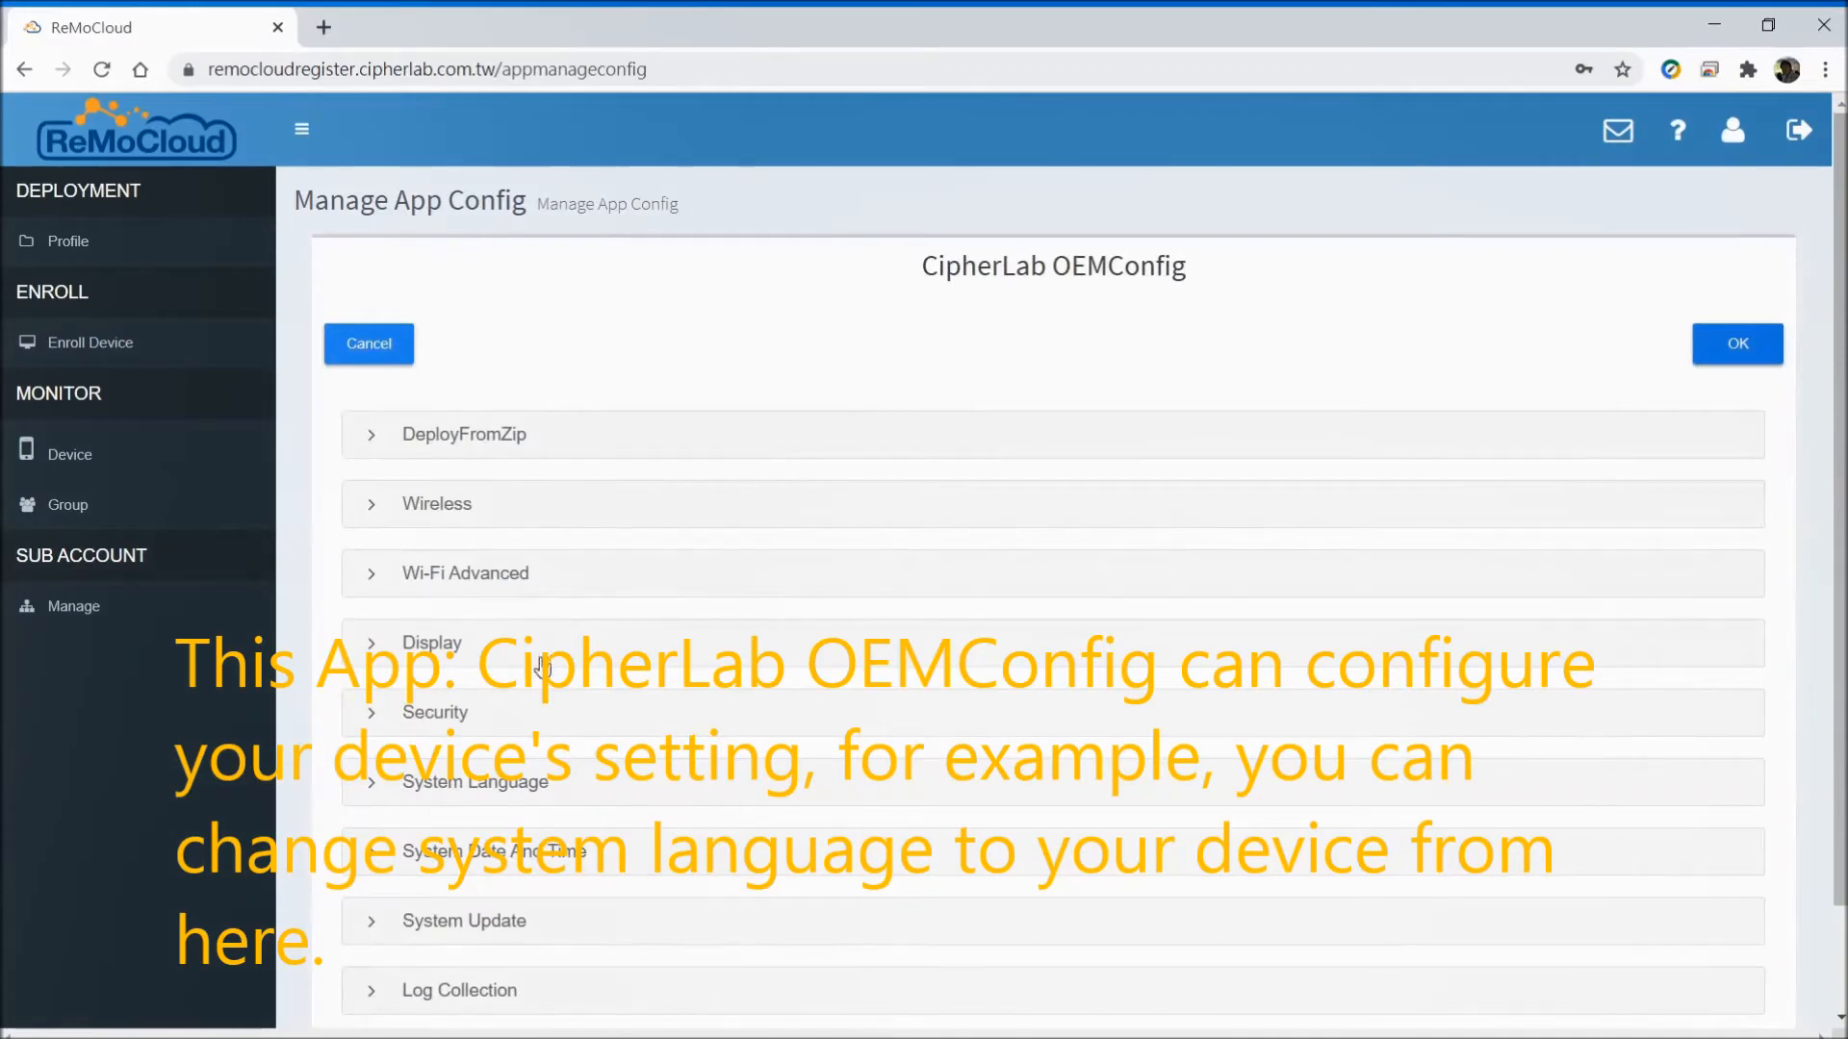
{"action": "mouse_move", "coordinate": [369, 789]}
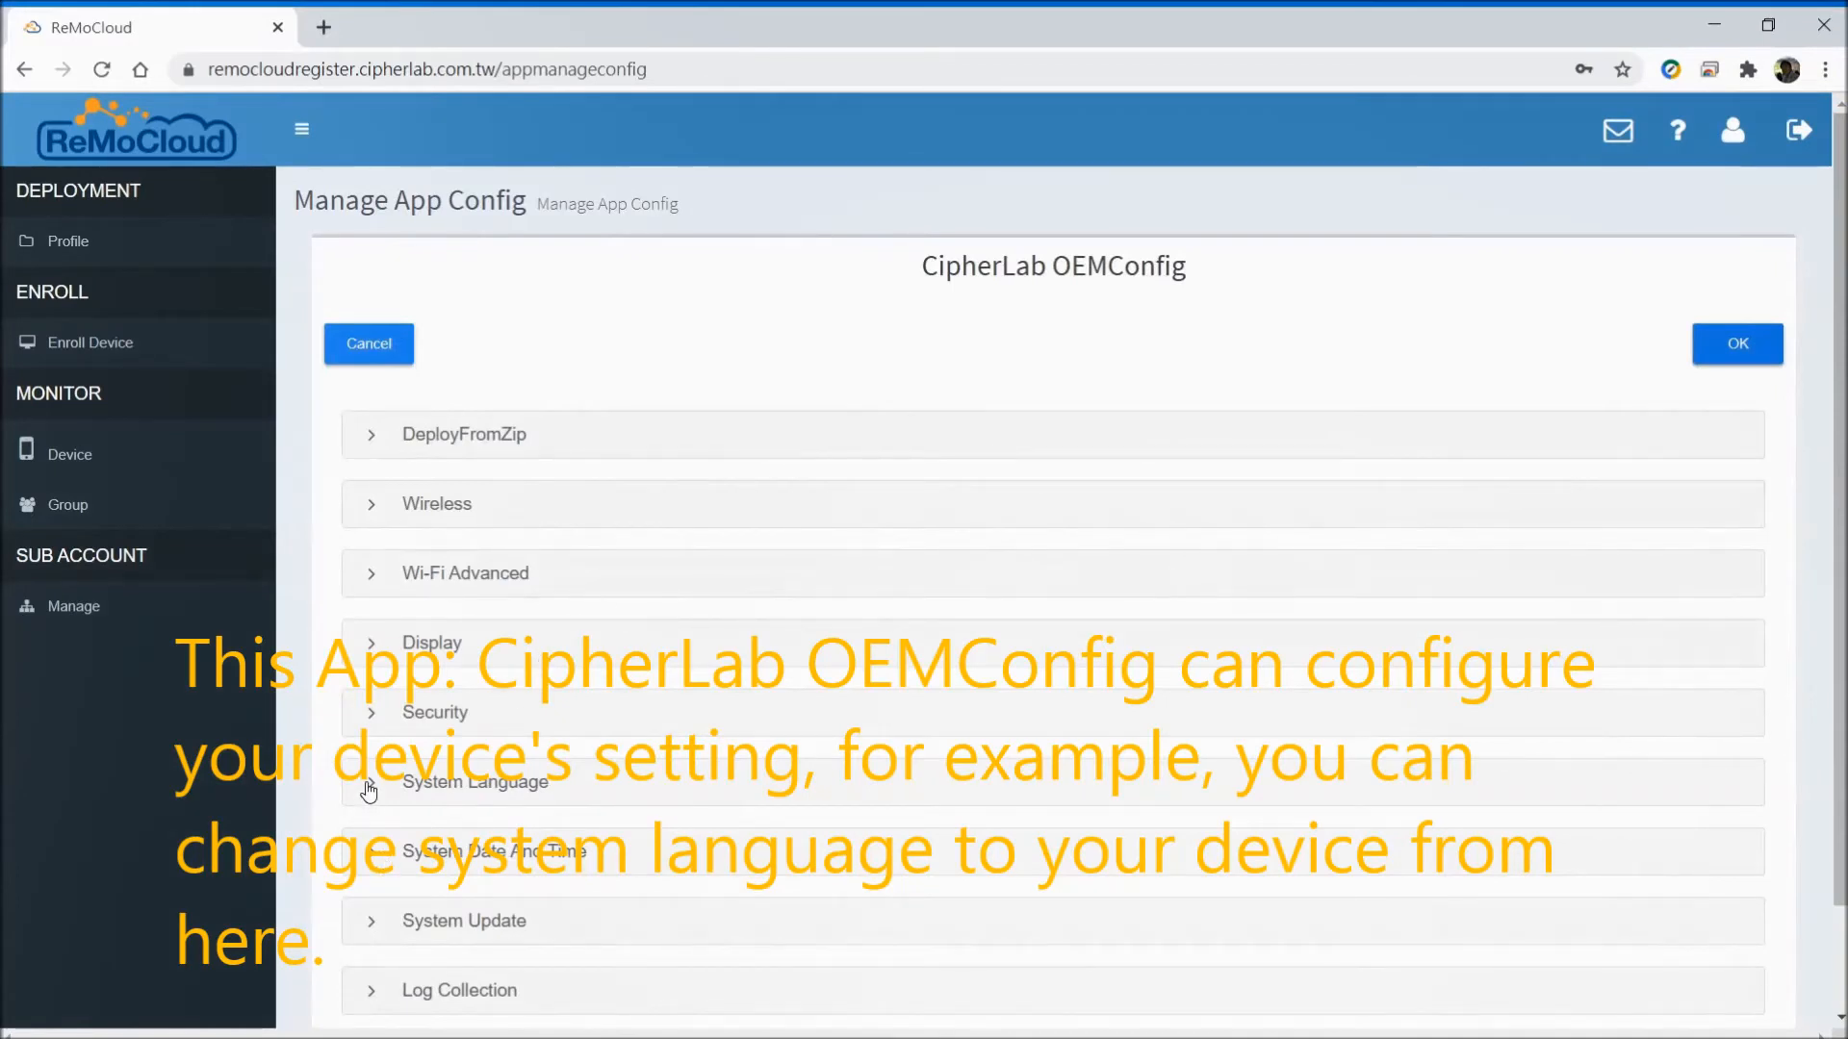
{"action": "left_click", "coordinate": [474, 782]}
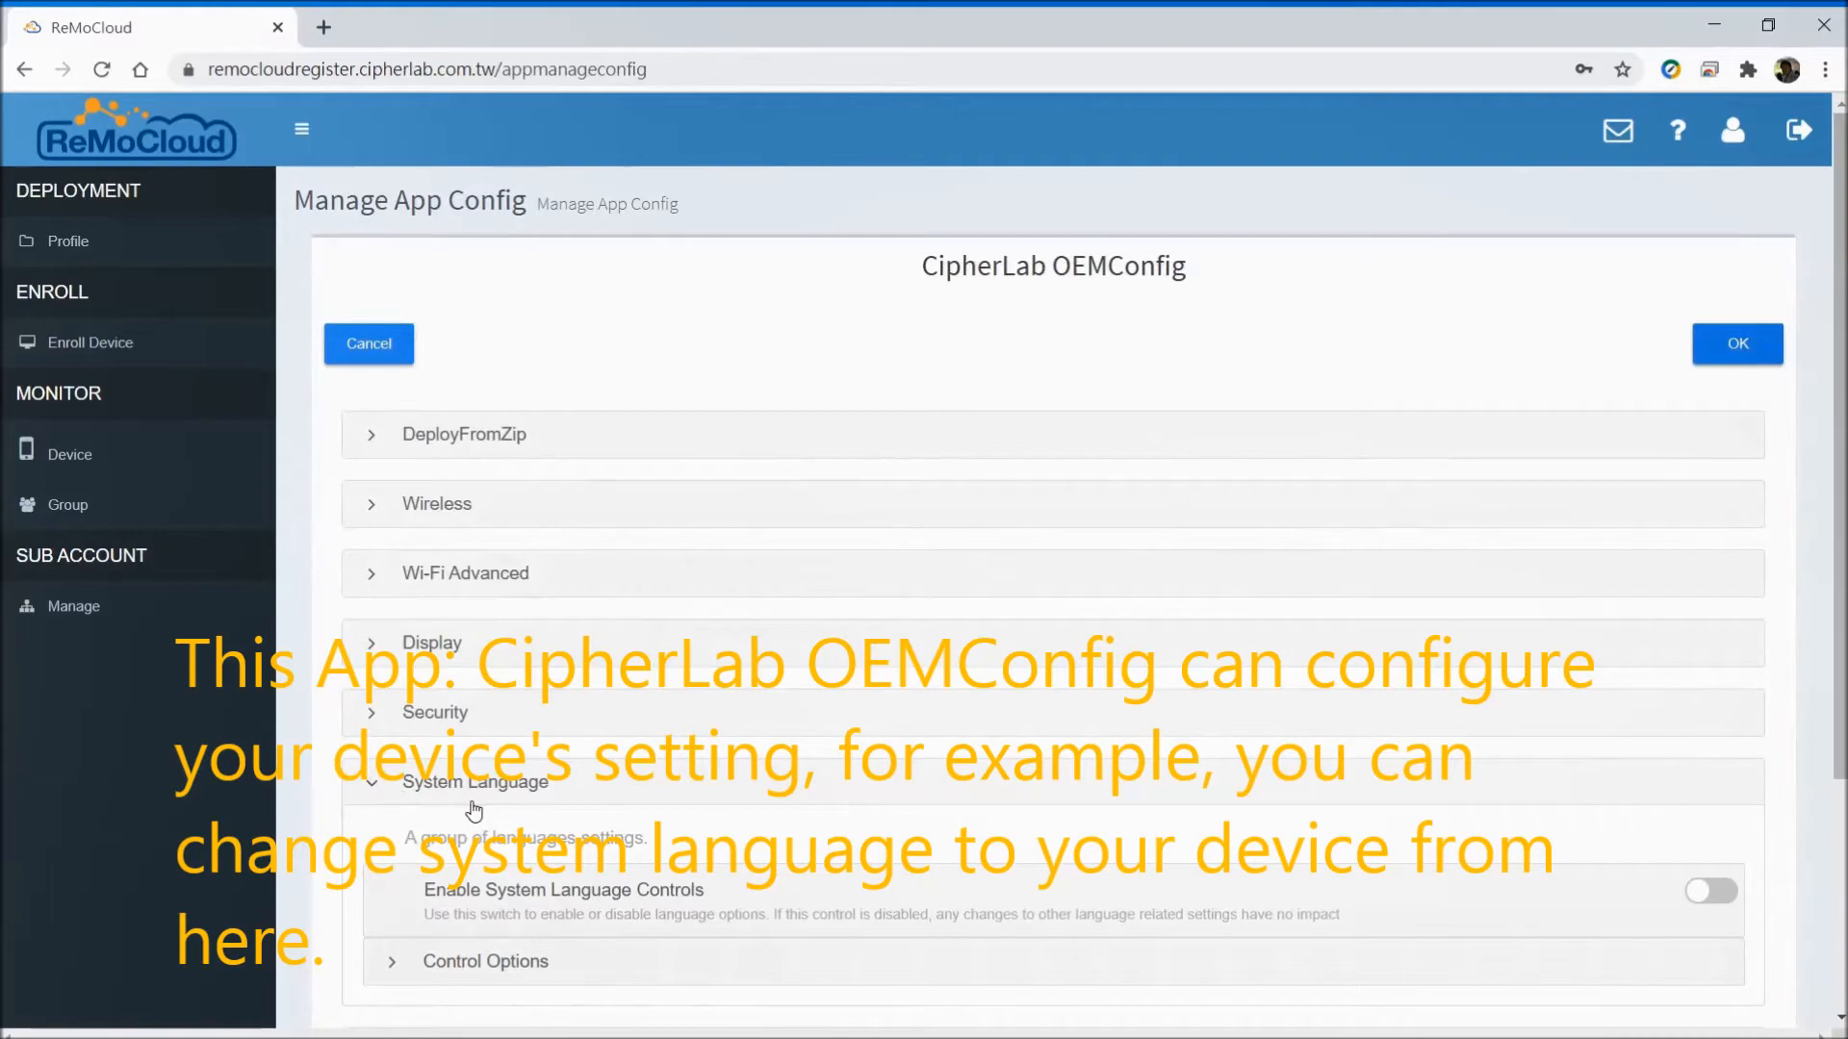
{"action": "left_click", "coordinate": [1710, 770]}
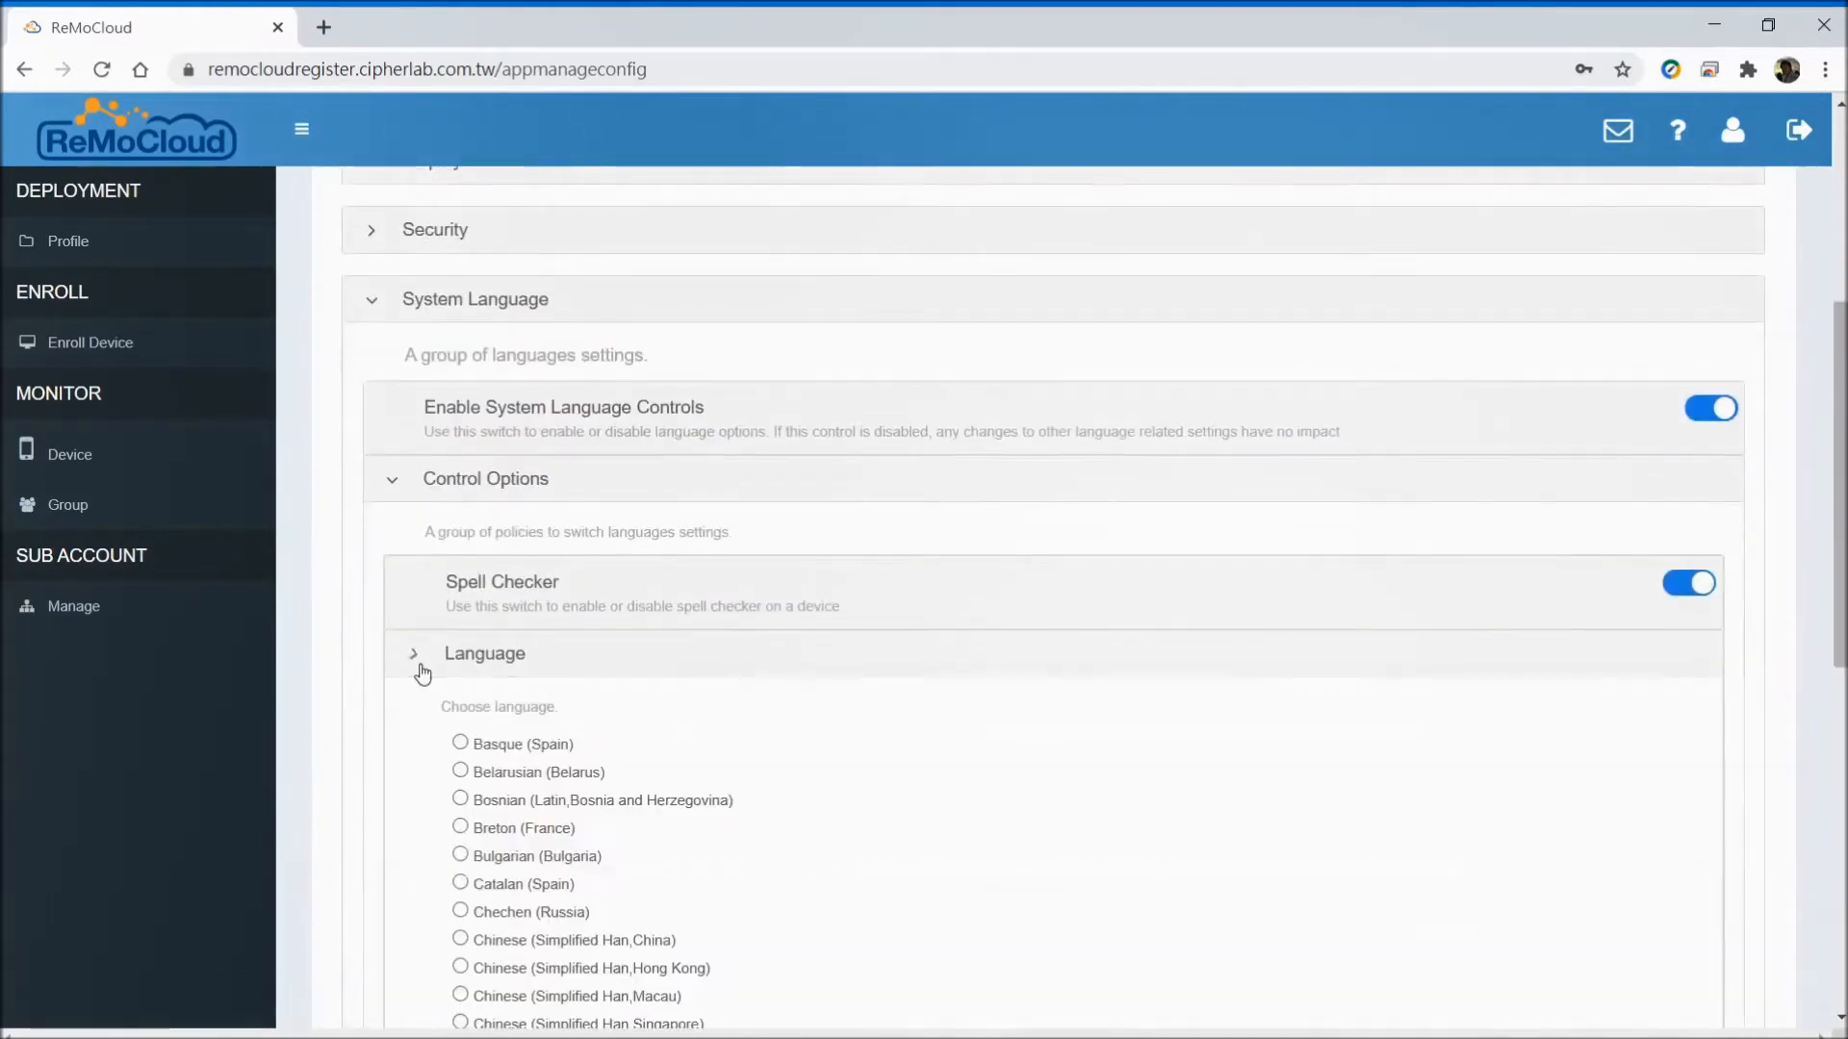
{"action": "scroll", "scroll_direction": "down", "scroll_amount": 3}
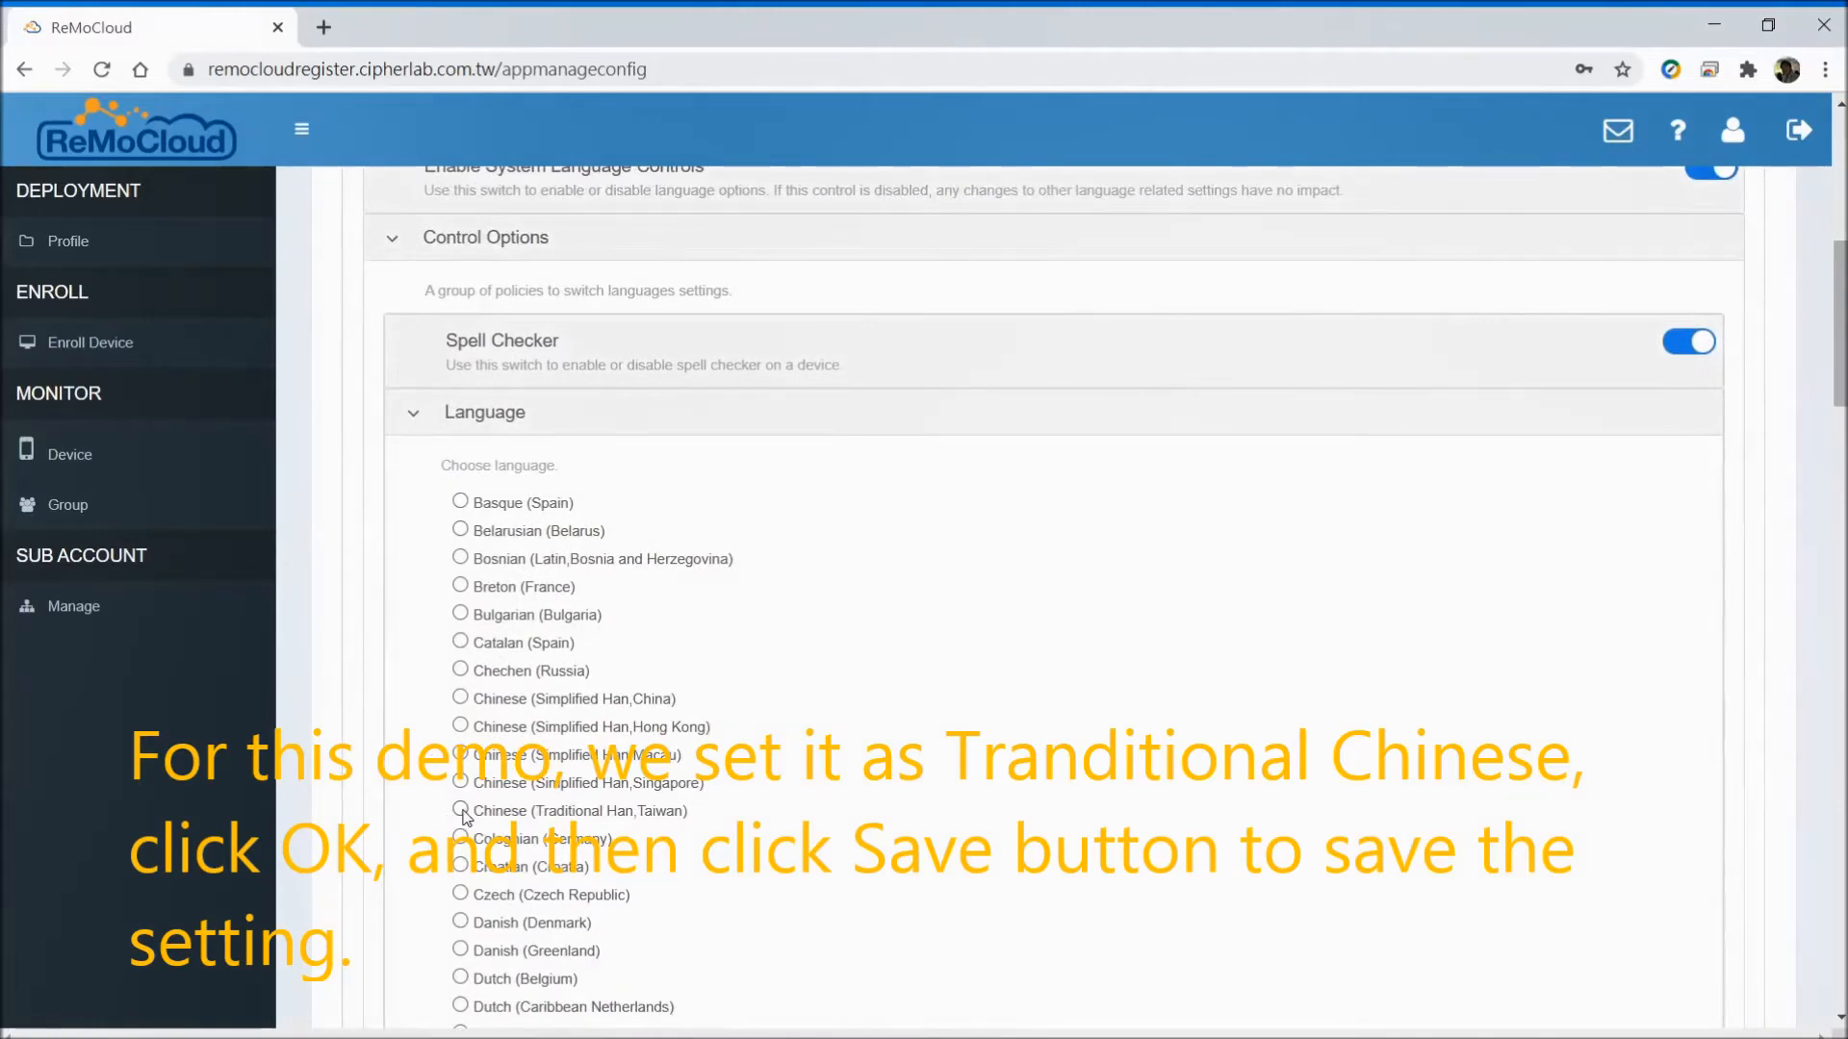
{"action": "left_click", "coordinate": [461, 810]}
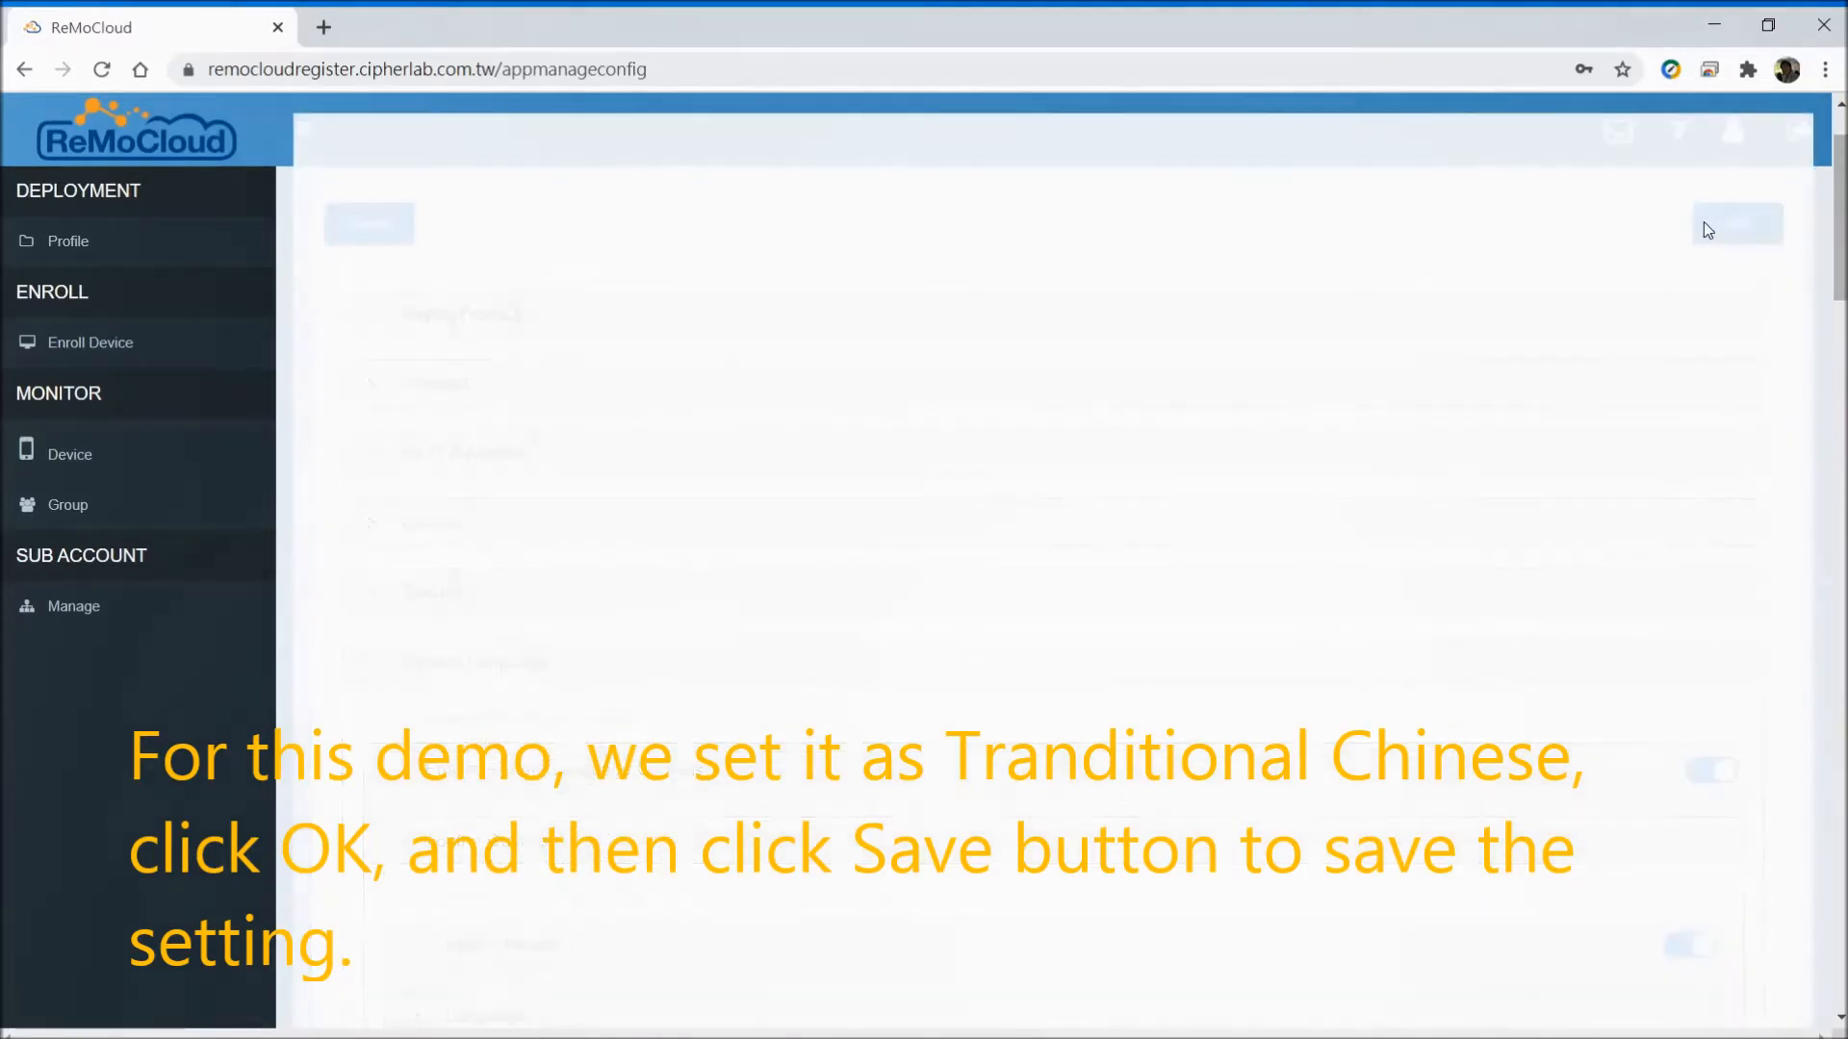
{"action": "left_click", "coordinate": [1713, 410]}
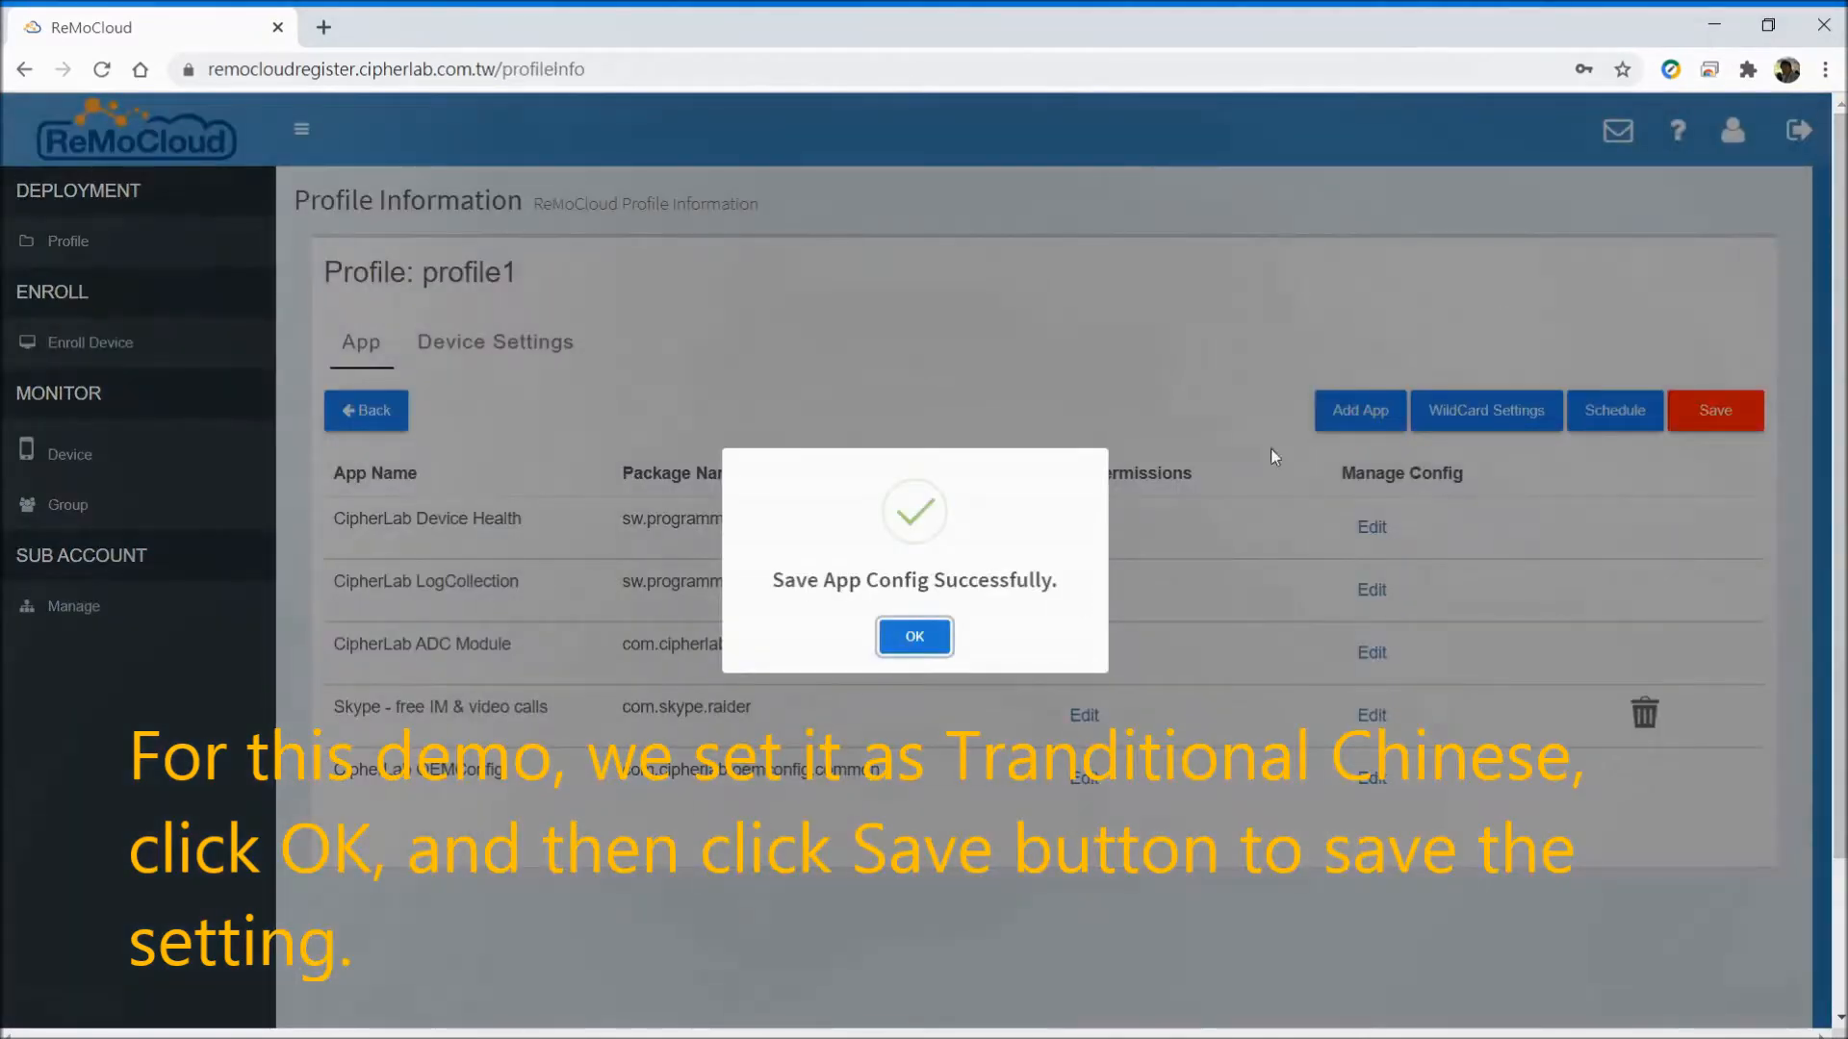
{"action": "left_click", "coordinate": [913, 636]}
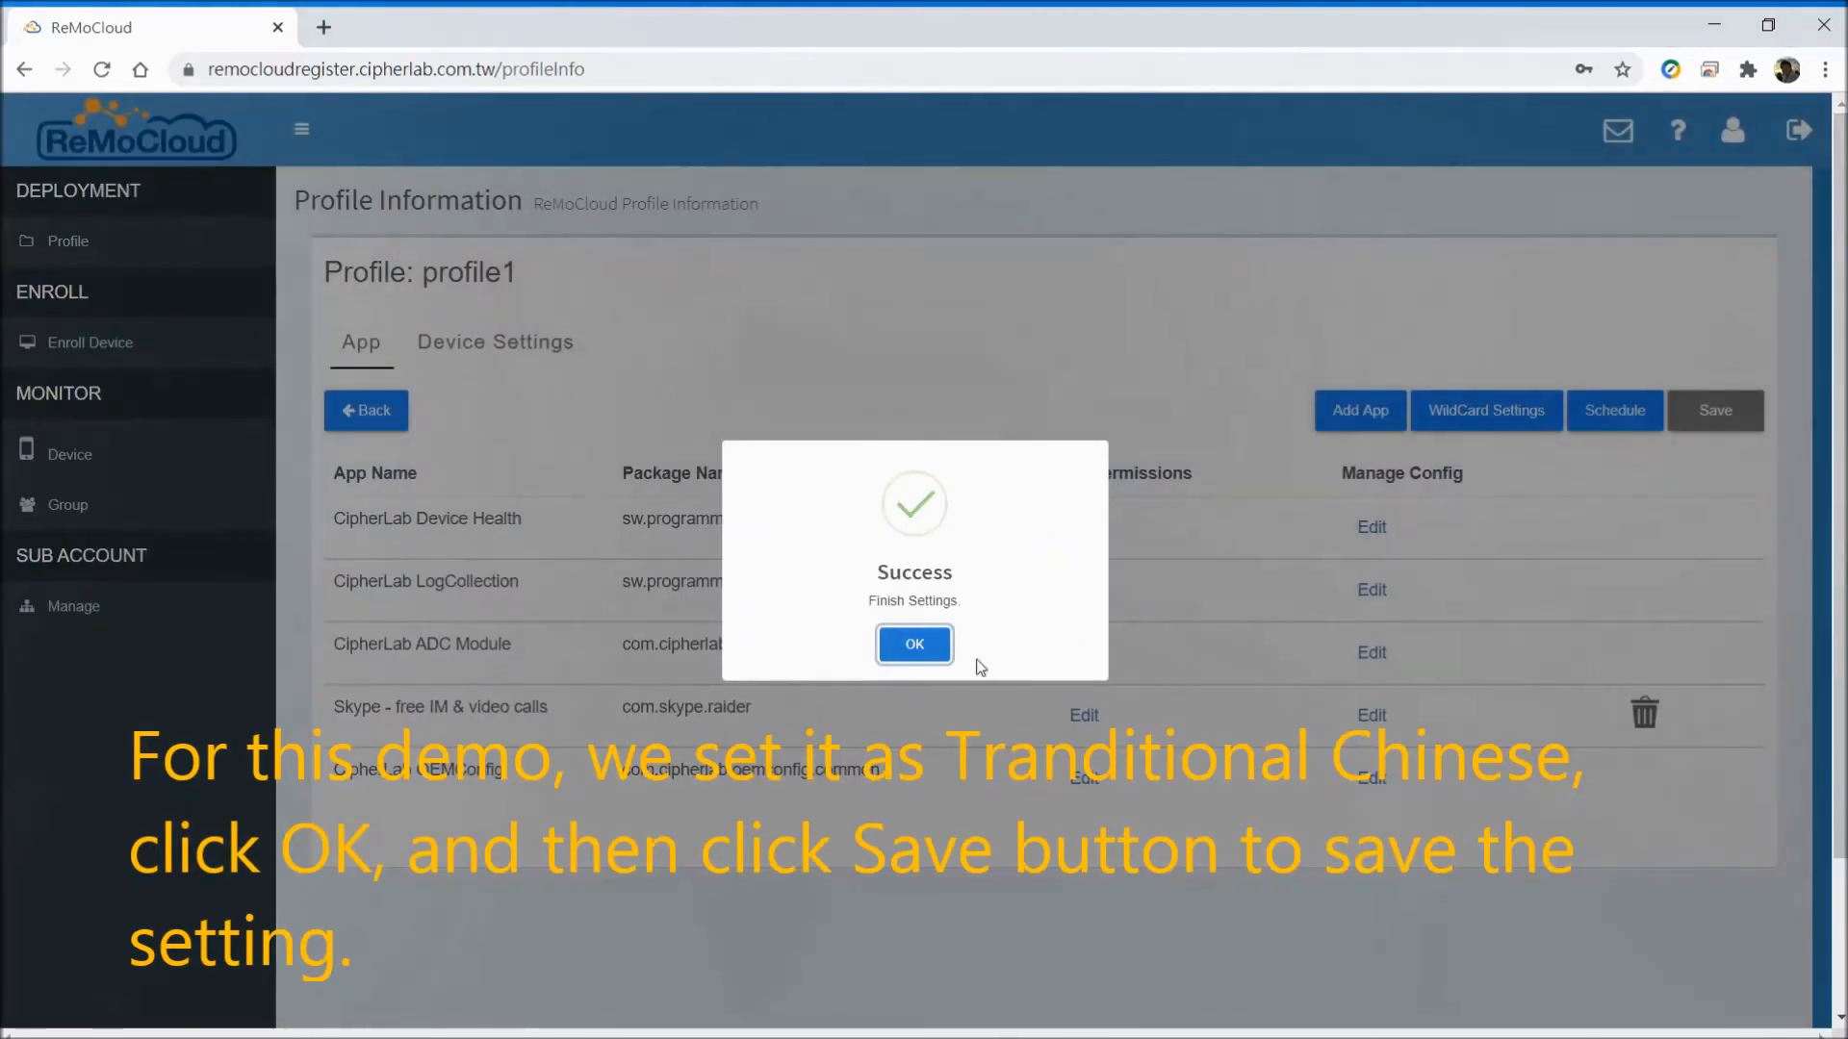
- Review the Permissions and Applications device-setting sub-tabs, then return to Functionality
{"action": "left_click", "coordinate": [914, 644]}
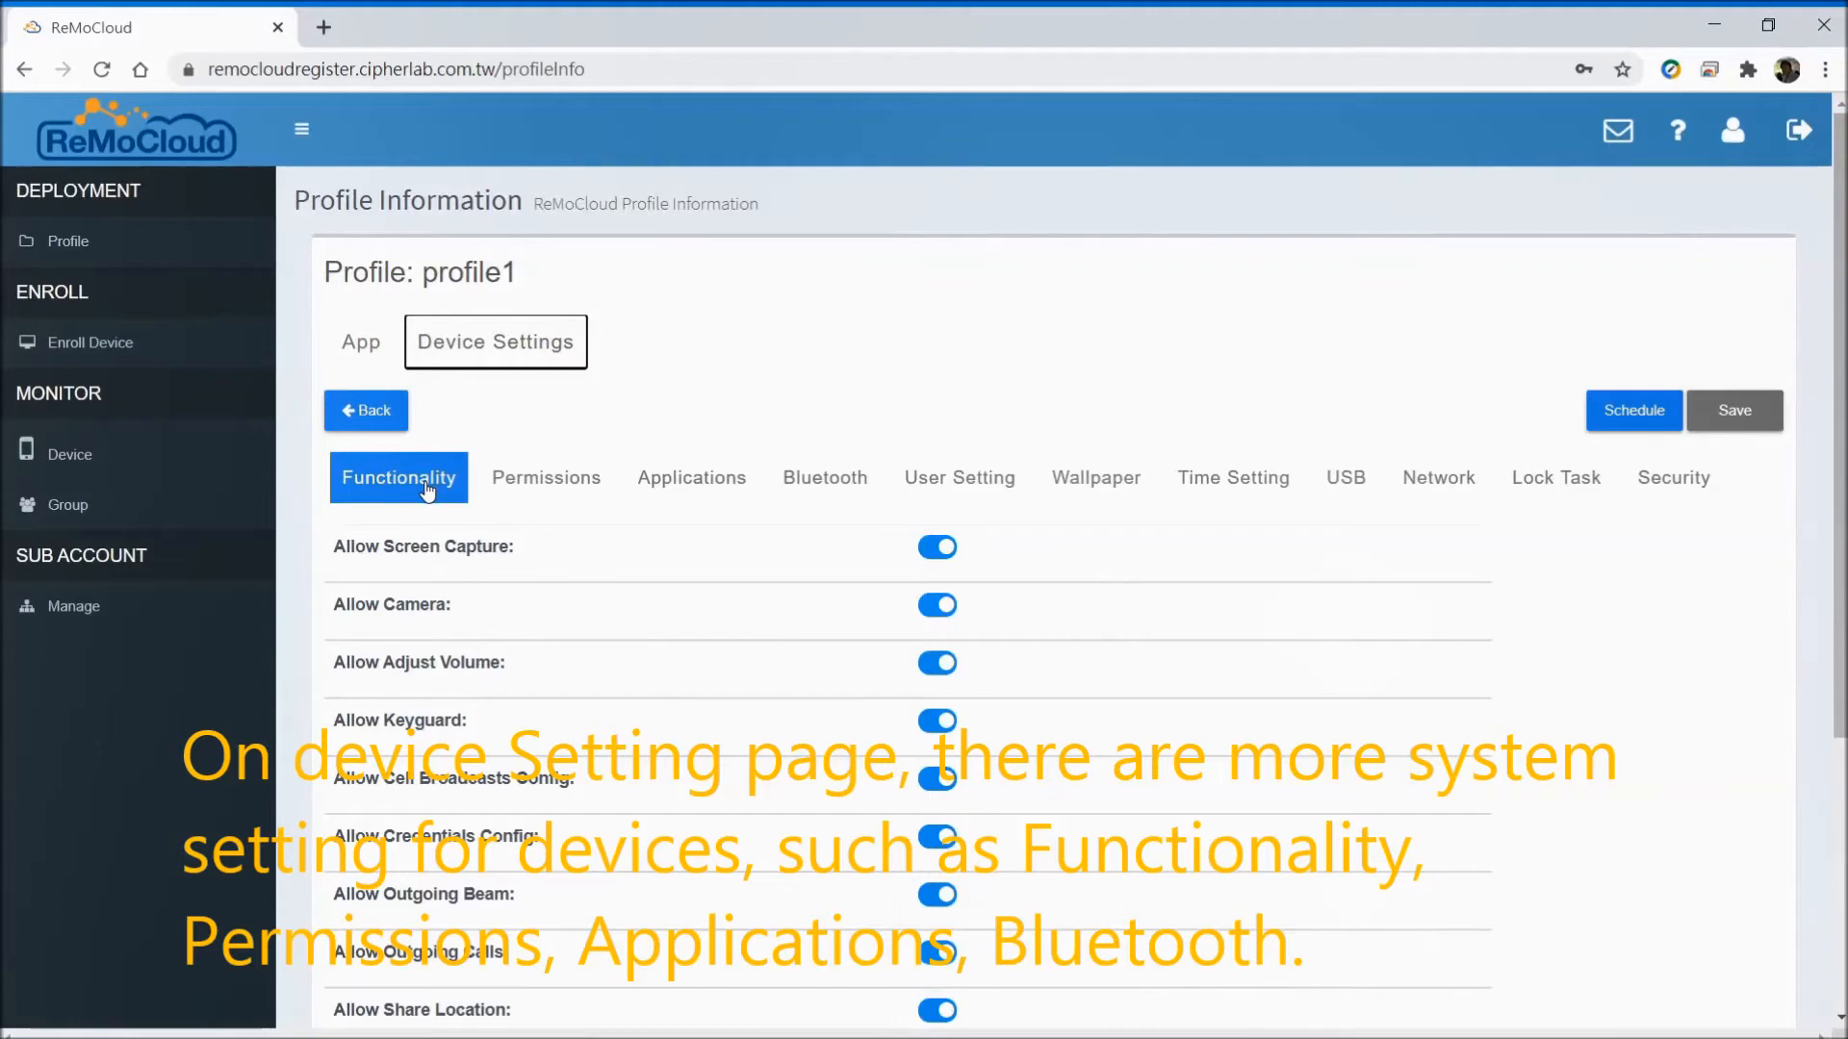
{"action": "left_click", "coordinate": [546, 477]}
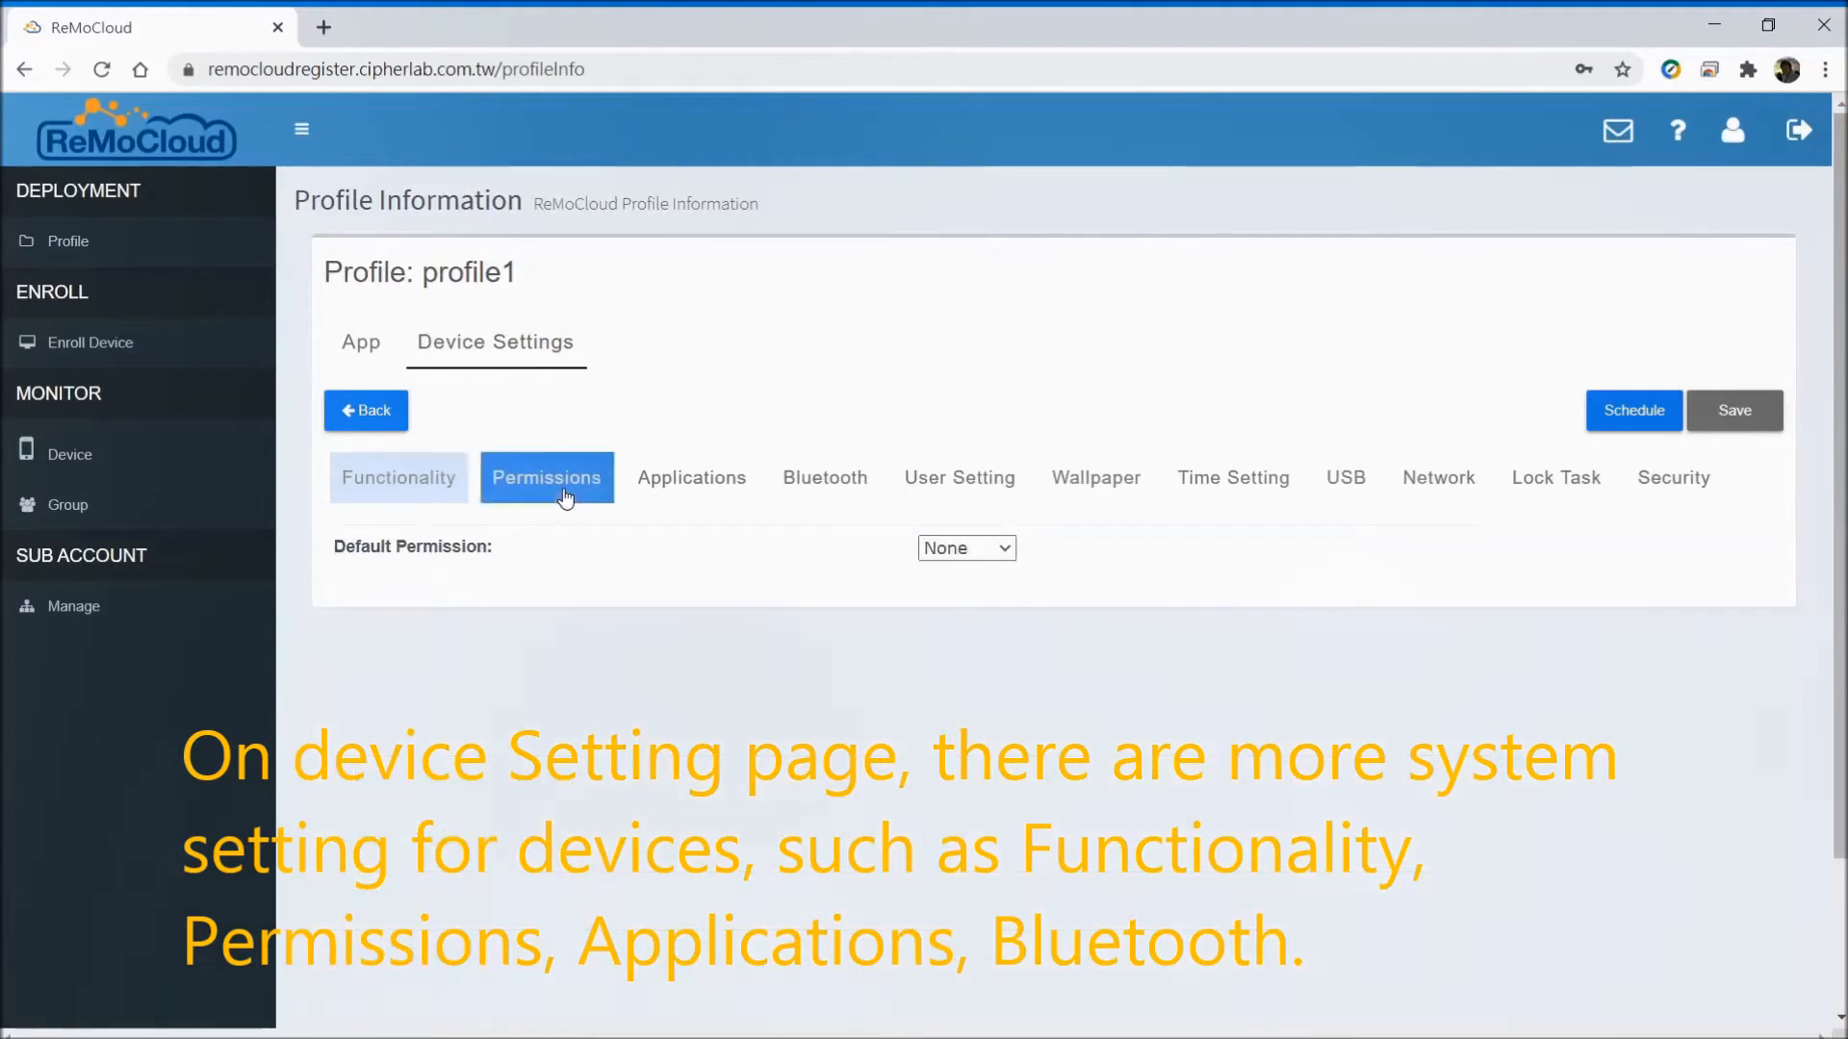
{"action": "left_click", "coordinate": [692, 478]}
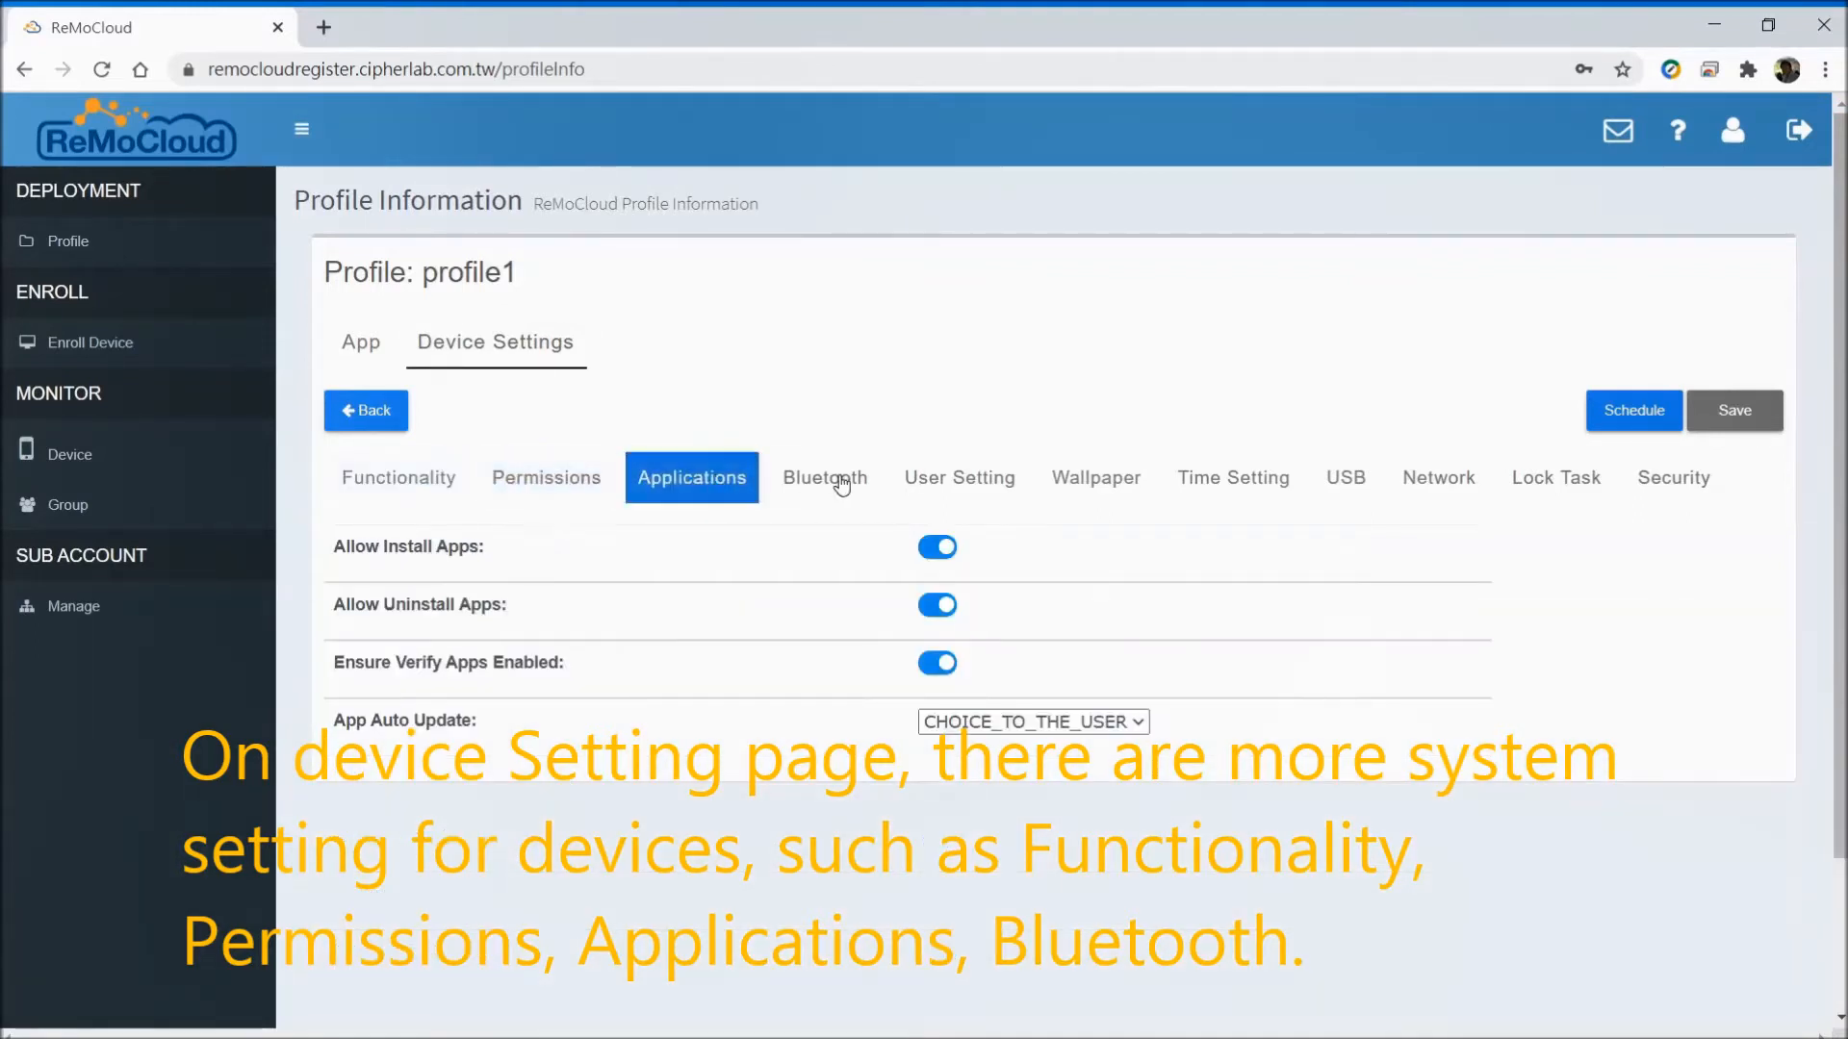
{"action": "left_click", "coordinate": [398, 477]}
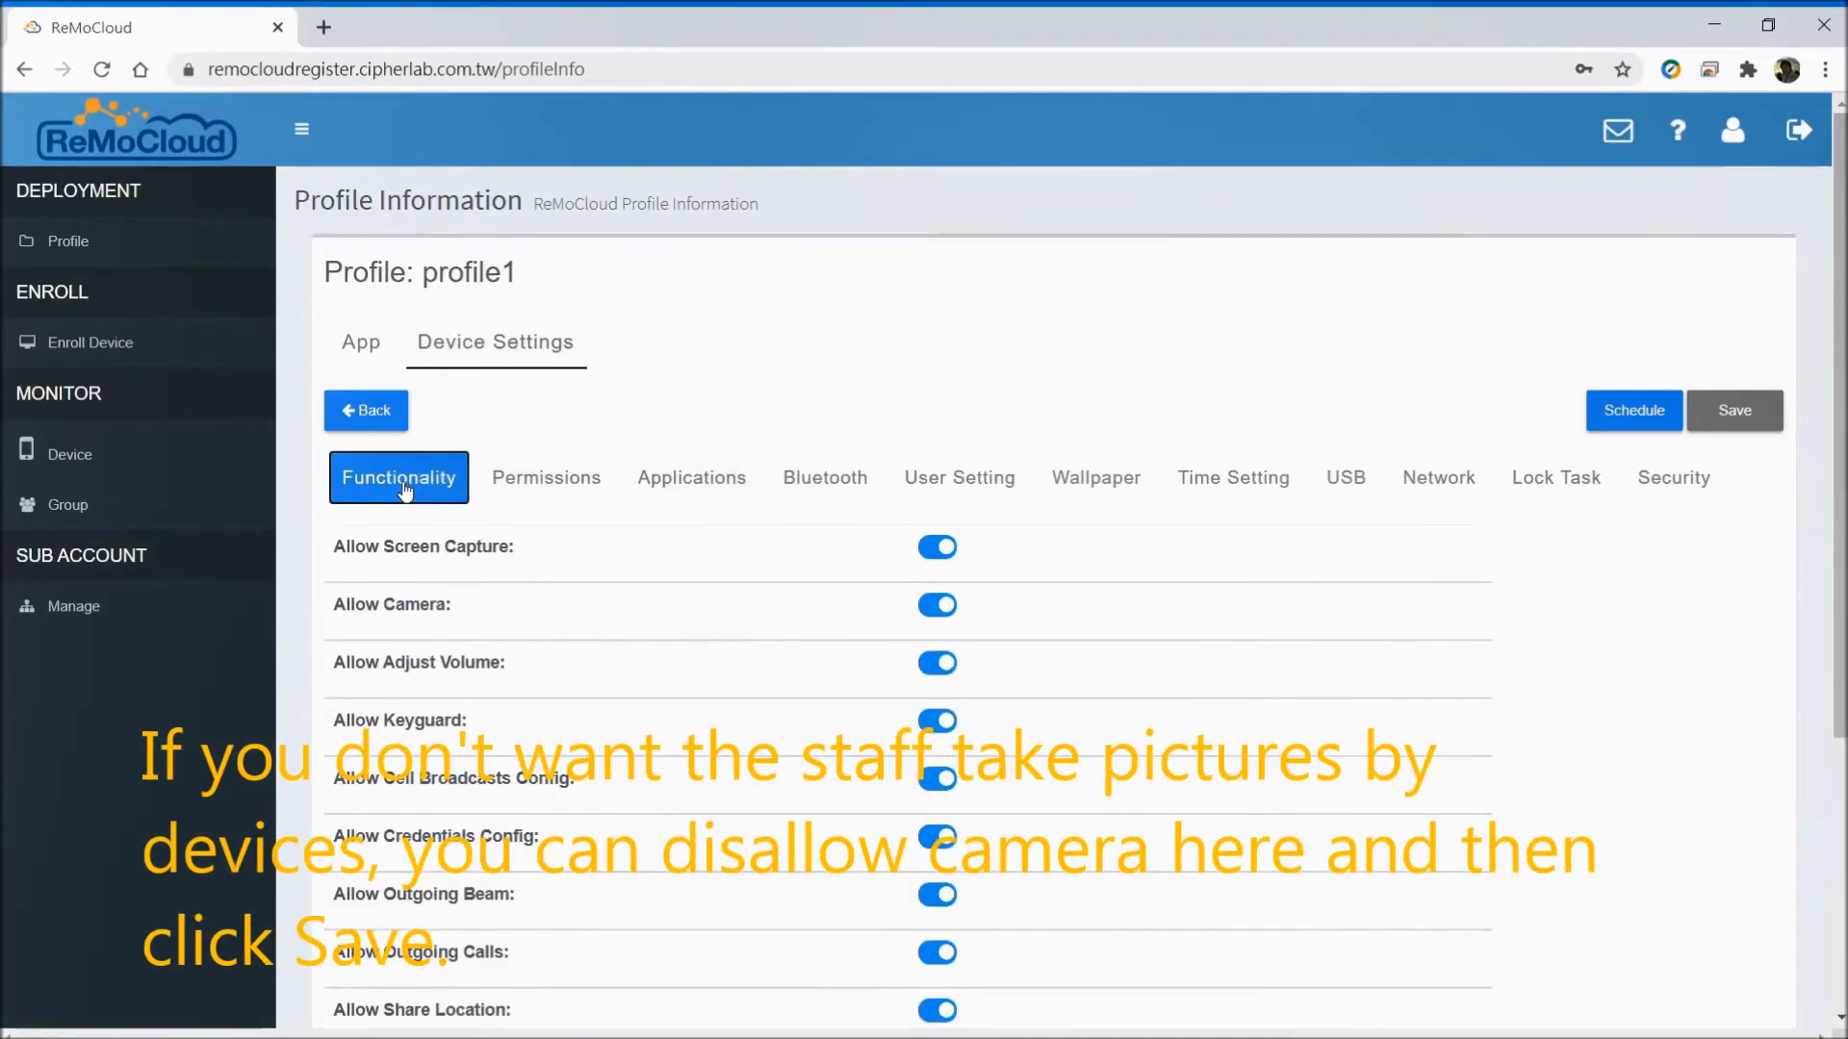
{"action": "mouse_move", "coordinate": [825, 623]}
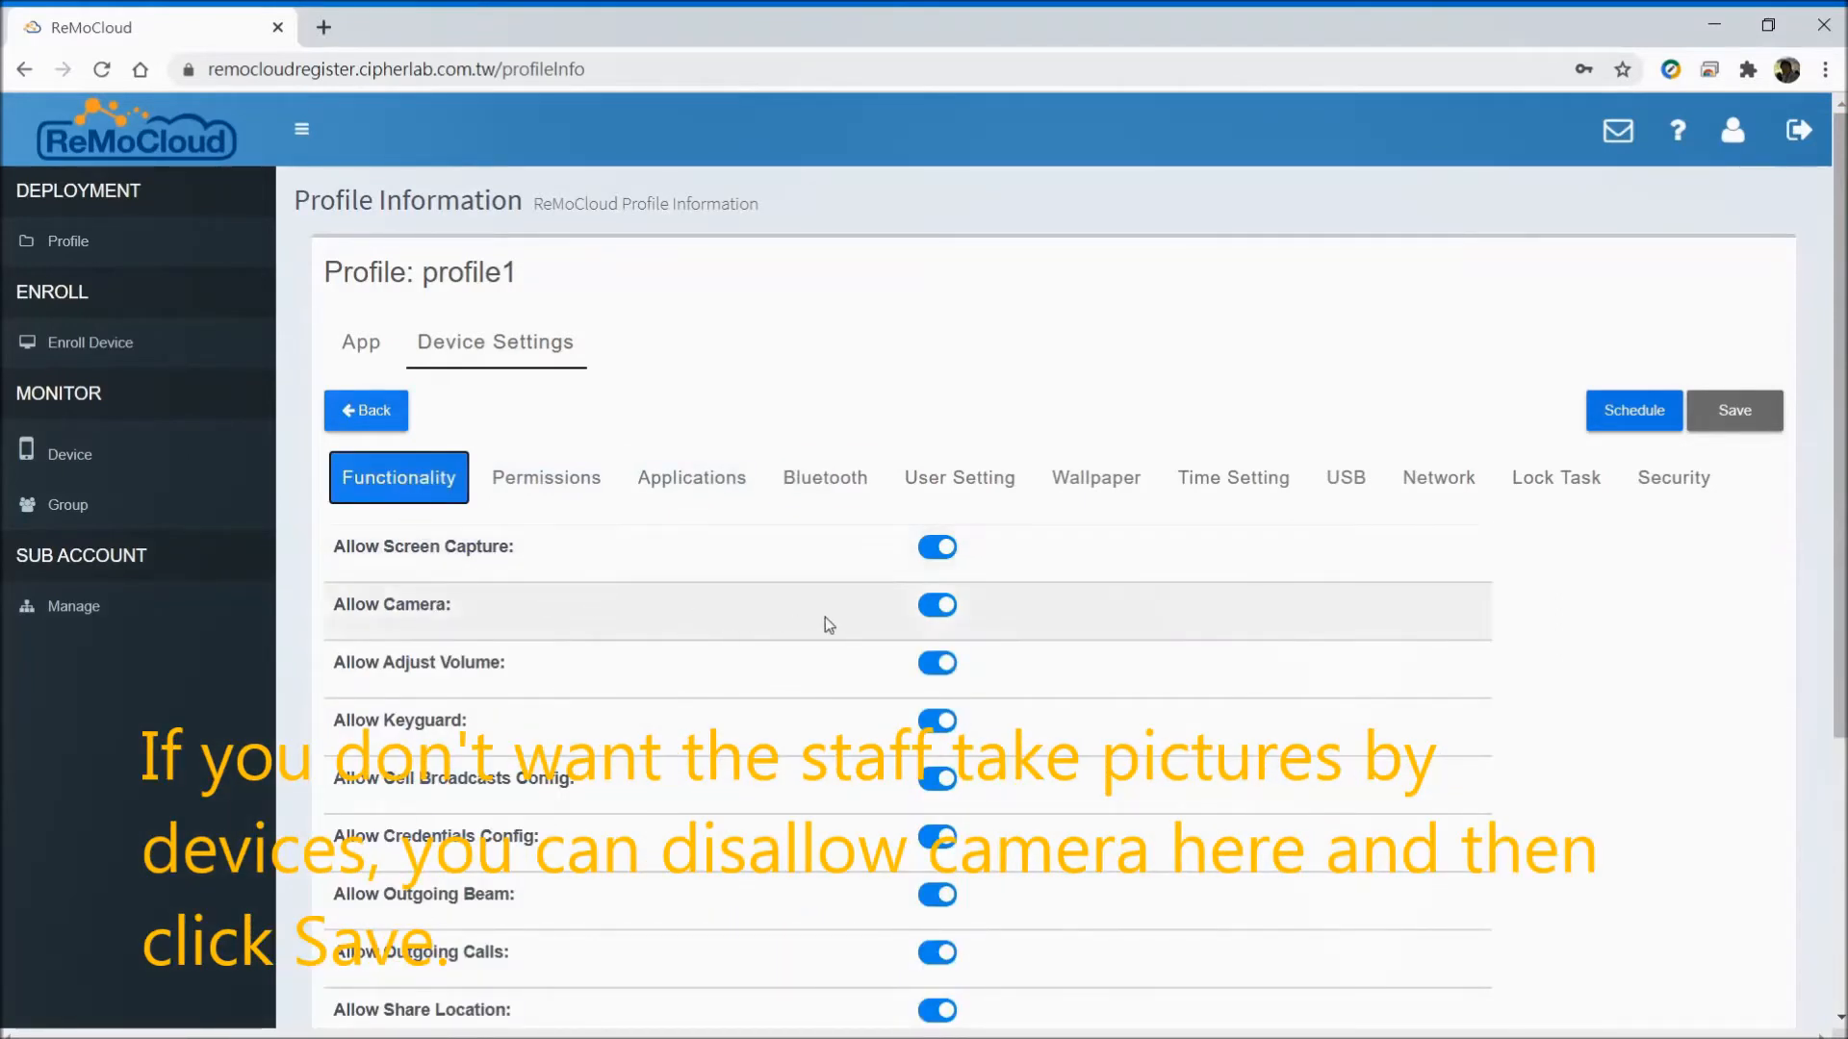
- Turn off Allow Camera for profile1 and save the device settings
{"action": "left_click", "coordinate": [936, 604]}
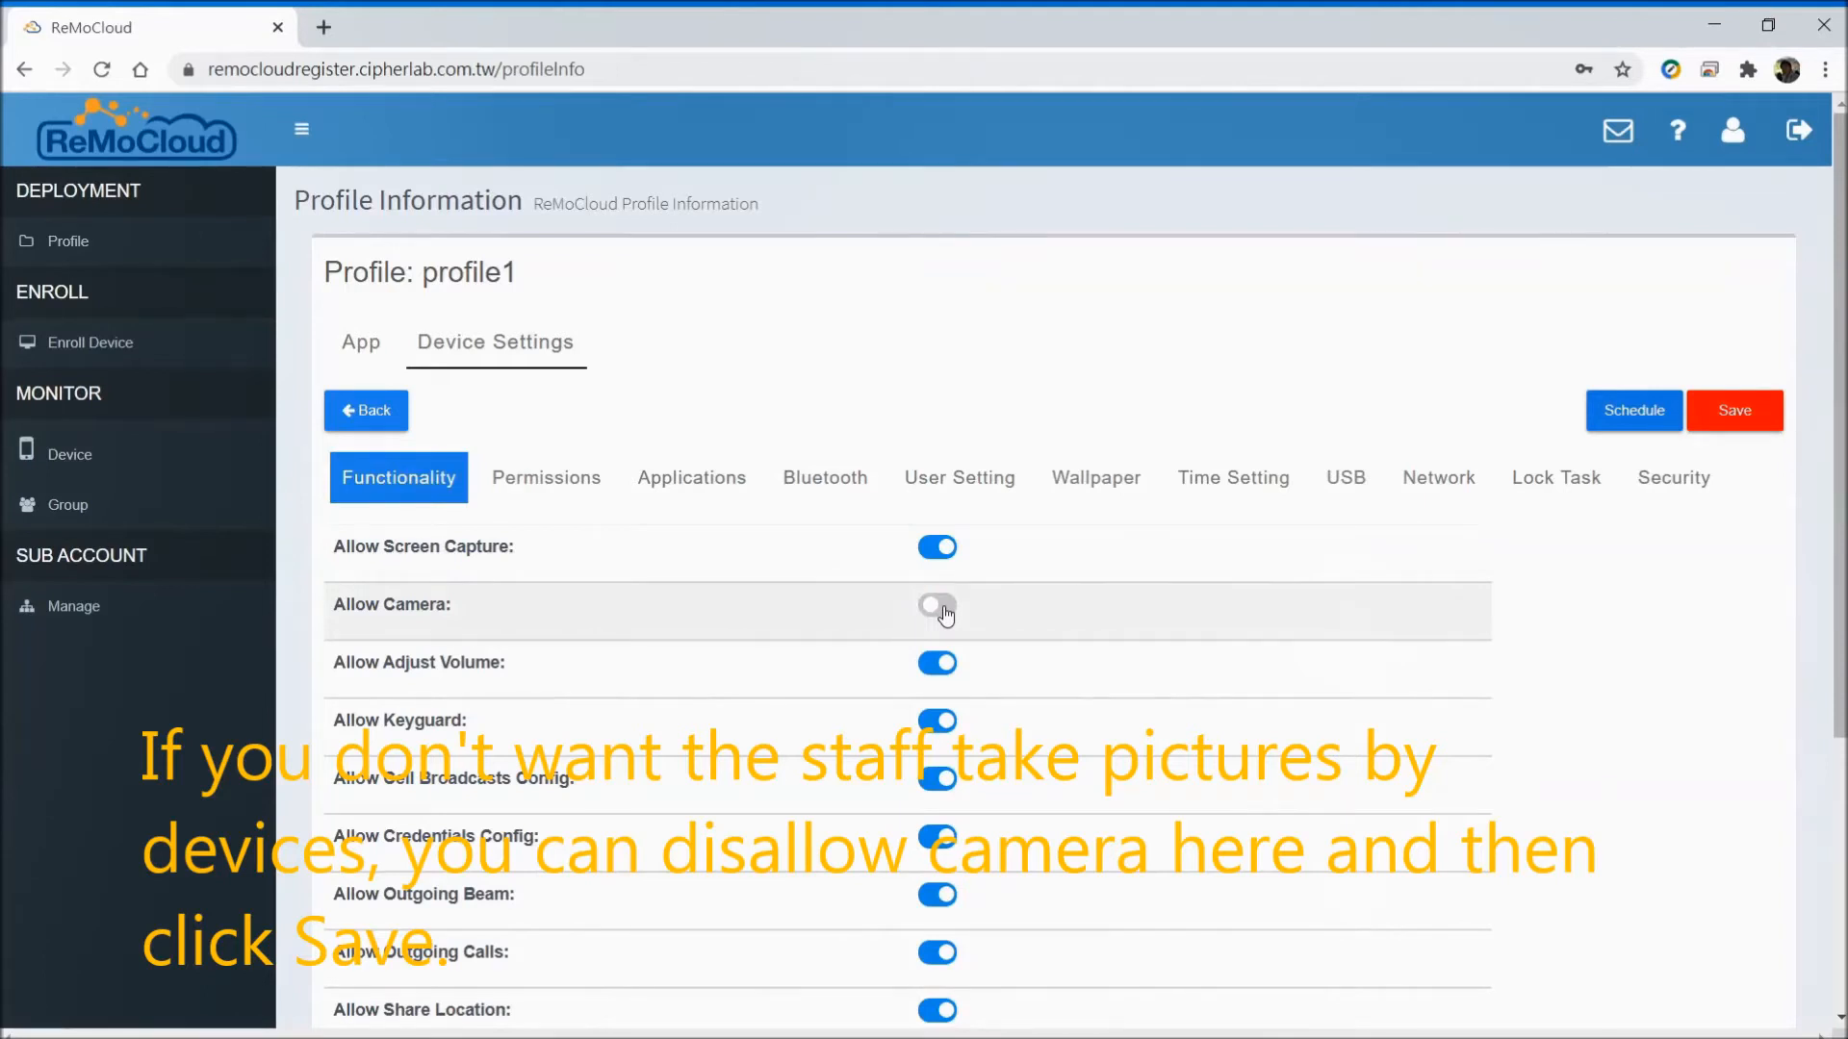
{"action": "left_click", "coordinate": [936, 604]}
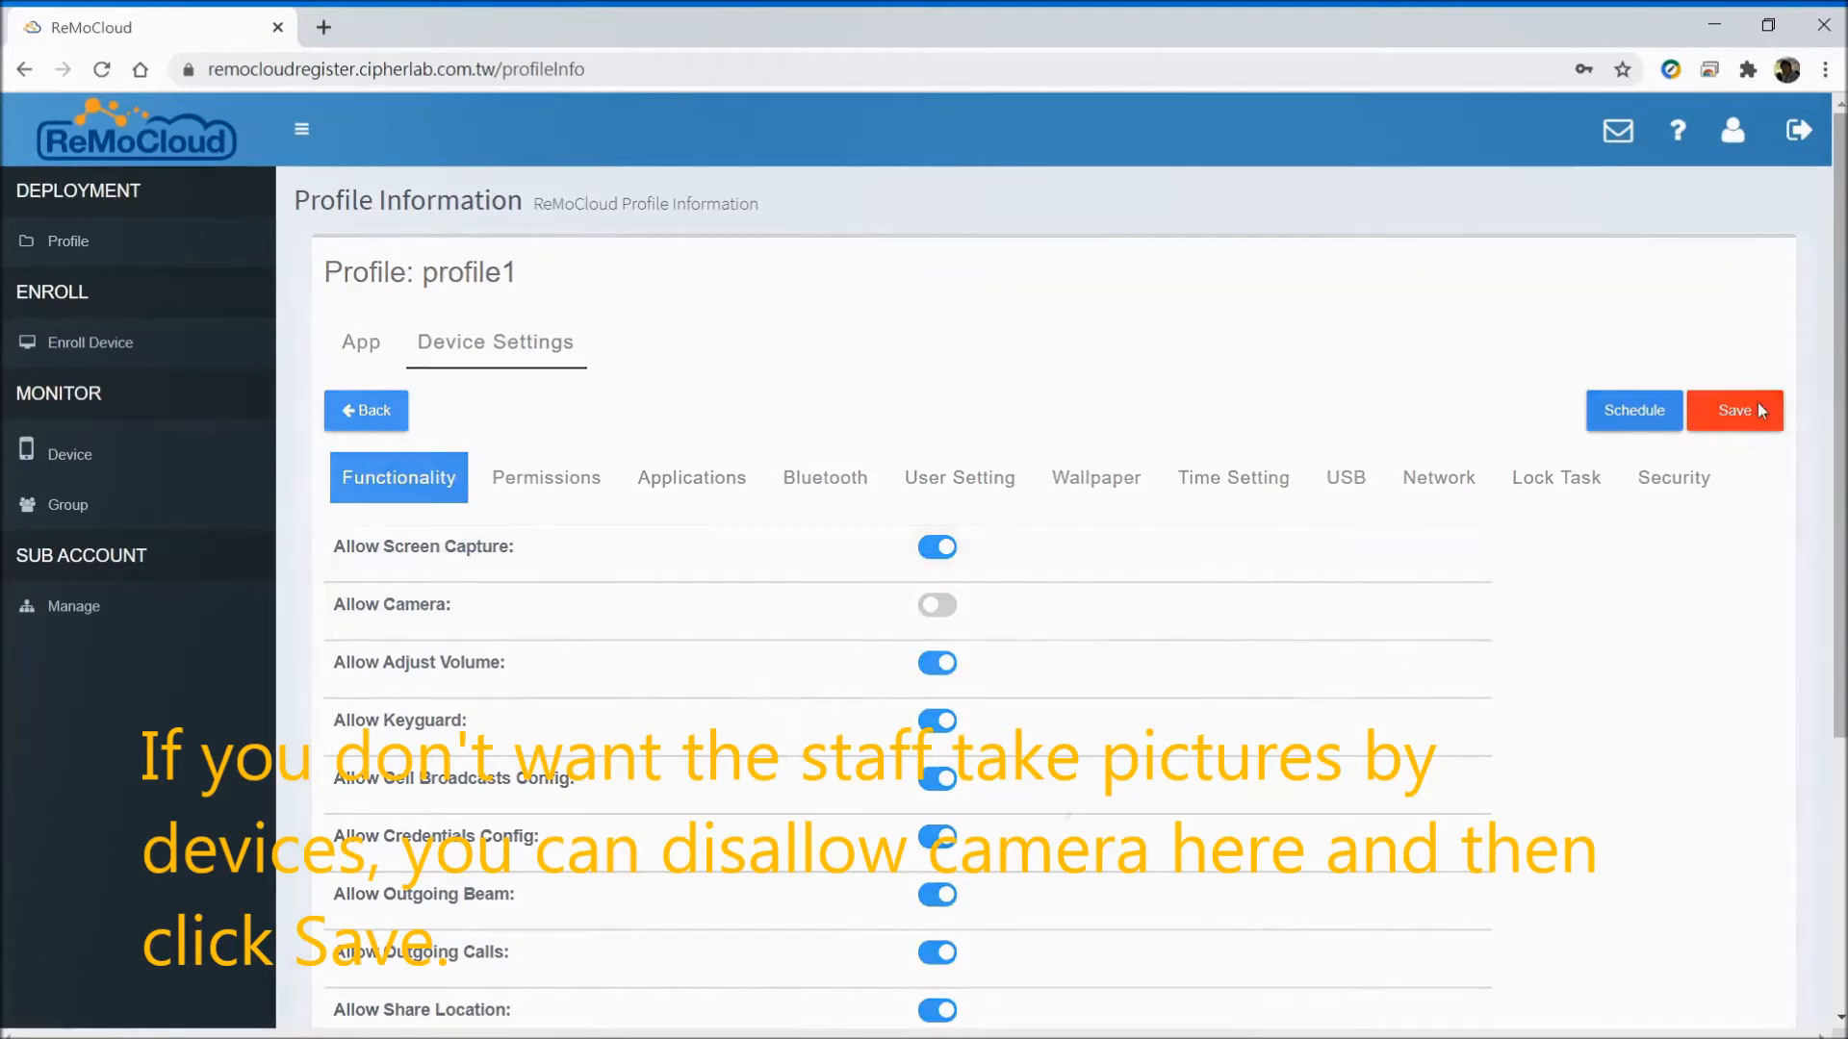
{"action": "left_click", "coordinate": [1734, 410]}
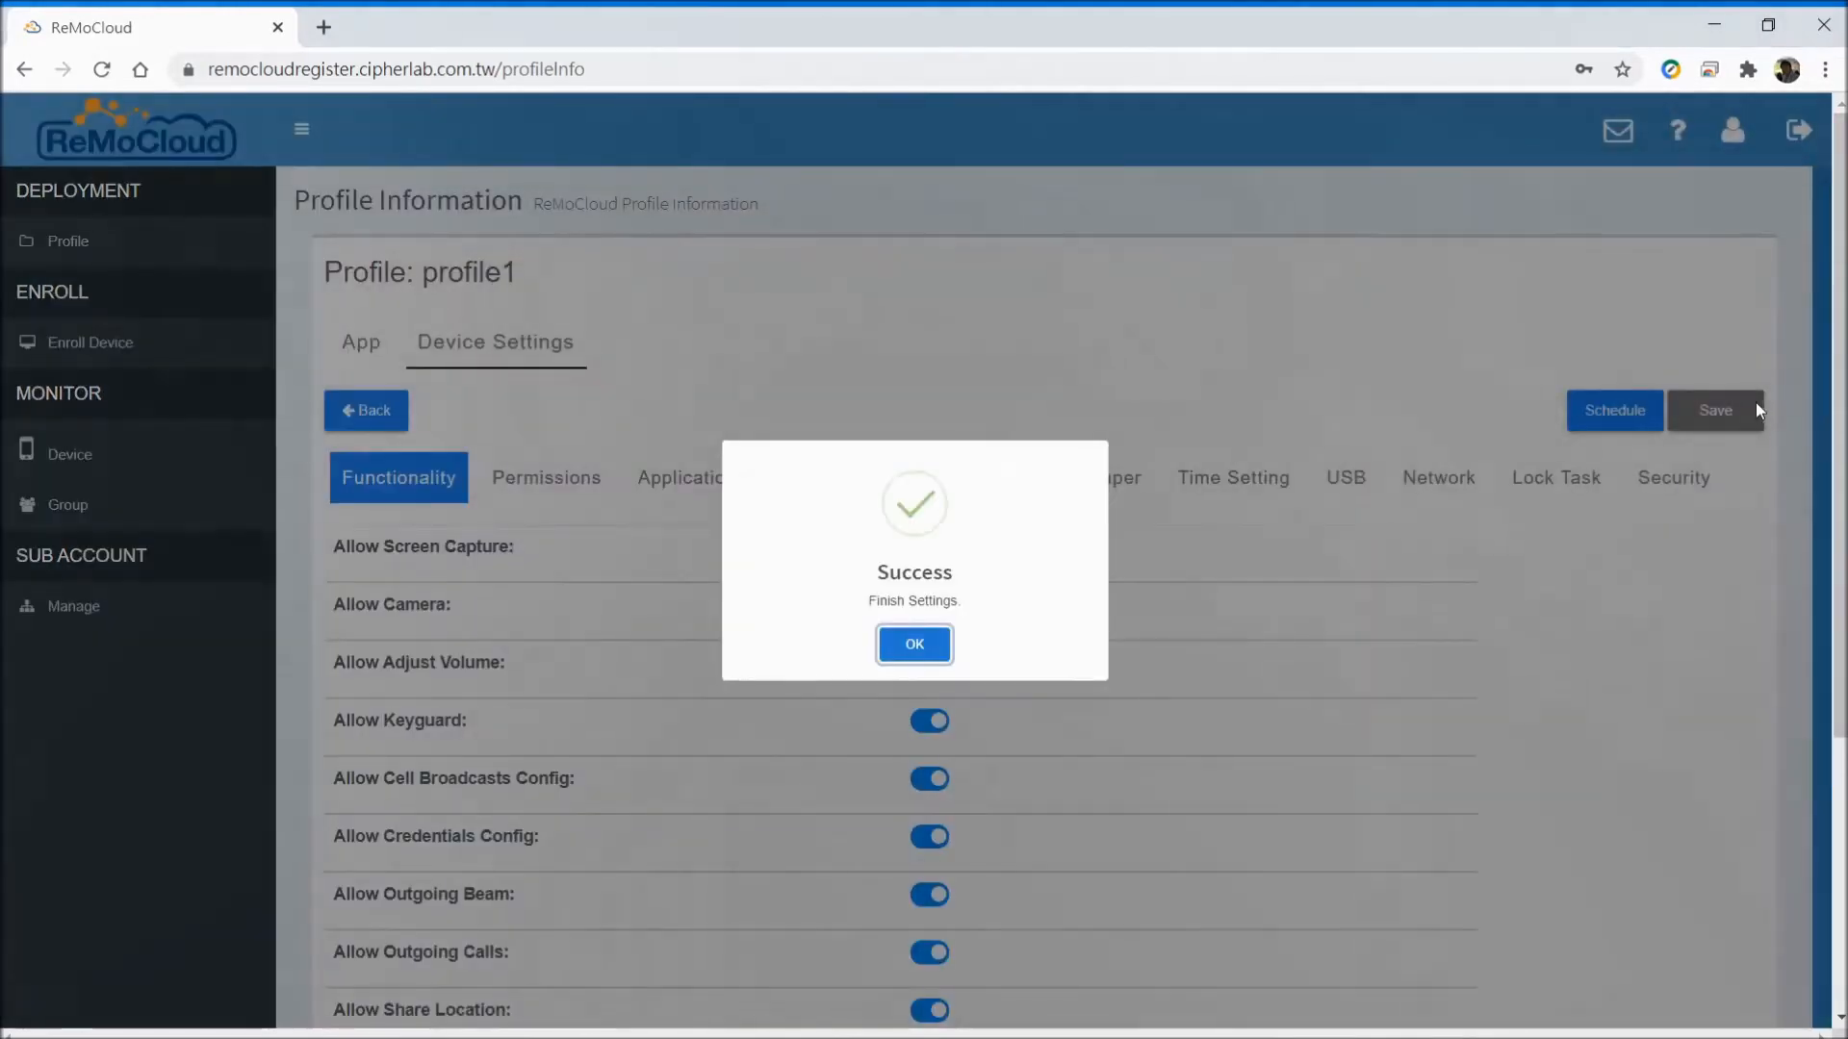
{"action": "left_click", "coordinate": [913, 643]}
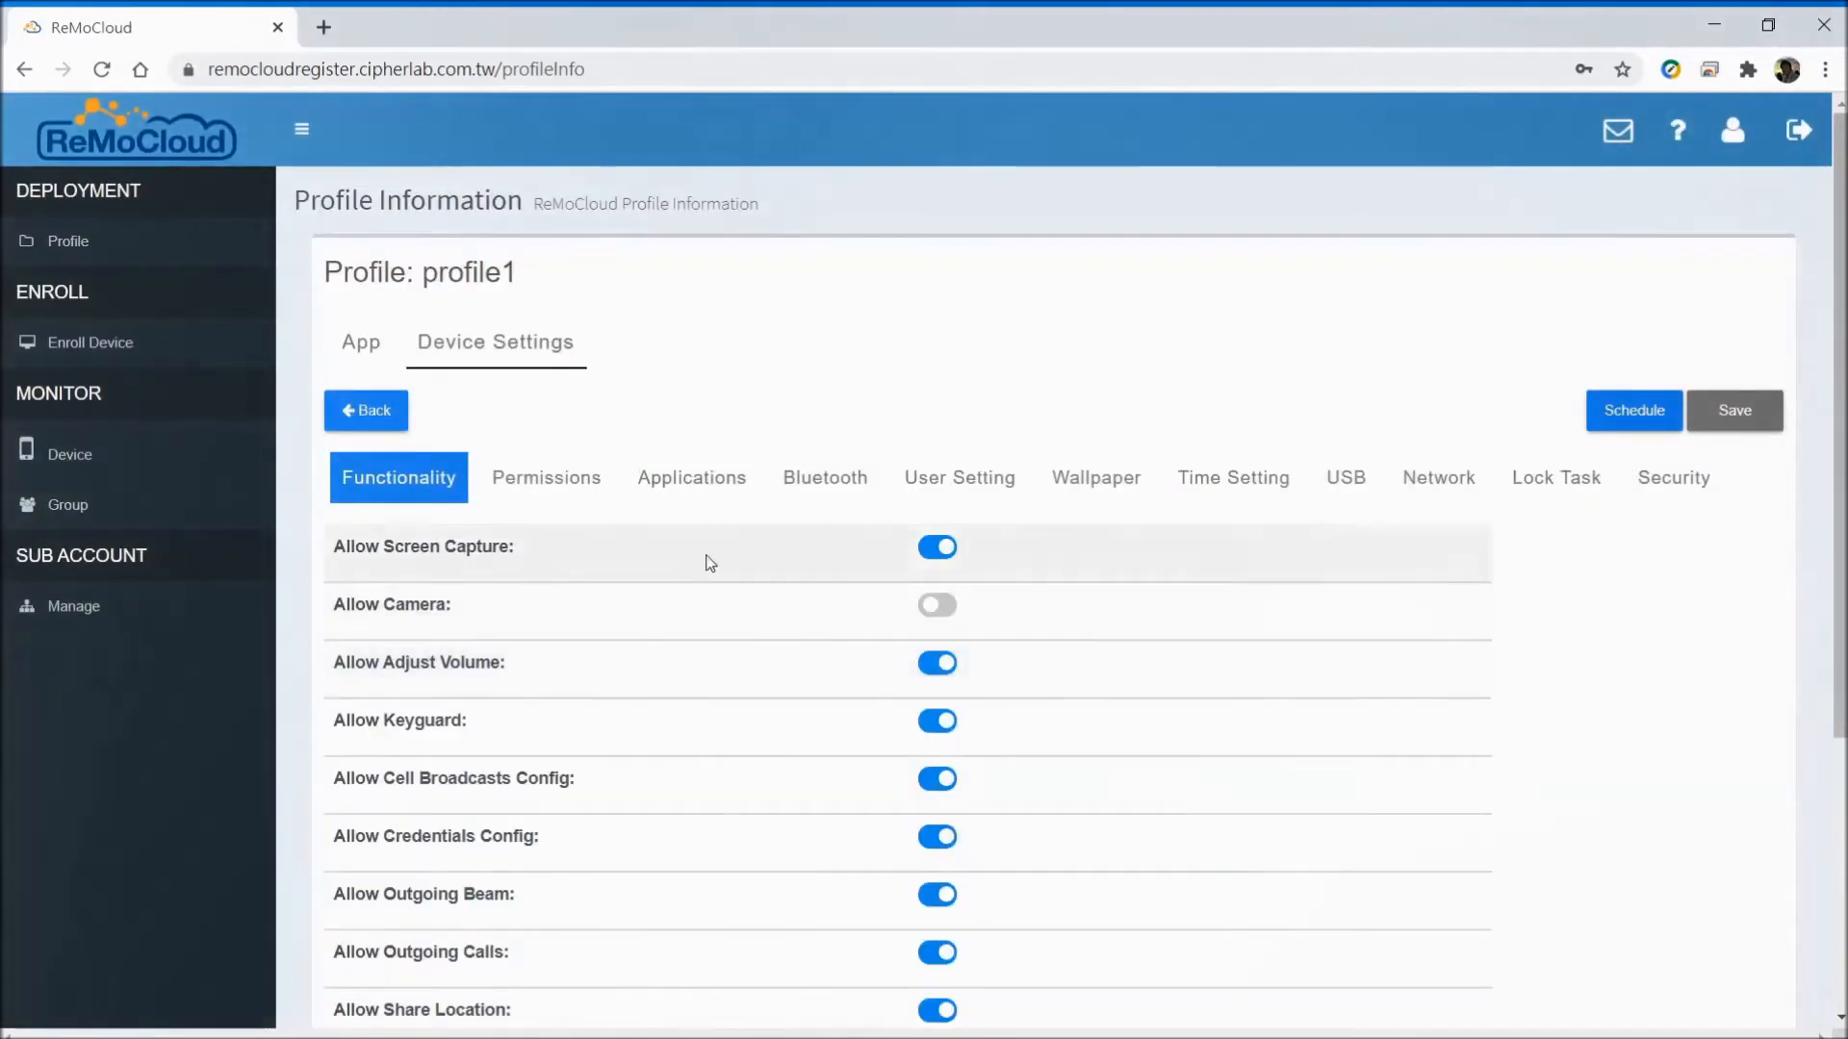
{"action": "left_click", "coordinate": [90, 342]}
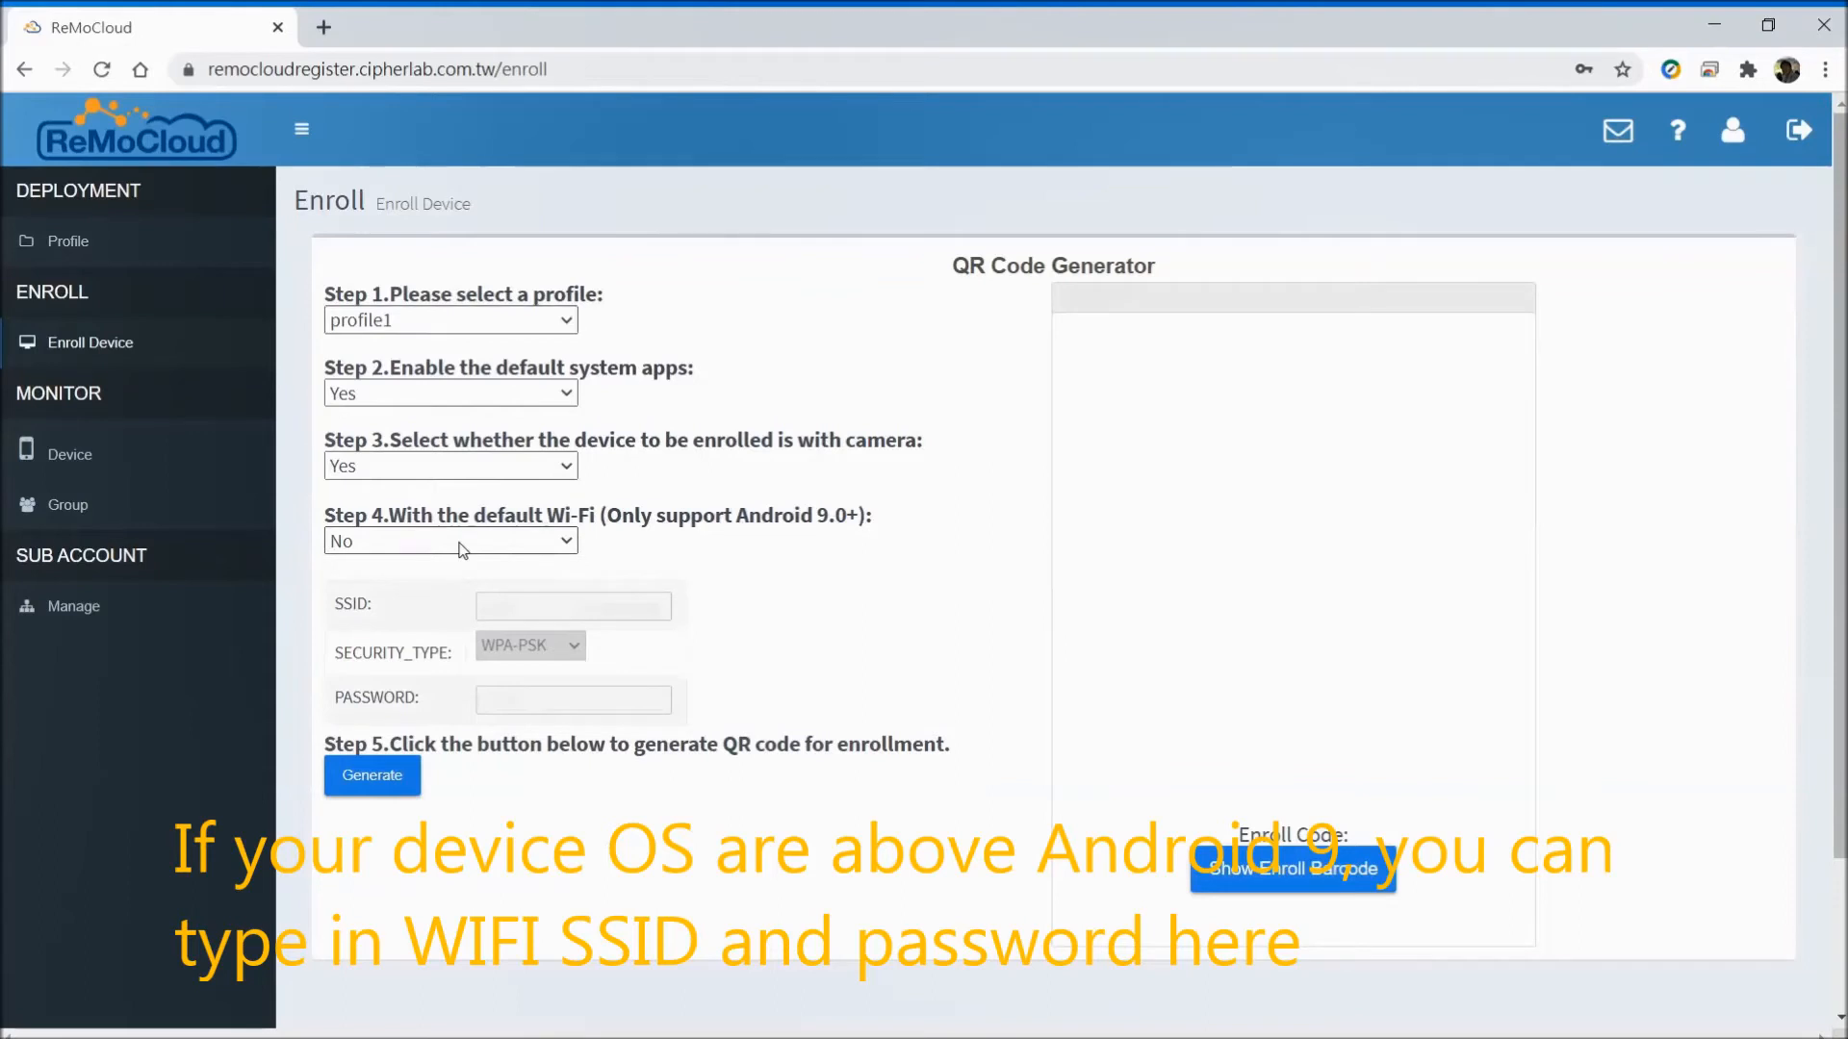
{"action": "mouse_move", "coordinate": [440, 594]}
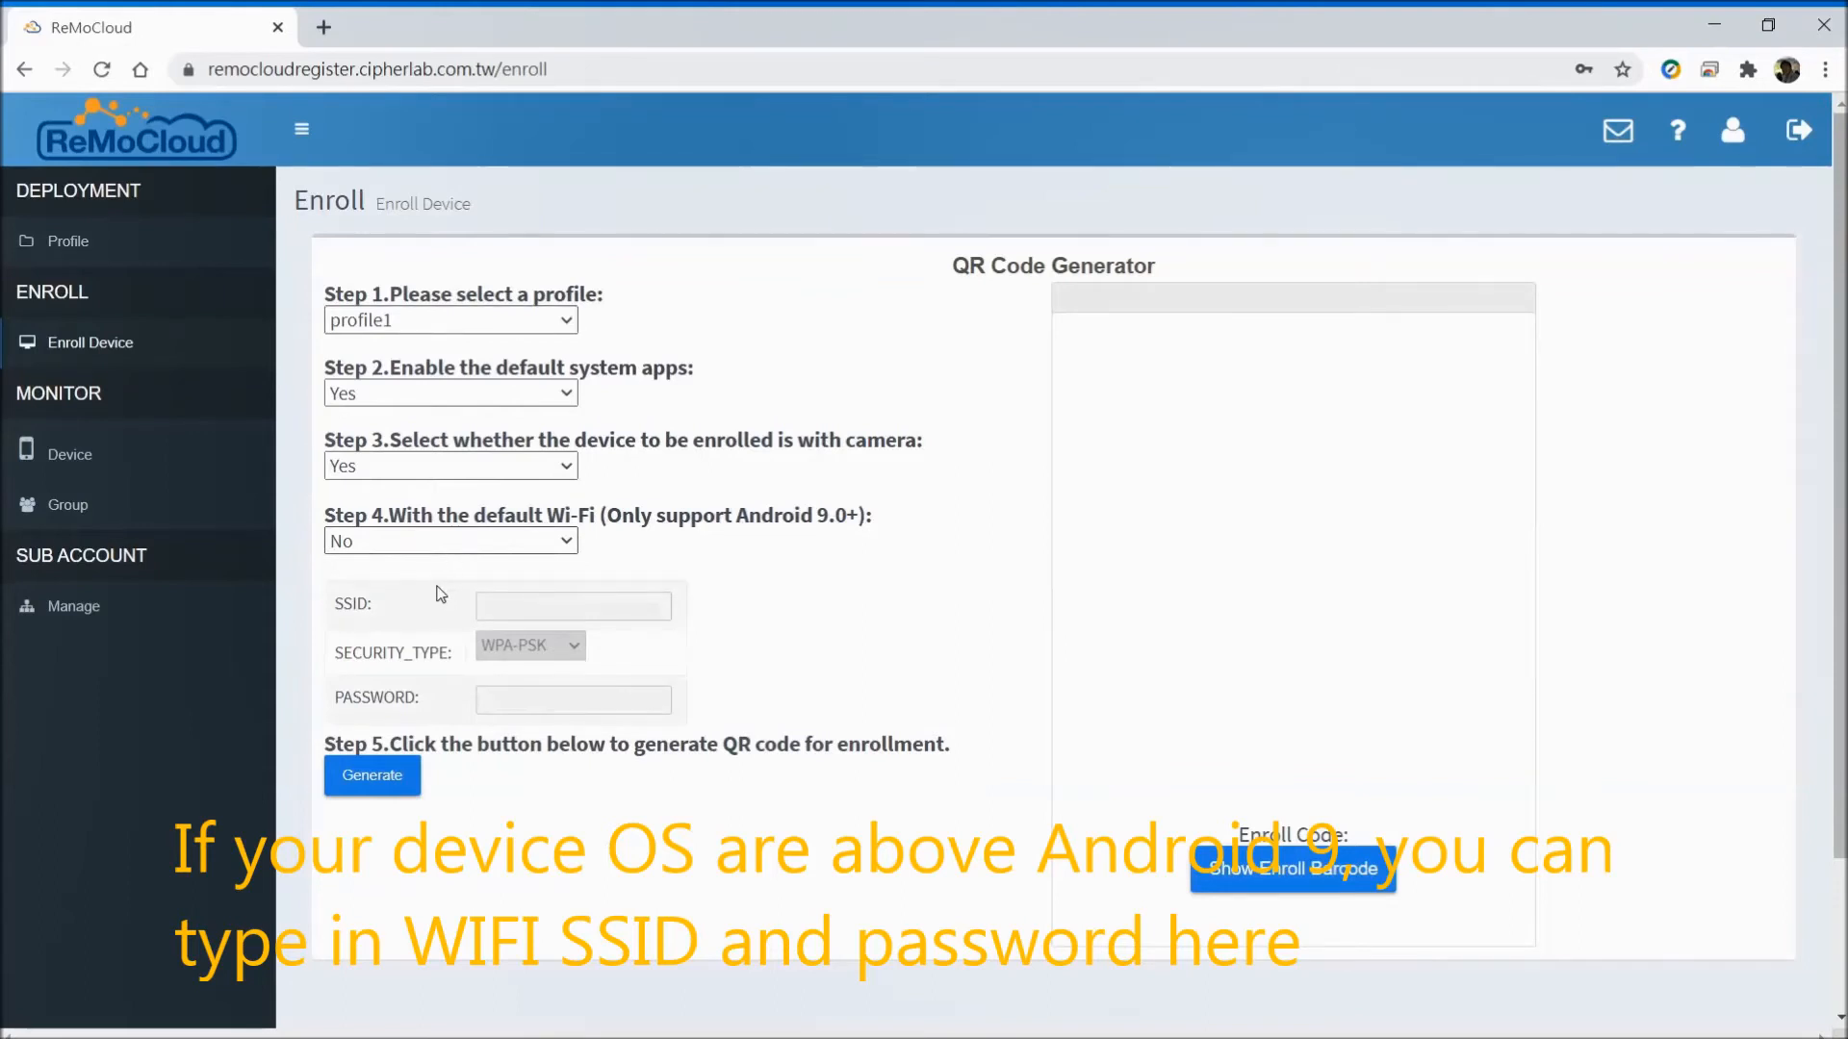
- Enable default Wi-Fi for enrollment and enter the SSID CipherLab
{"action": "left_click", "coordinate": [450, 541]}
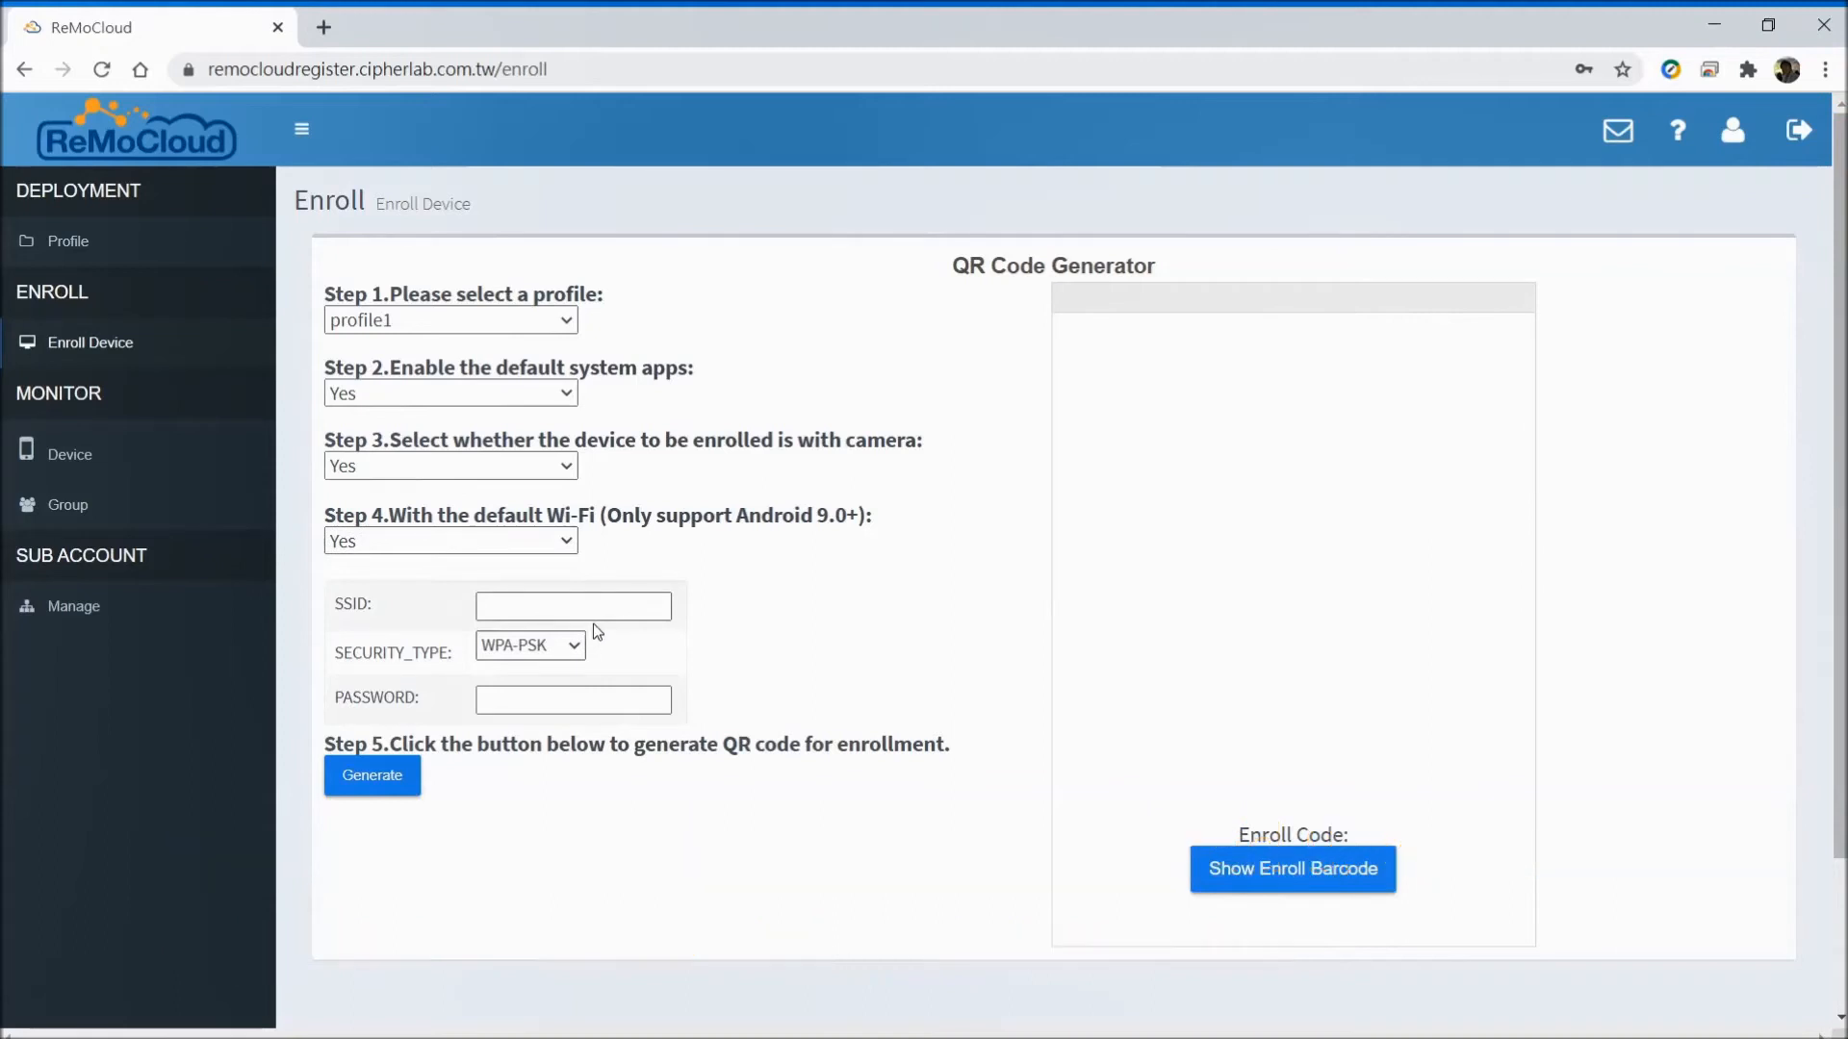
{"action": "type", "text": "Cip"}
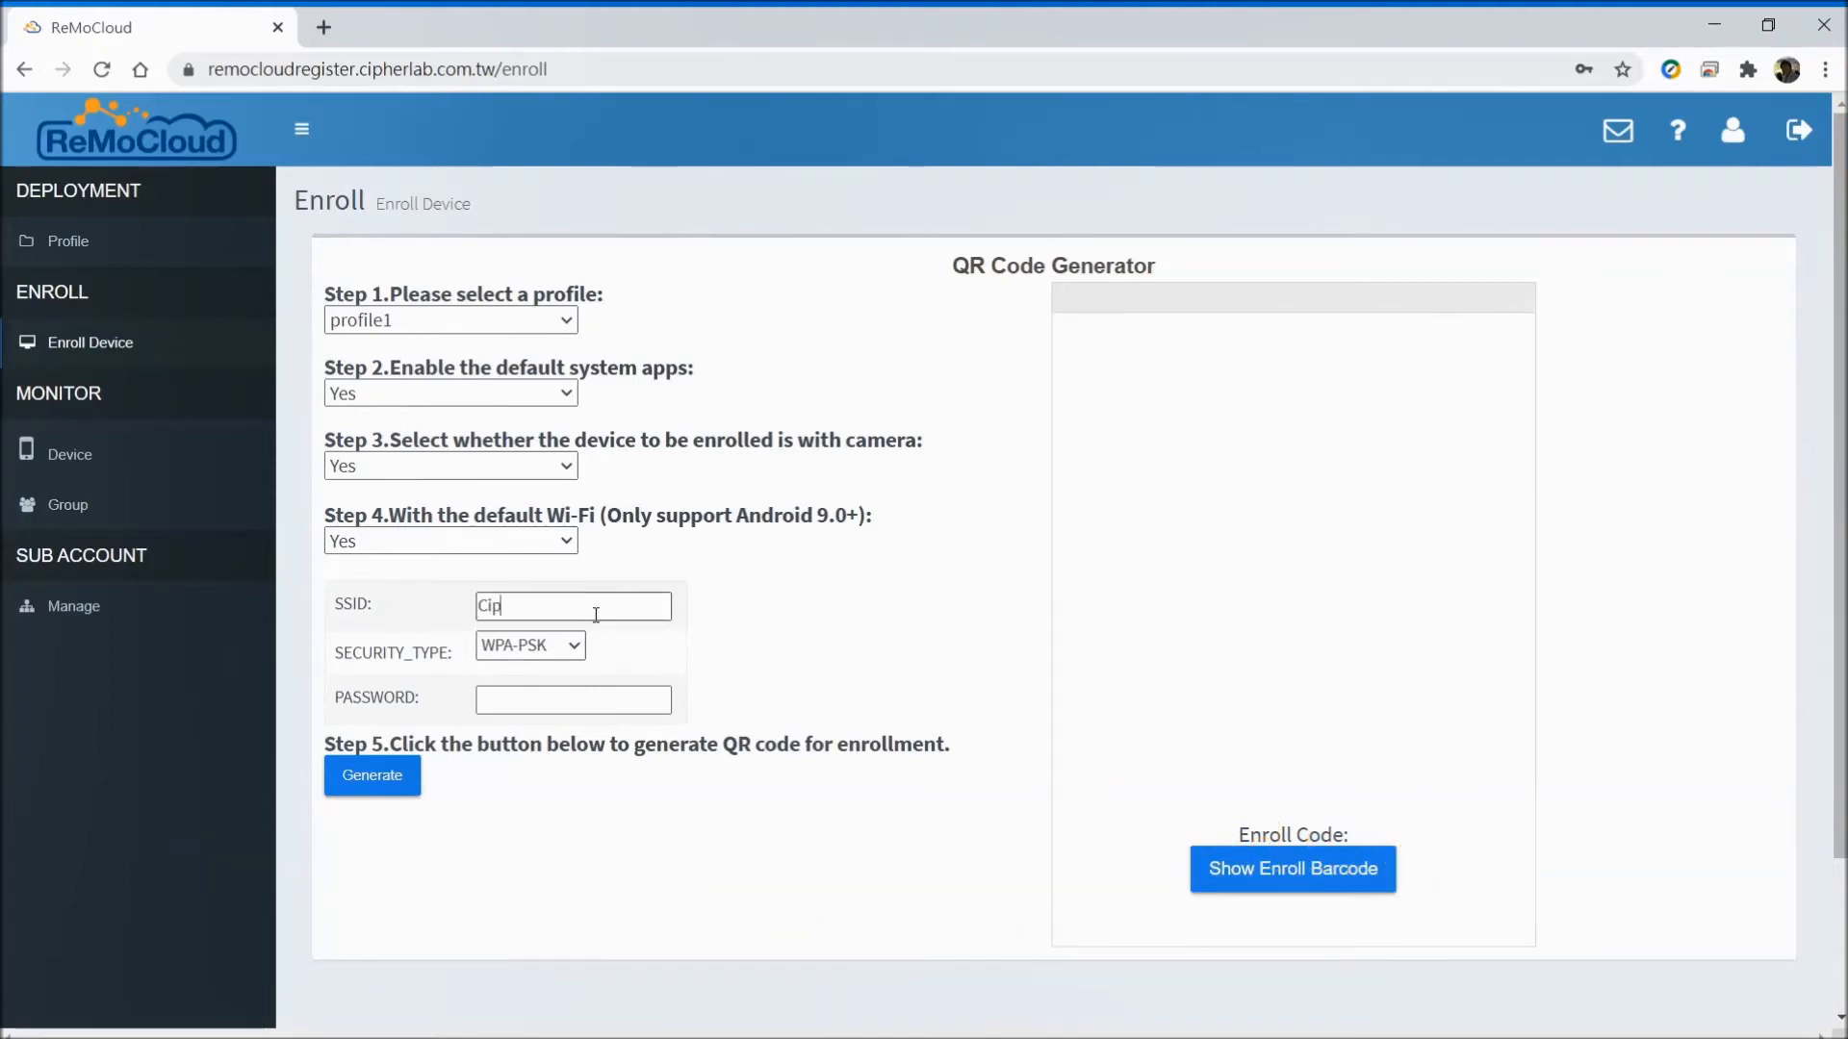
{"action": "type", "text": "herLab"}
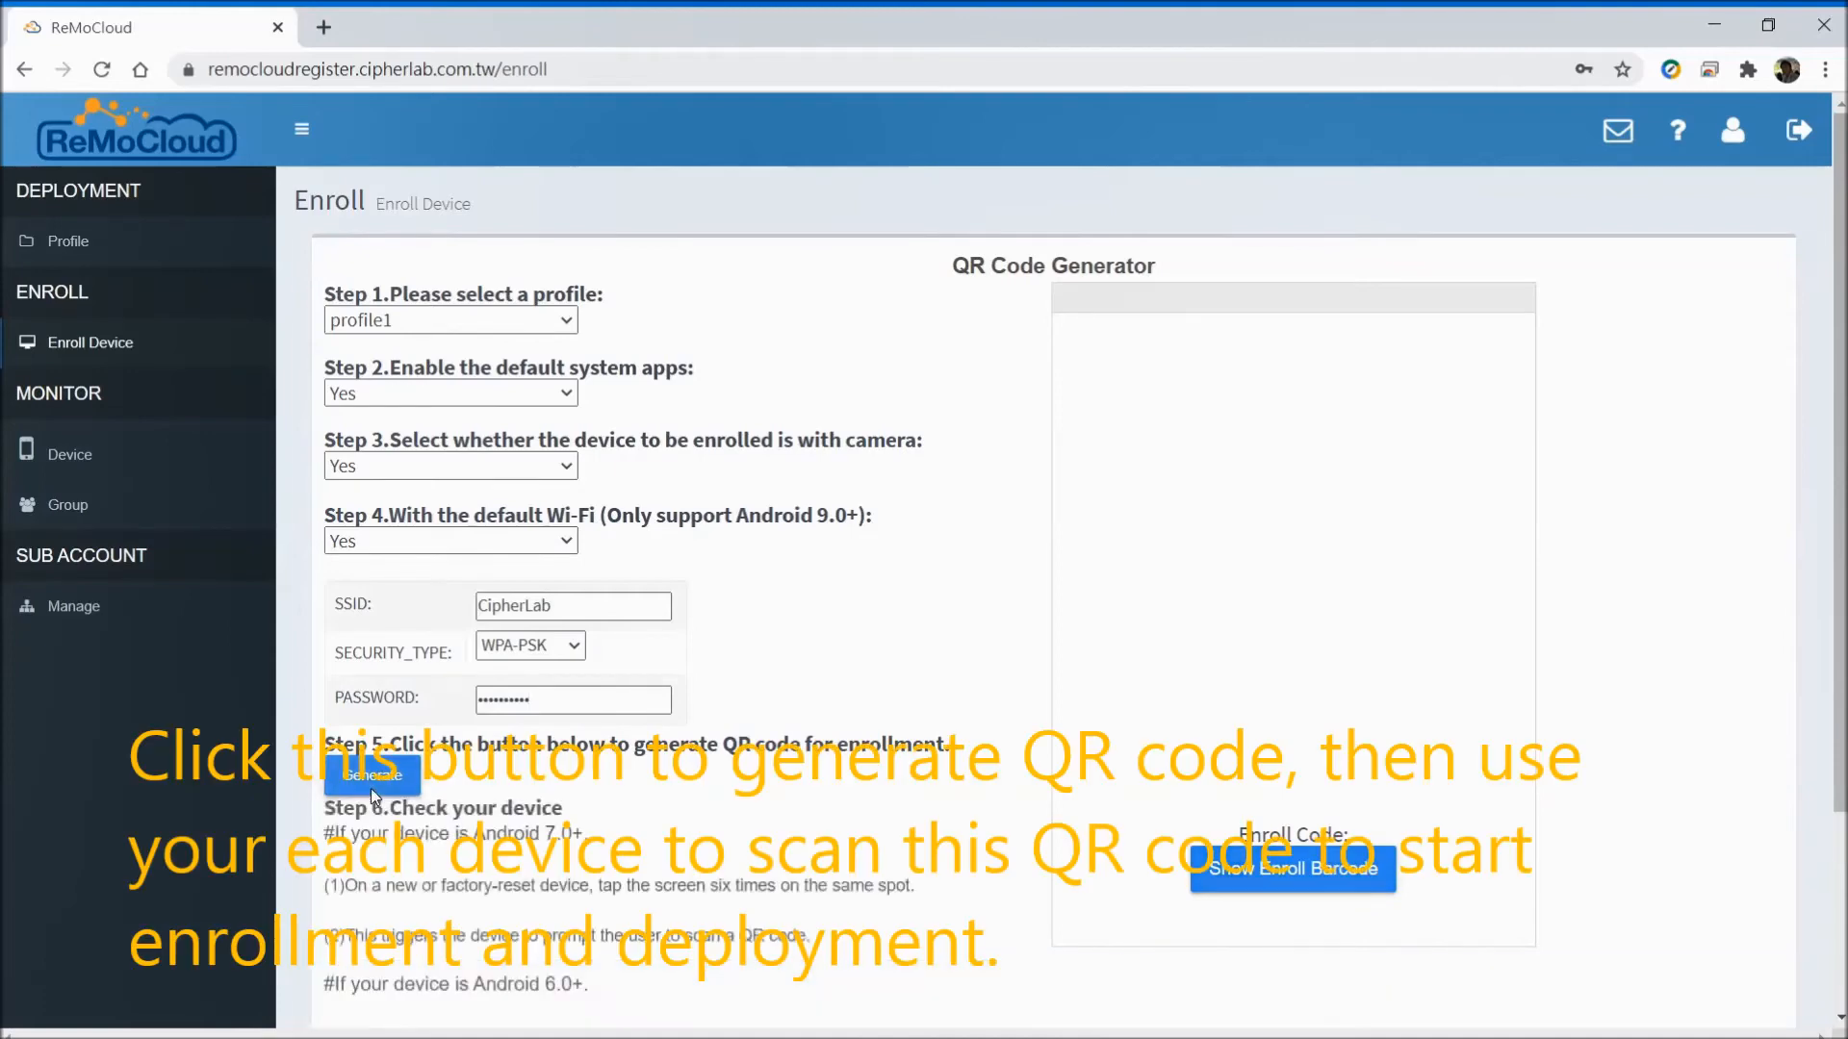
{"action": "left_click", "coordinate": [371, 777]}
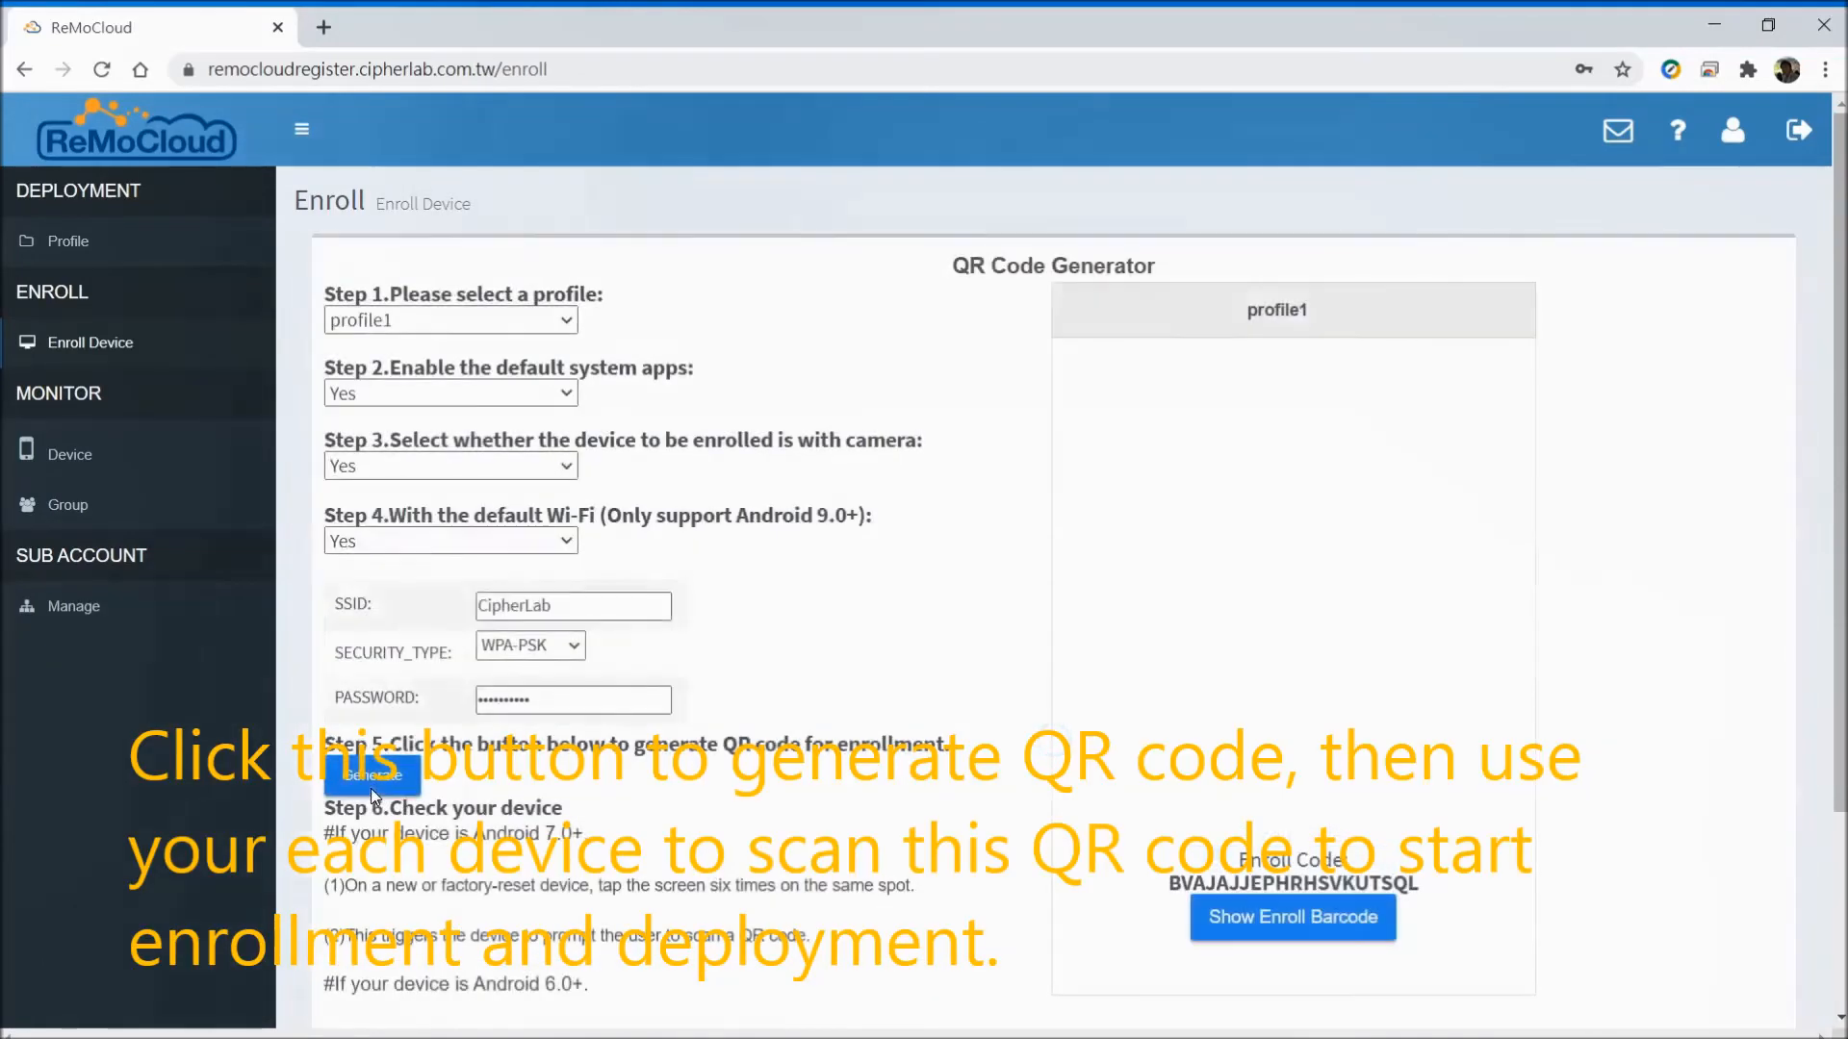
{"action": "left_click", "coordinate": [372, 775]}
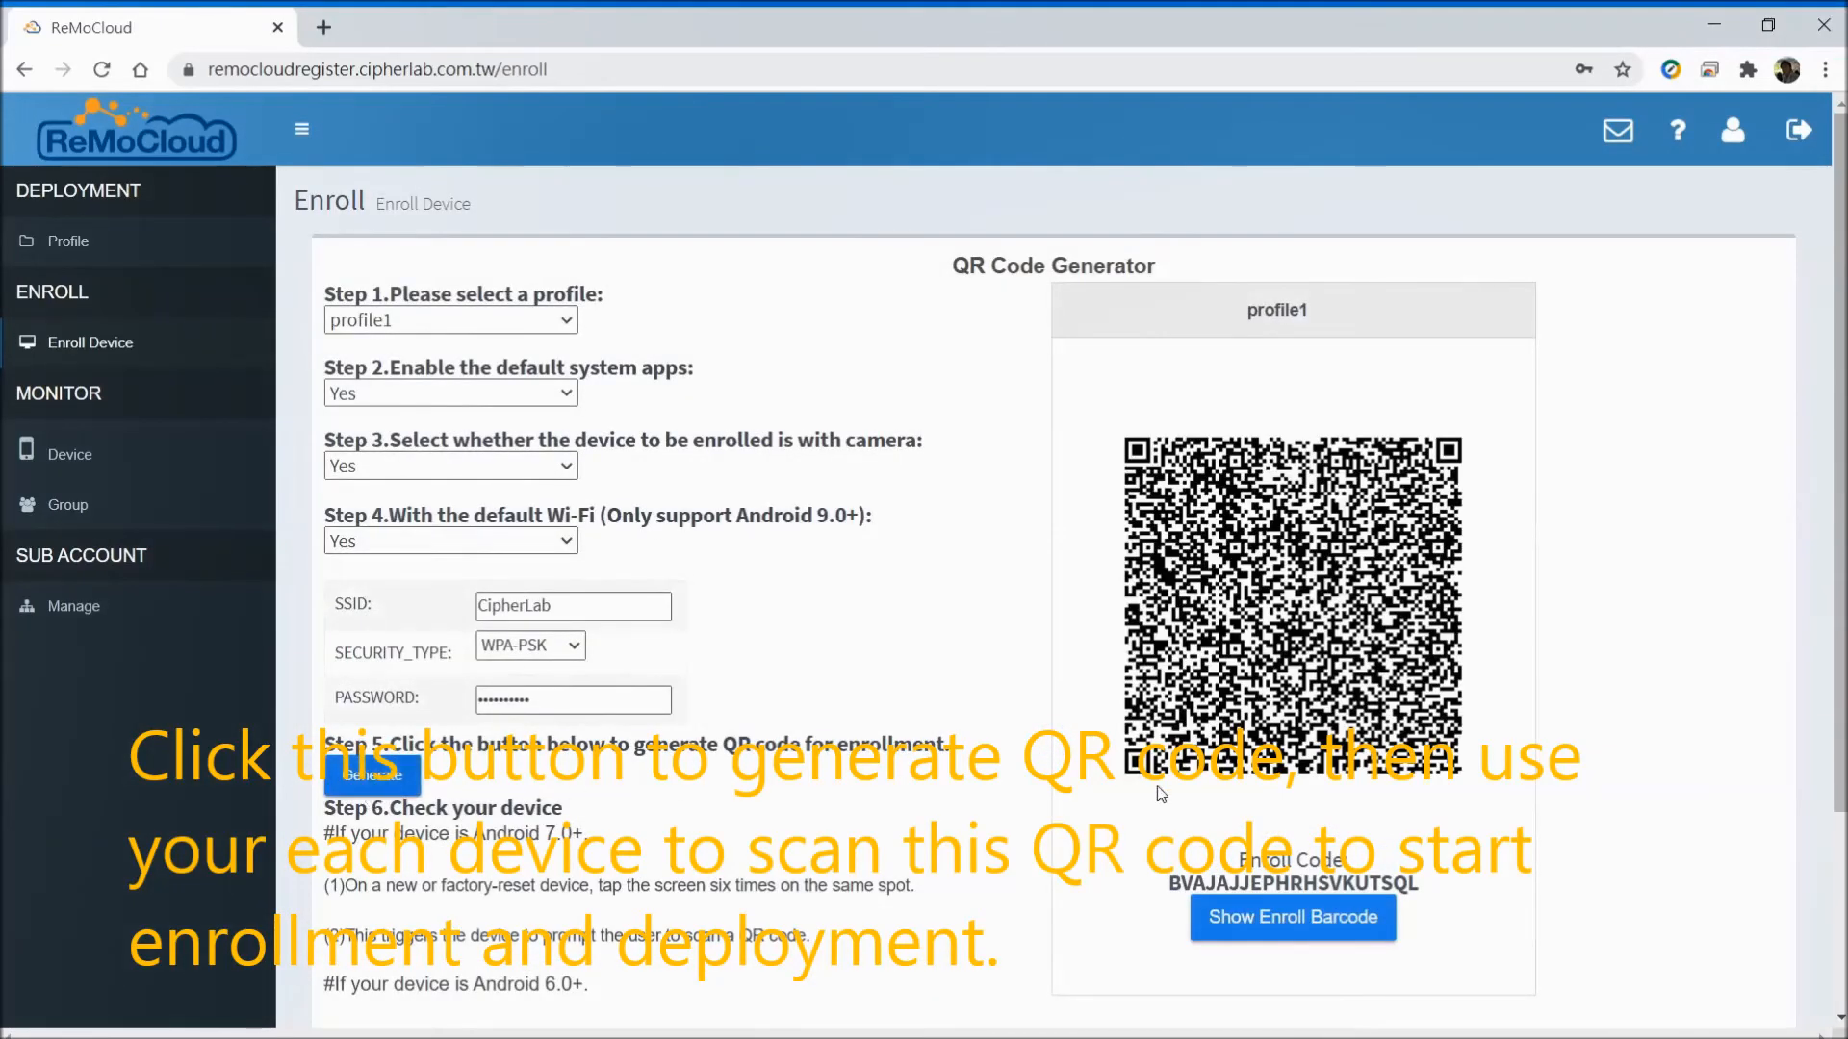
{"action": "mouse_move", "coordinate": [1285, 814]}
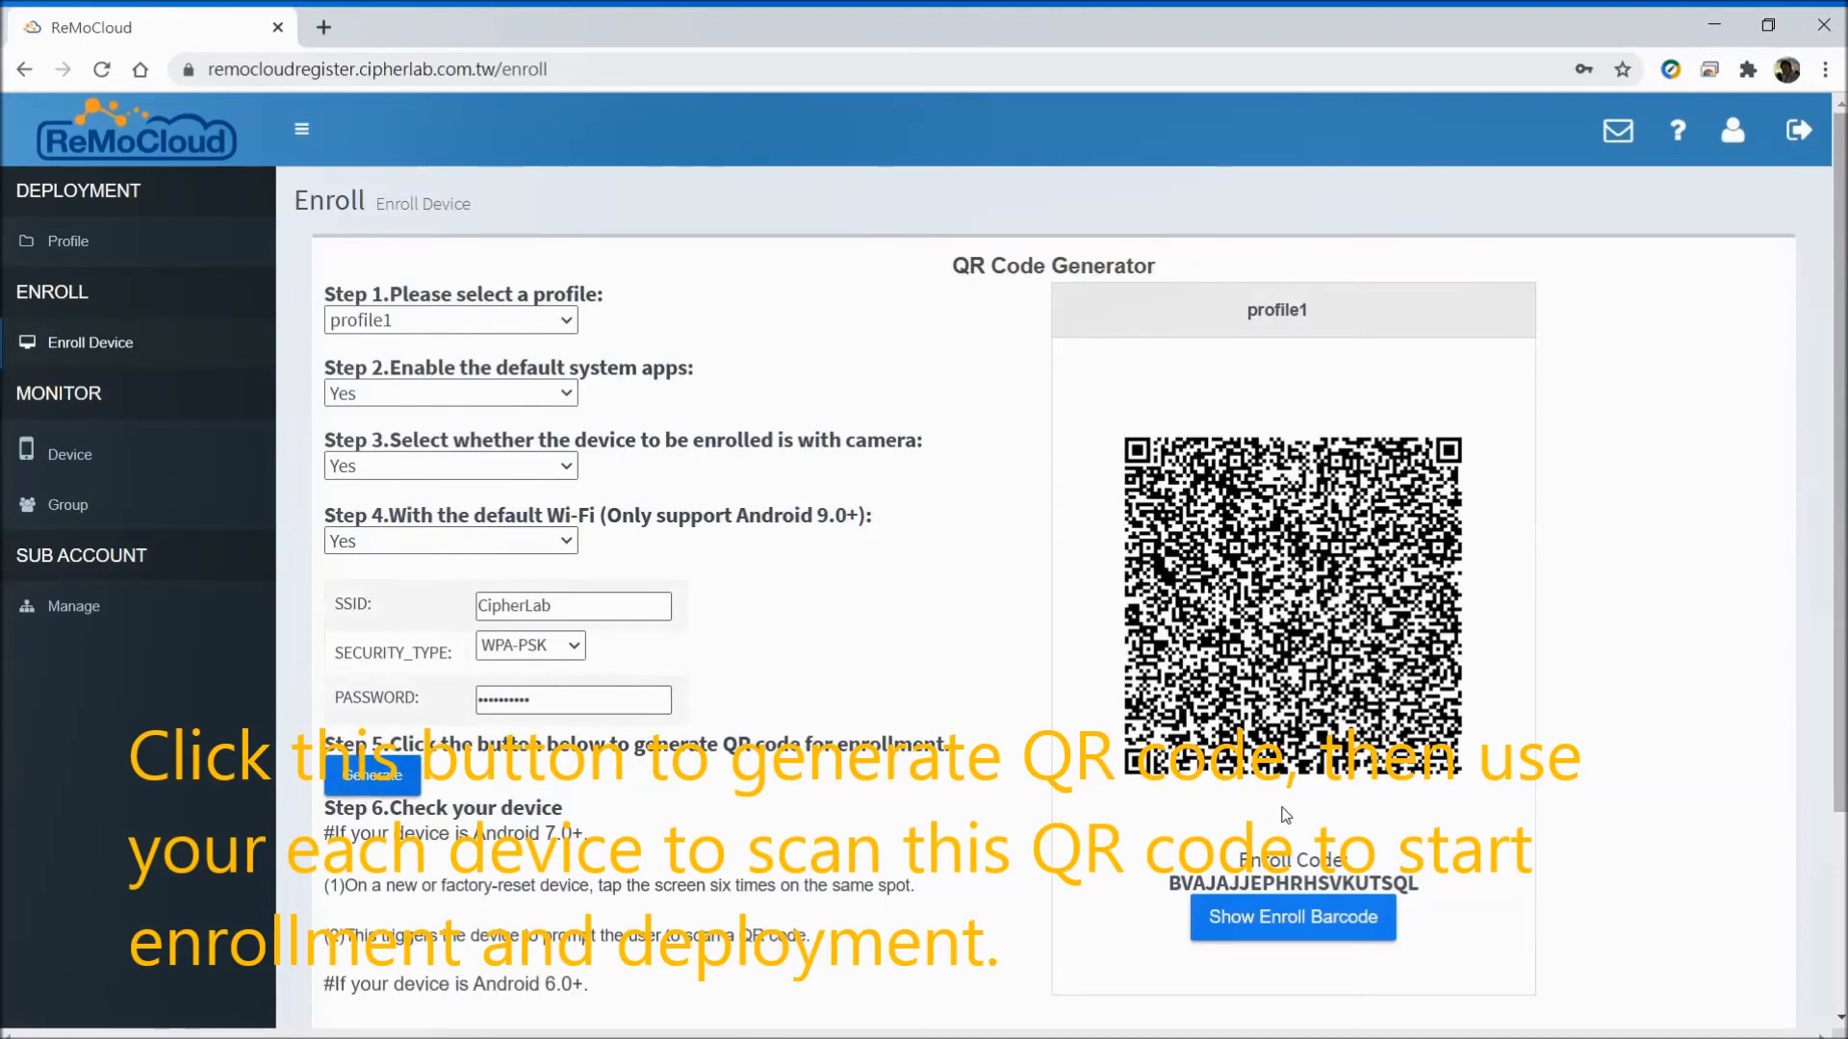